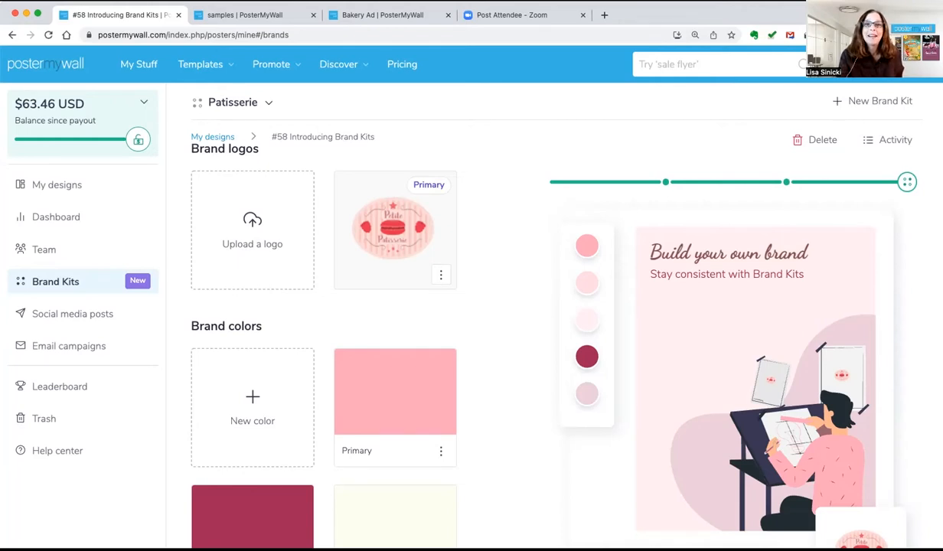
Open the Discover templates gallery from the top navigation
click(56, 184)
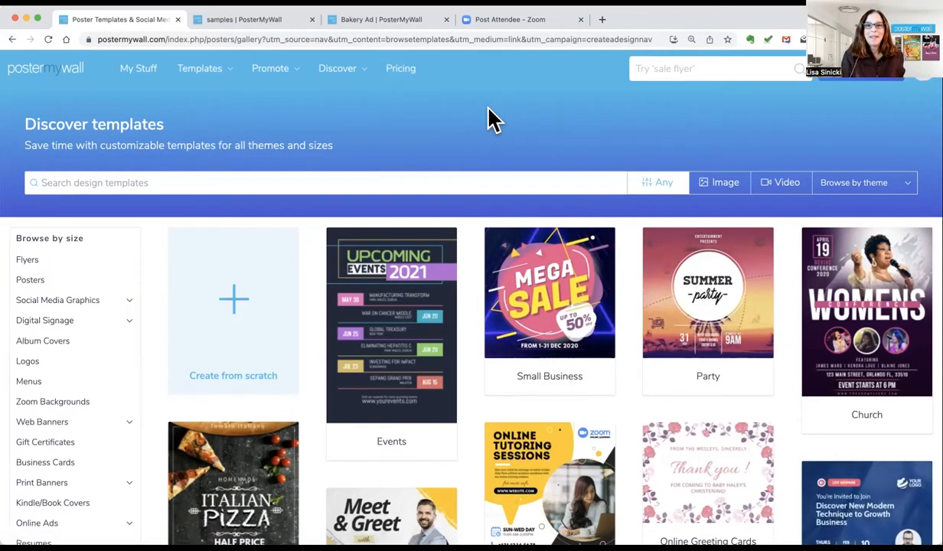
mouse_move(138, 68)
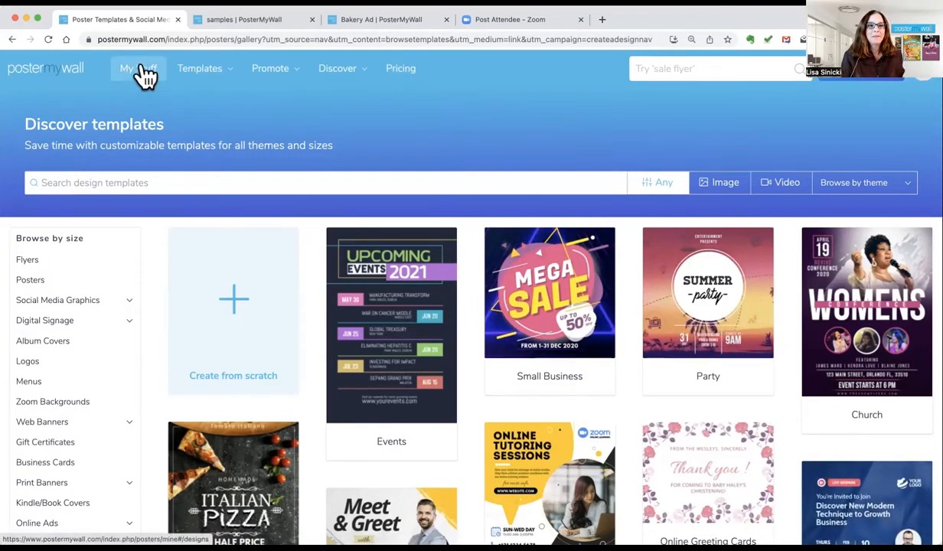
Go to My Designs to view recent bakery designs and folders
click(139, 68)
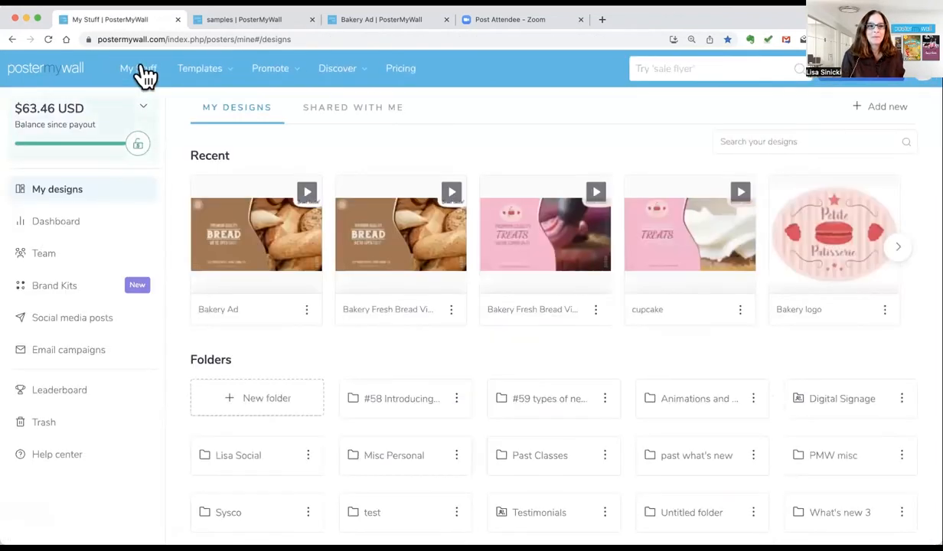
mouse_move(59, 253)
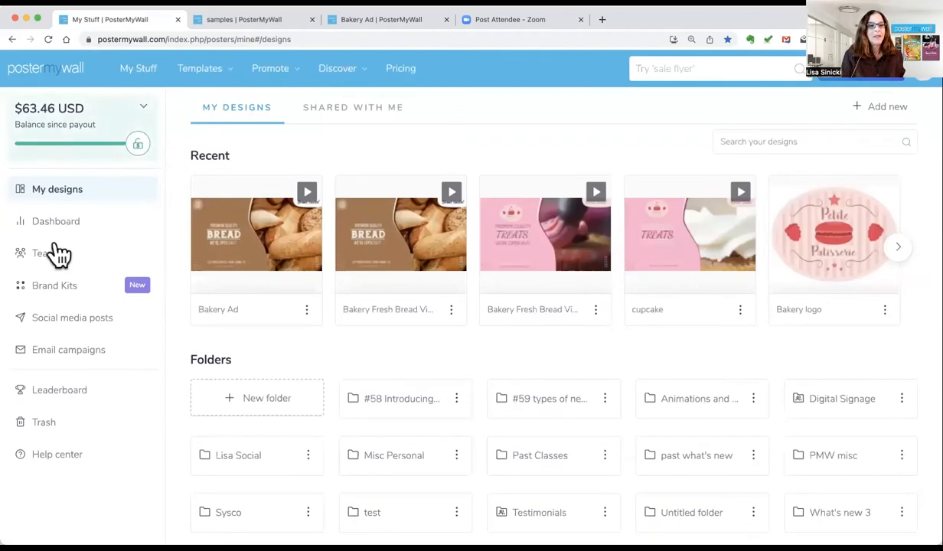
mouse_move(54, 285)
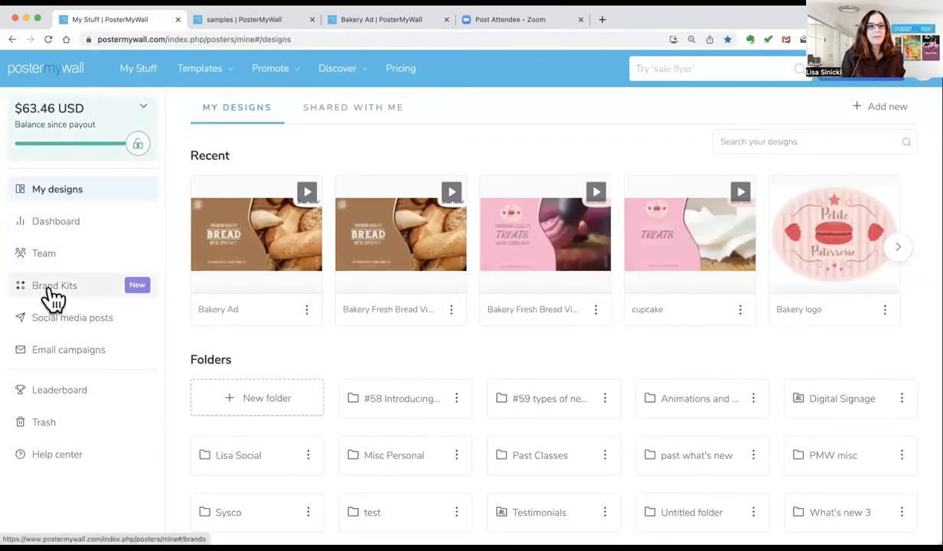
Create a new brand kit named 'Bakery Demo' from the Brand Kits page
click(54, 285)
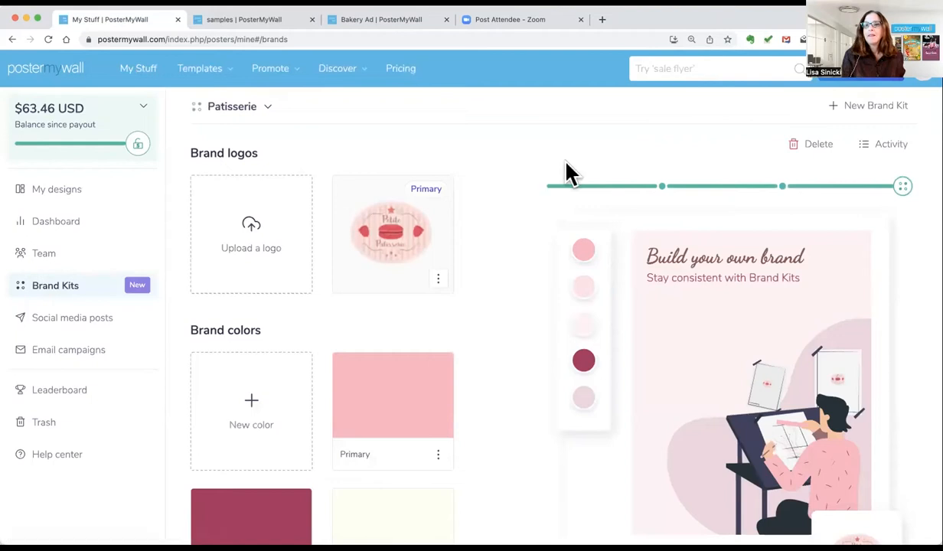
mouse_move(876, 106)
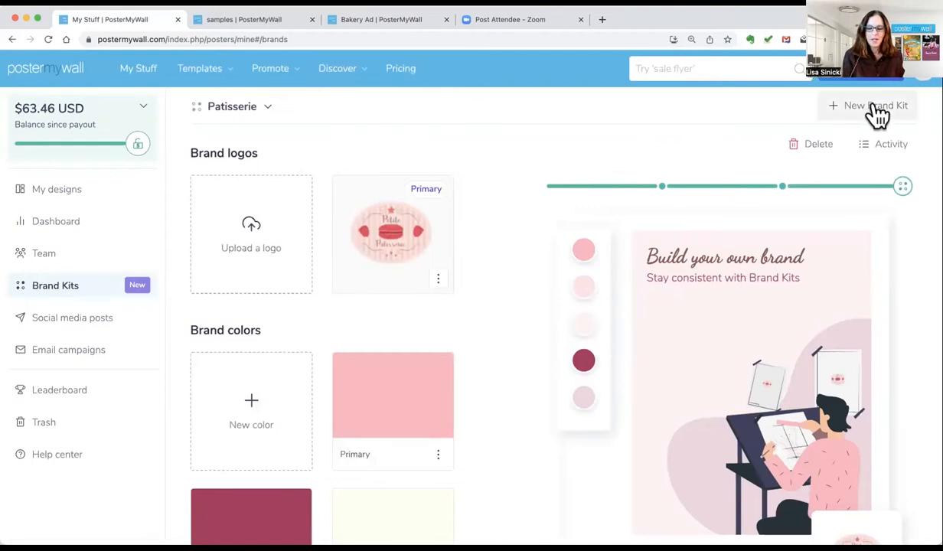
click(875, 106)
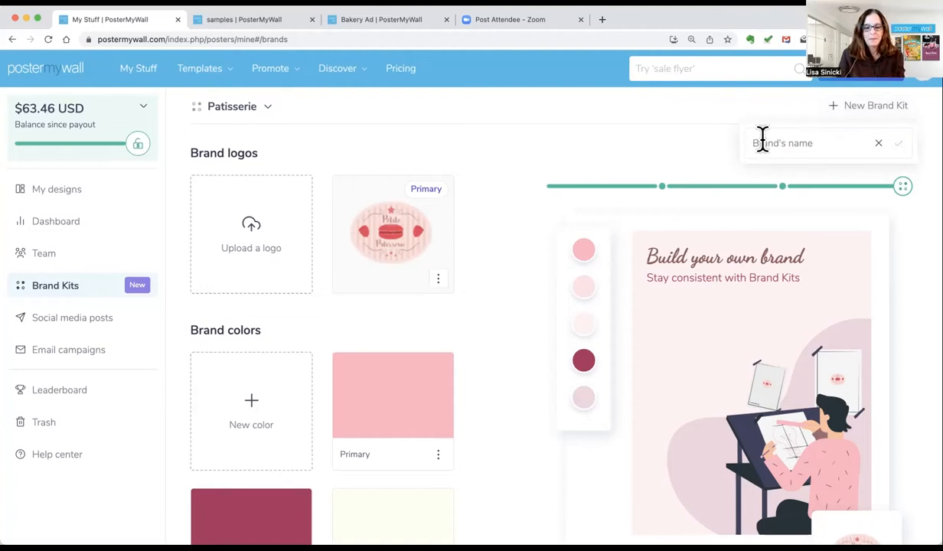
text(Bakery)
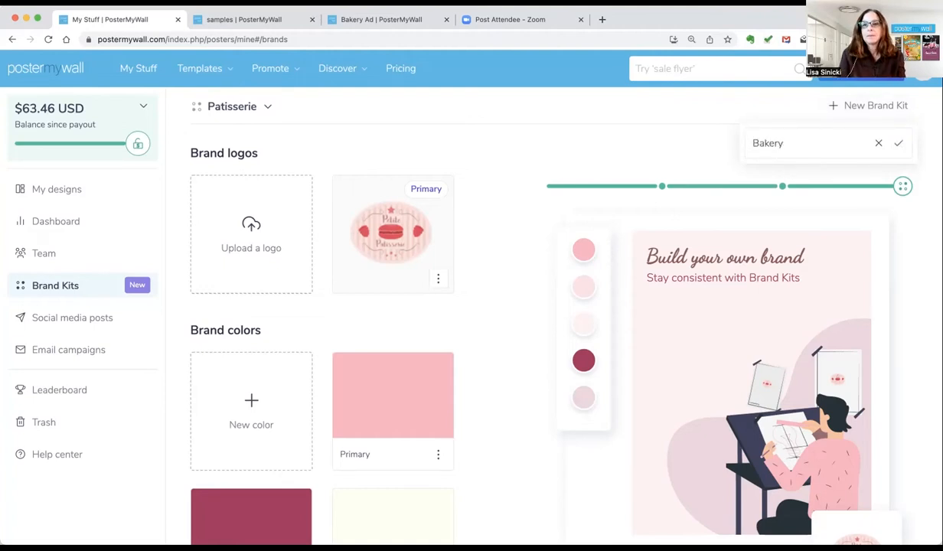
text(Demo)
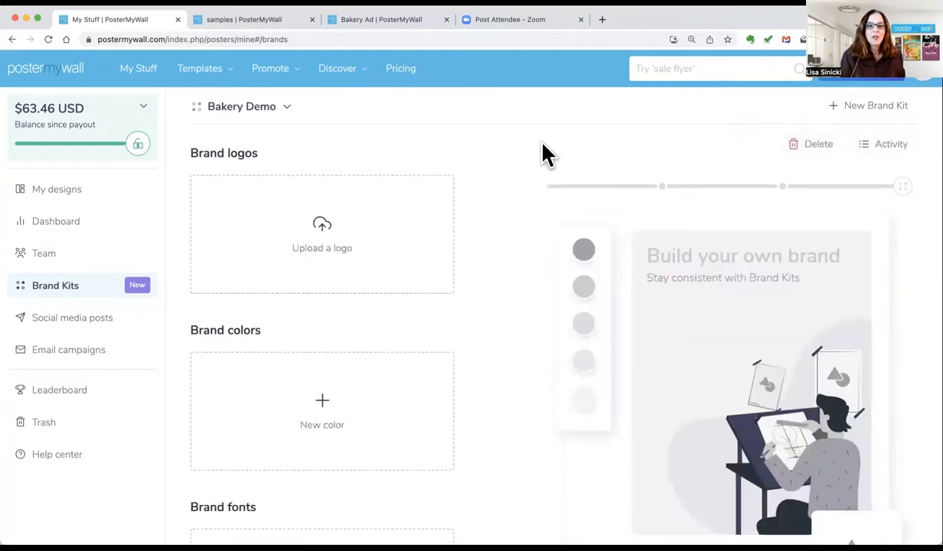
mouse_move(547, 160)
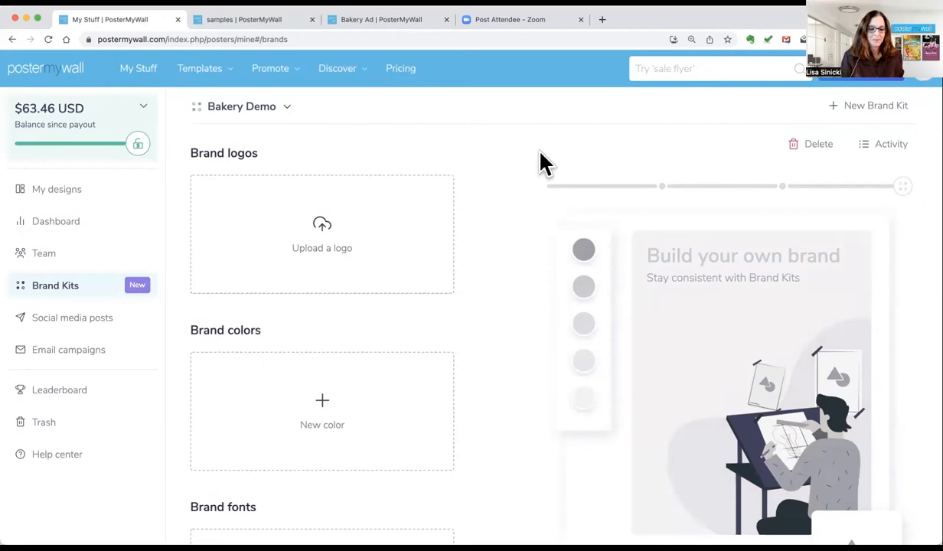
mouse_move(478, 238)
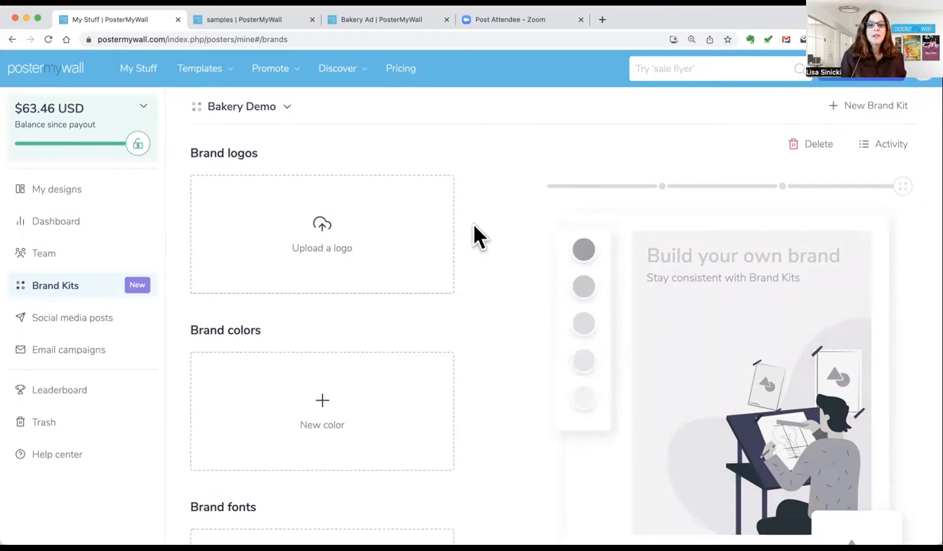
mouse_move(322, 234)
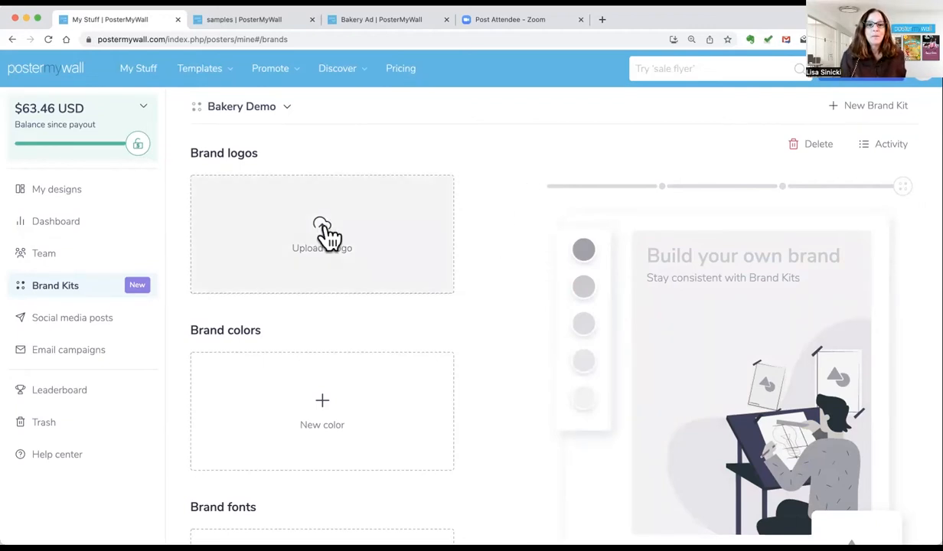
mouse_move(326, 231)
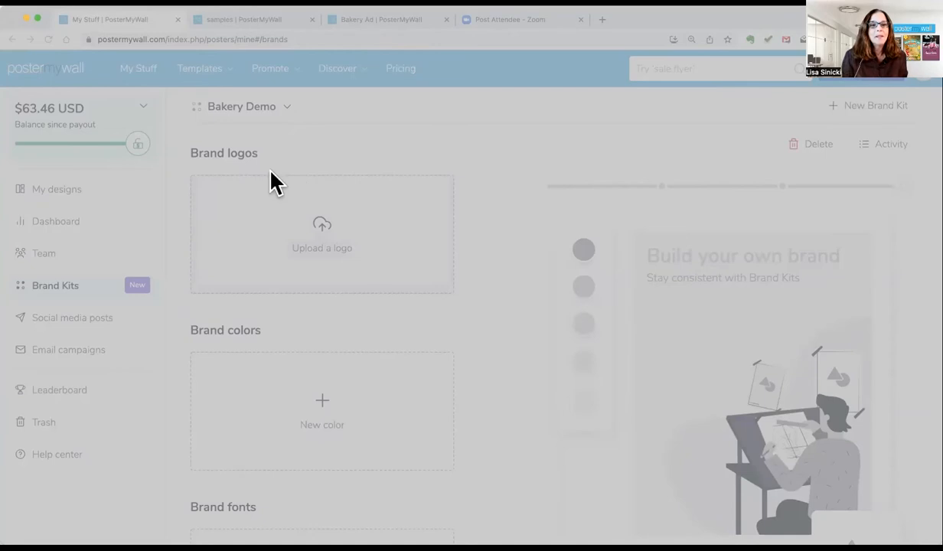
mouse_move(796, 448)
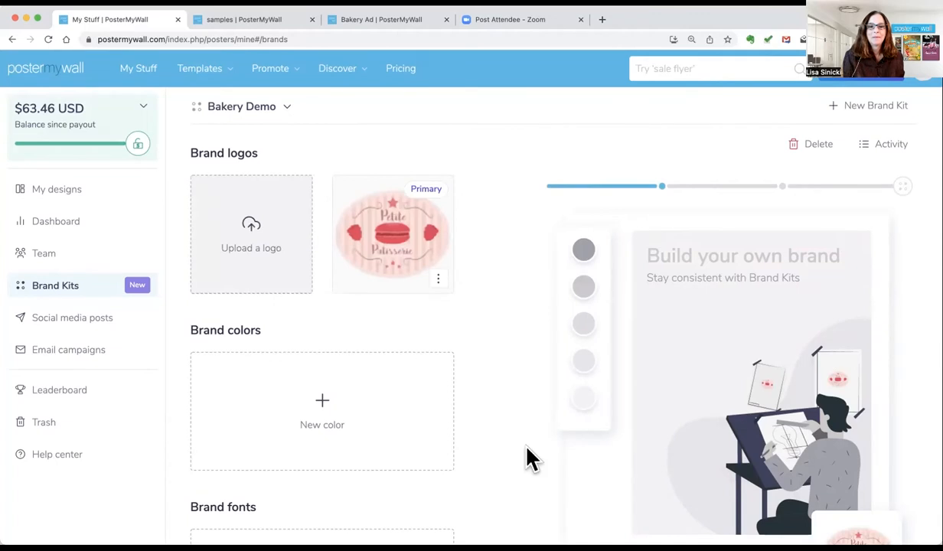
mouse_move(409, 249)
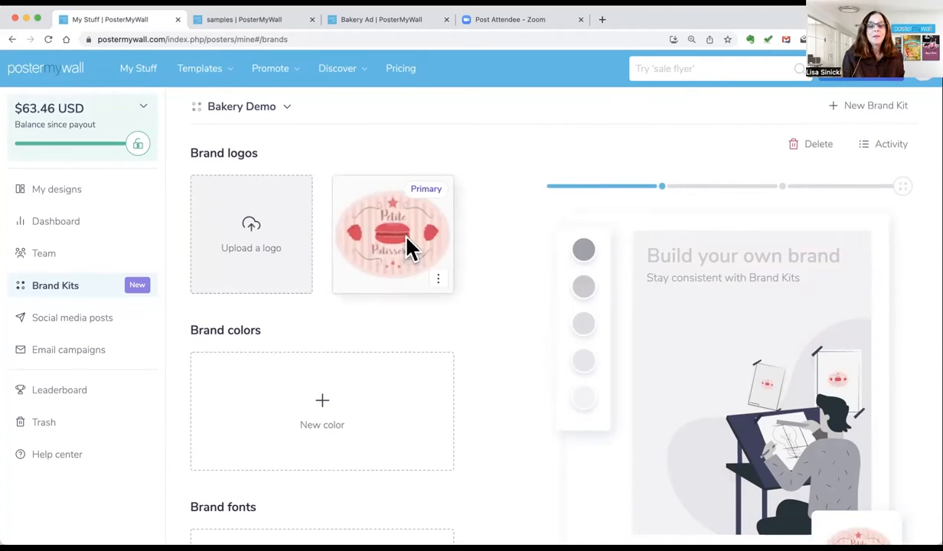
mouse_move(444, 289)
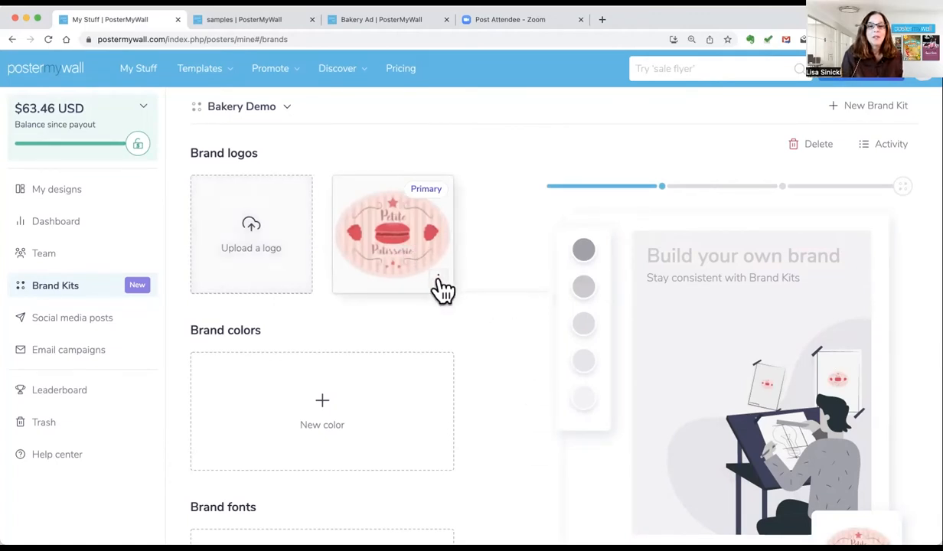
mouse_move(302, 222)
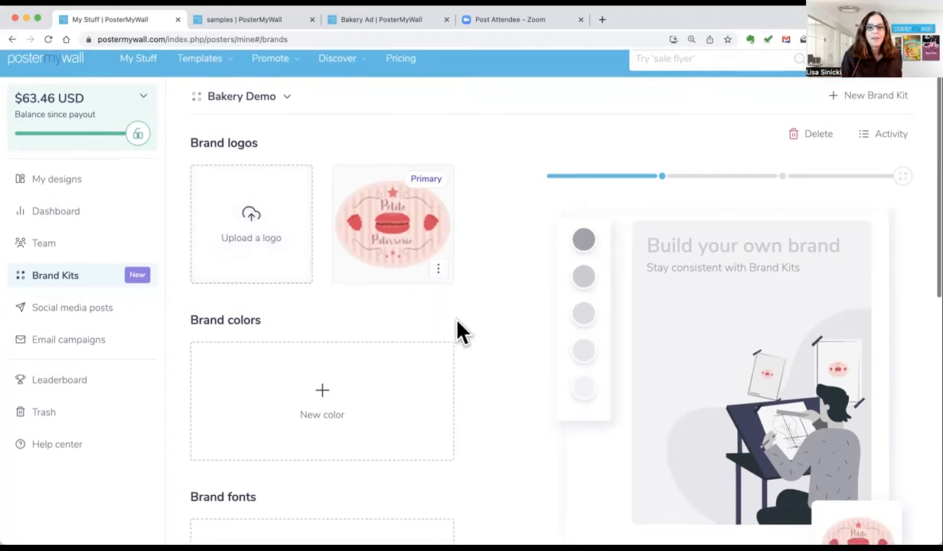
Pick a pink, enter hex FEB0CF, and save it as the Primary brand colour
scroll(down, 3)
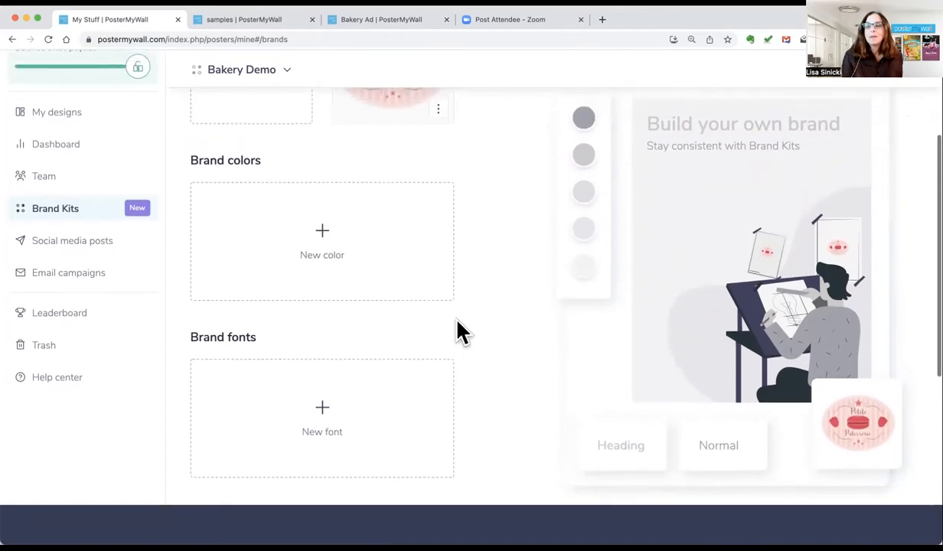
click(321, 238)
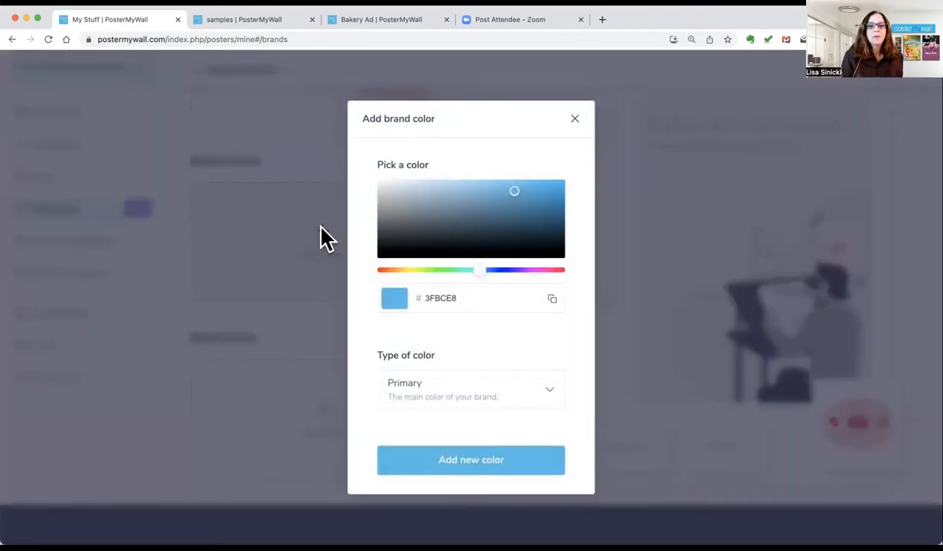
drag(480, 269, 480, 270)
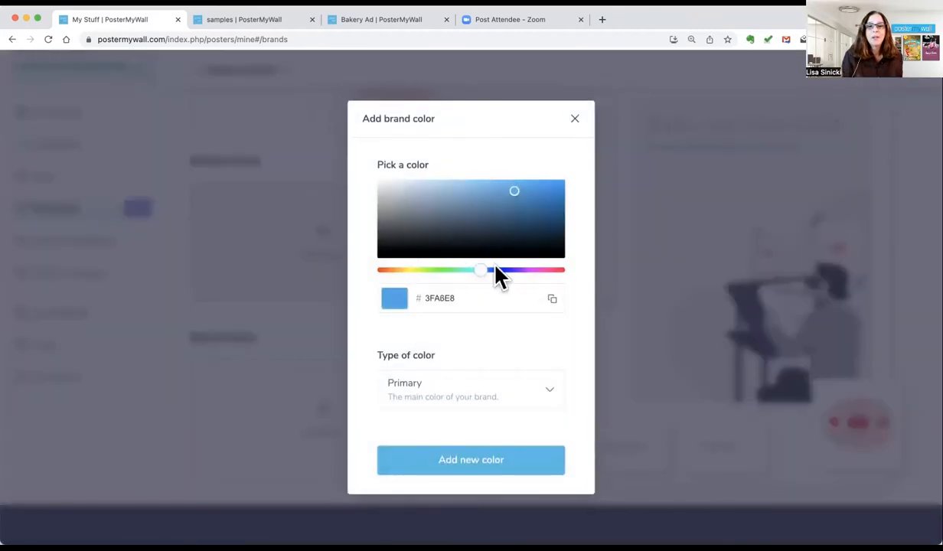
drag(480, 269, 538, 269)
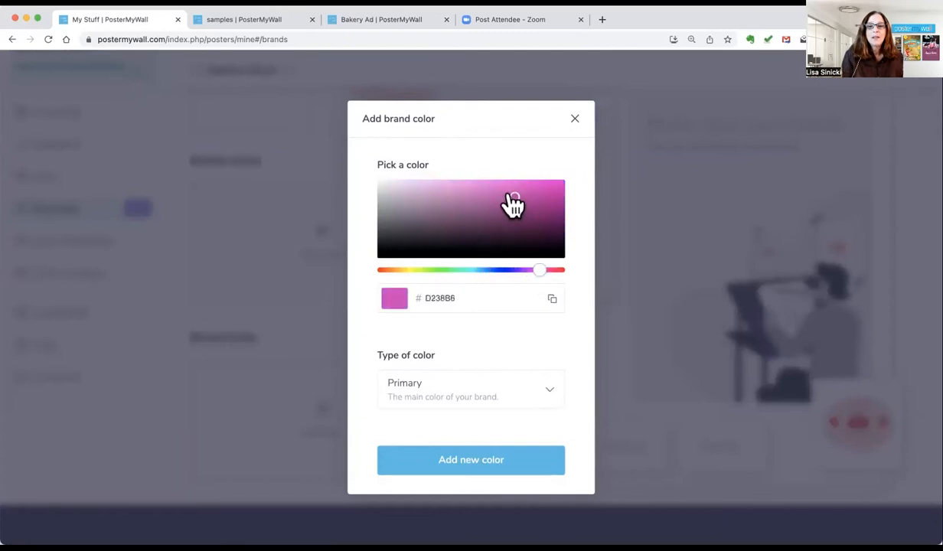
click(478, 207)
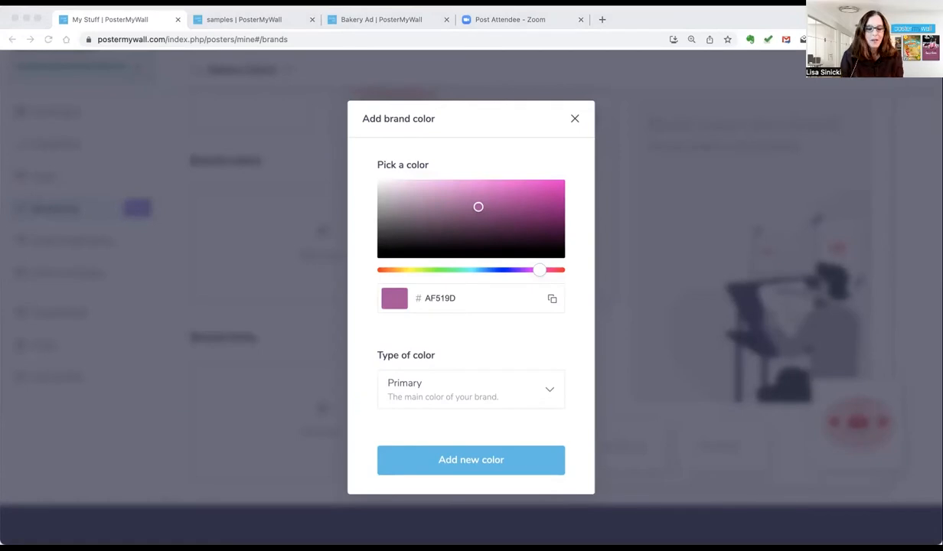
click(455, 298)
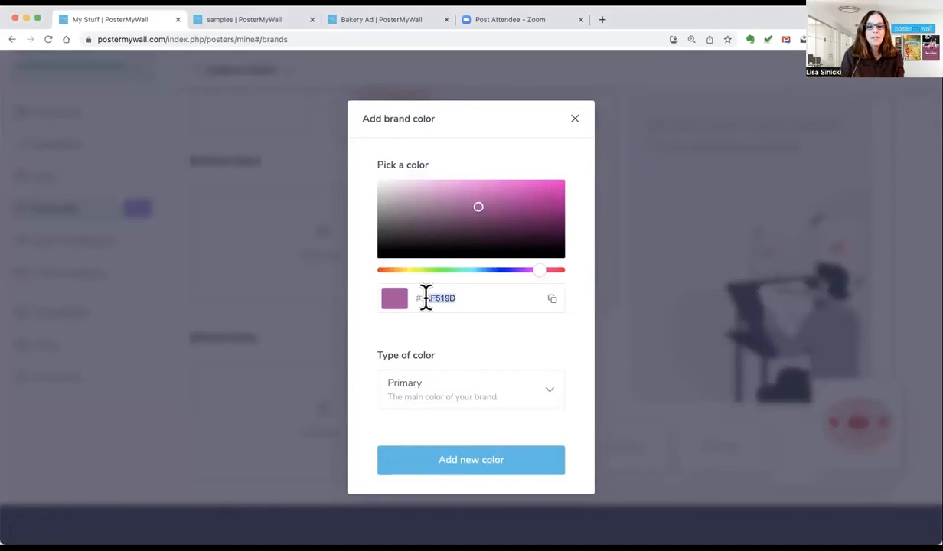
drag(479, 207, 435, 184)
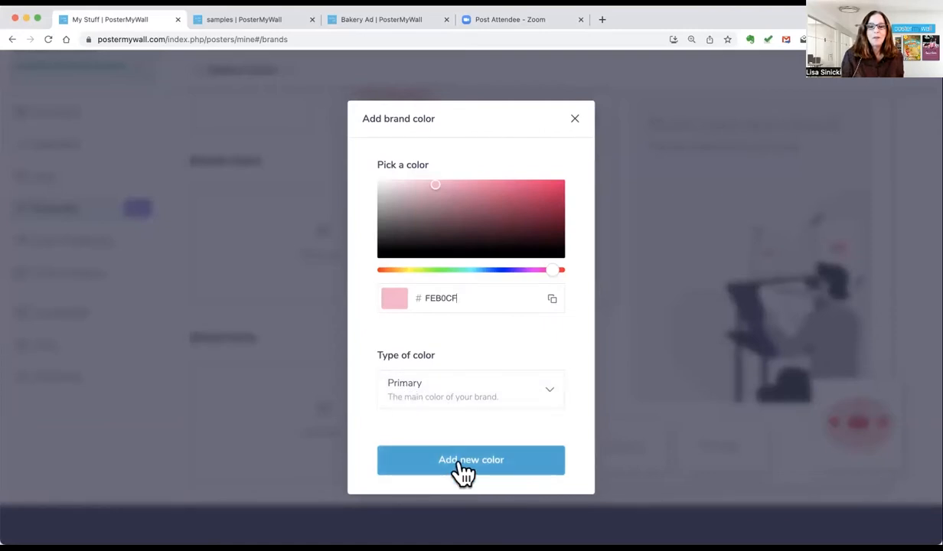
click(471, 460)
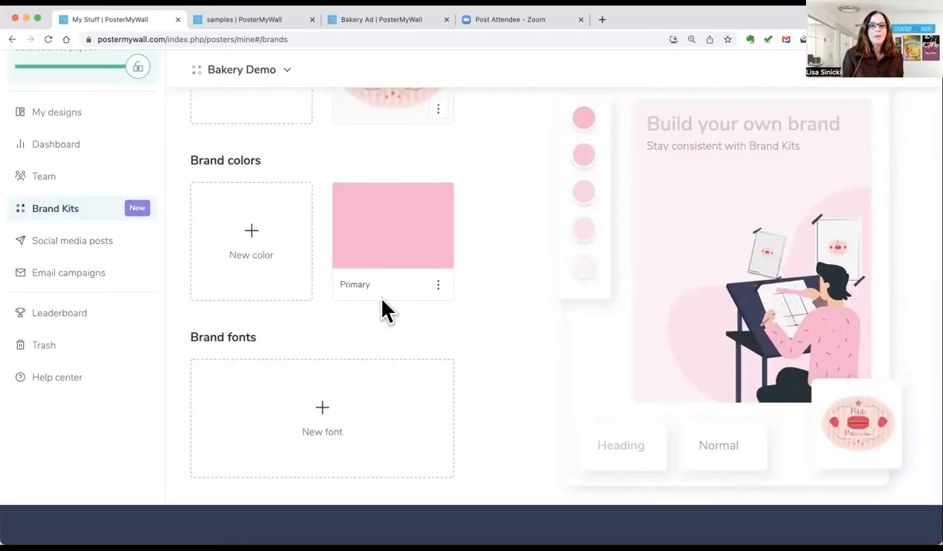
Add raspberry #AA2960 as Secondary and cream #FDFFF3 as an Other colour
click(251, 232)
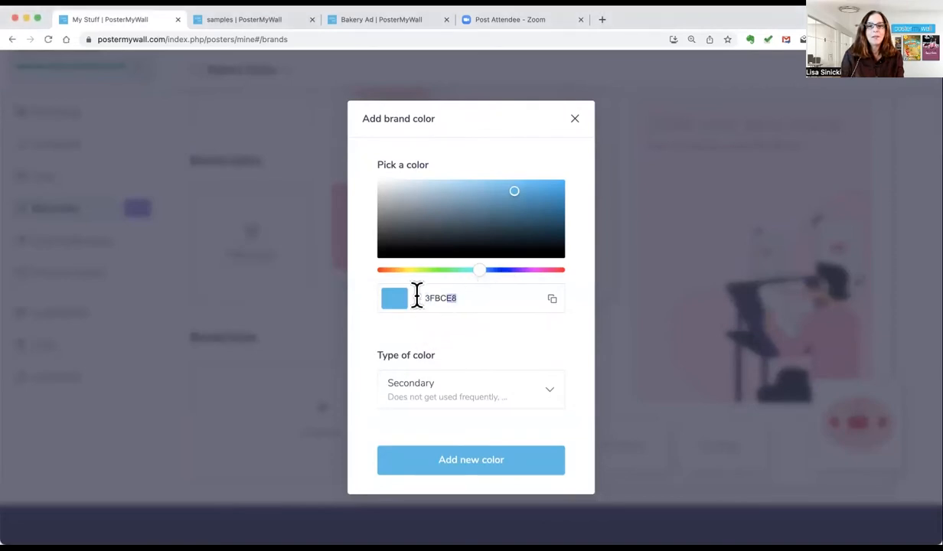
drag(479, 269, 551, 270)
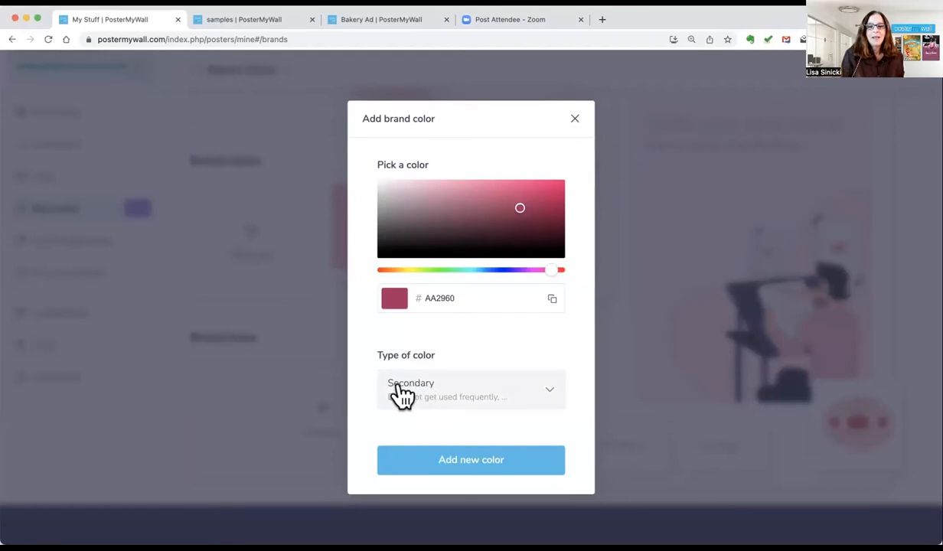
mouse_move(477, 402)
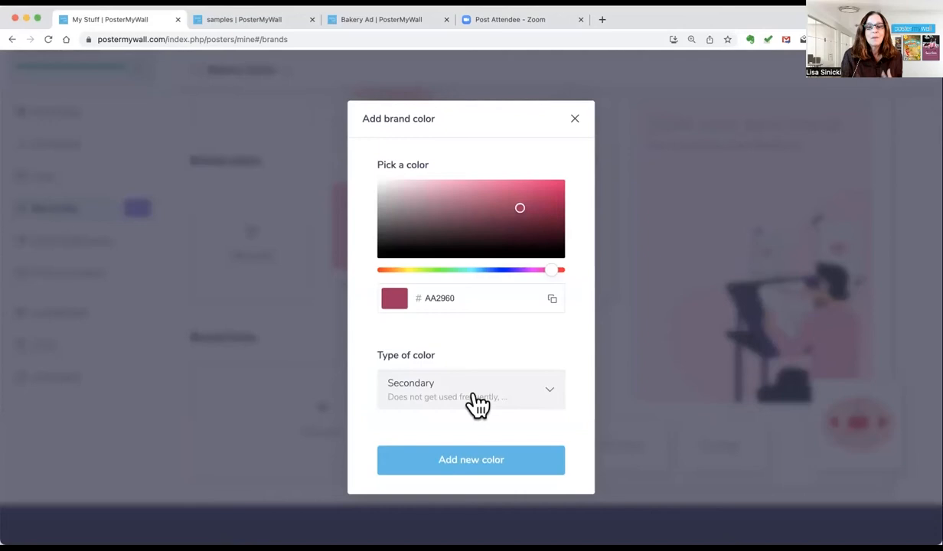
click(471, 459)
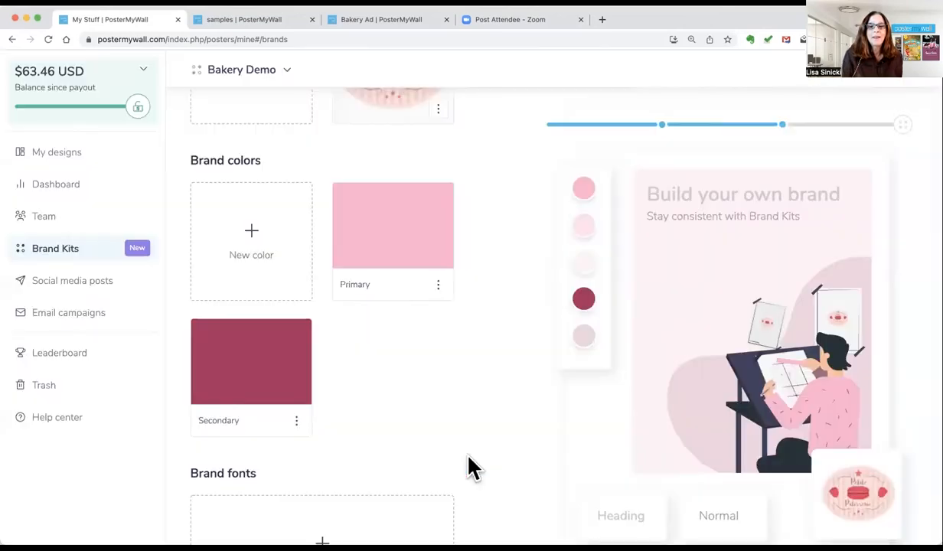
click(251, 232)
text(FDFFF3)
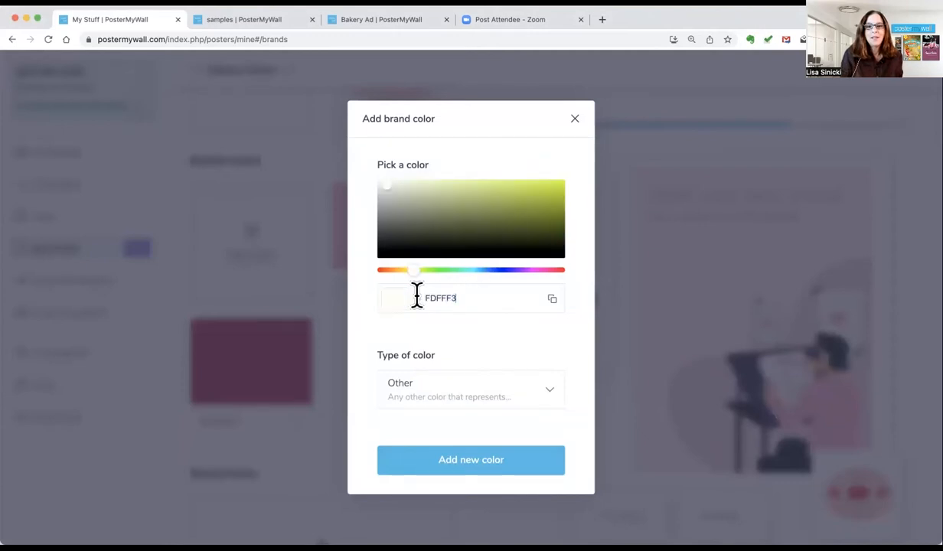
mouse_move(441, 279)
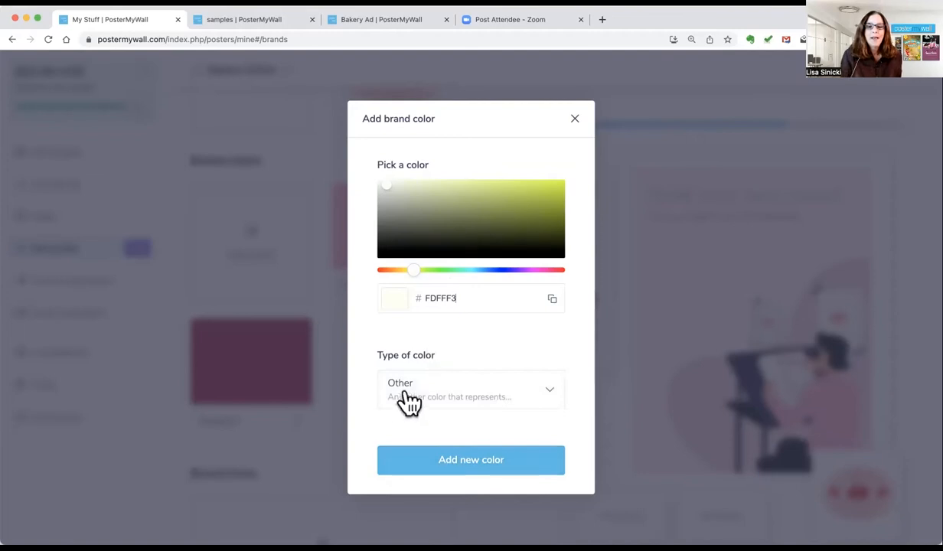
click(471, 459)
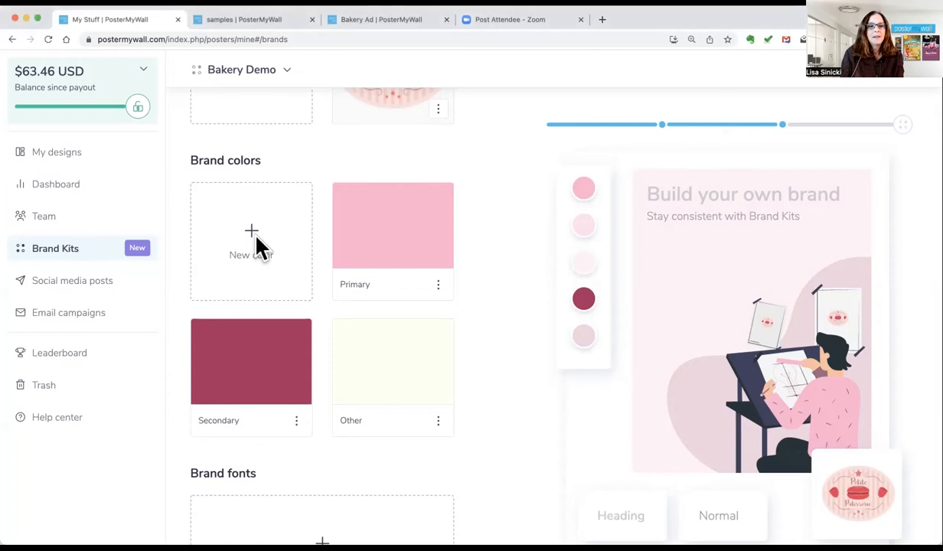
Add a pale blush pink and cocoa brown #8D5759 as two Other brand colours
click(251, 241)
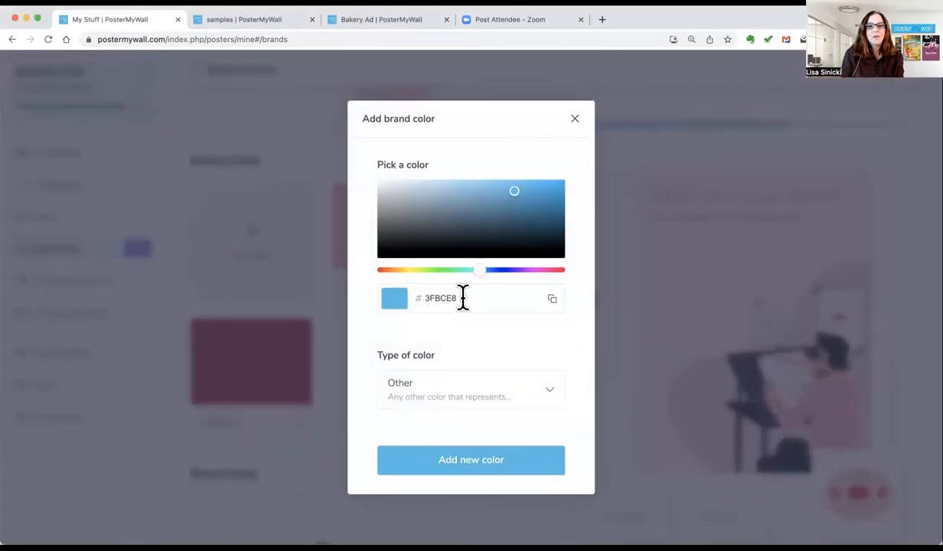
text(7DFDB)
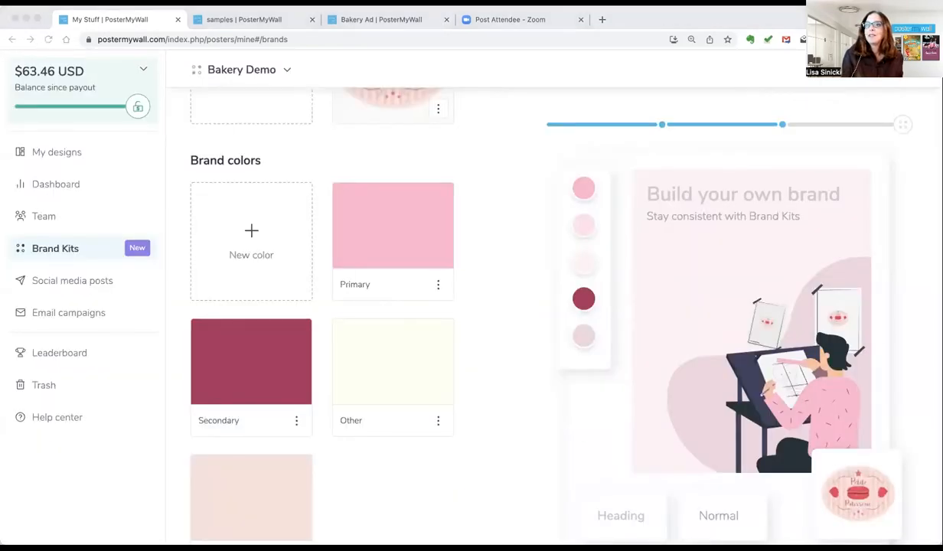
mouse_move(490, 261)
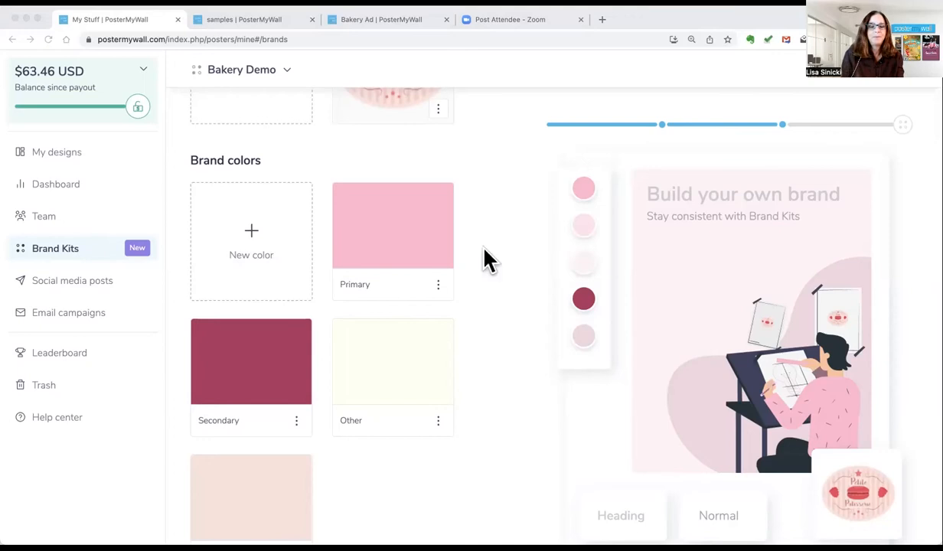
click(251, 241)
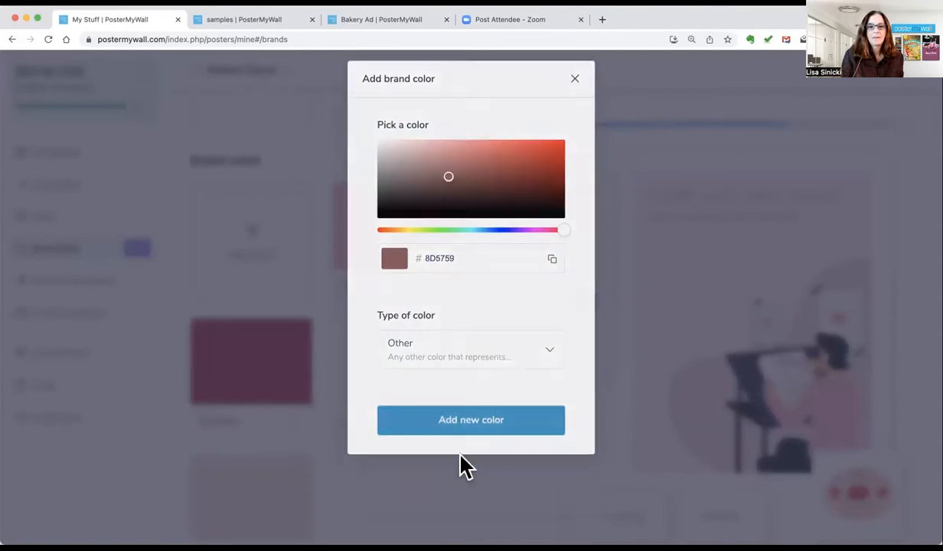
click(471, 420)
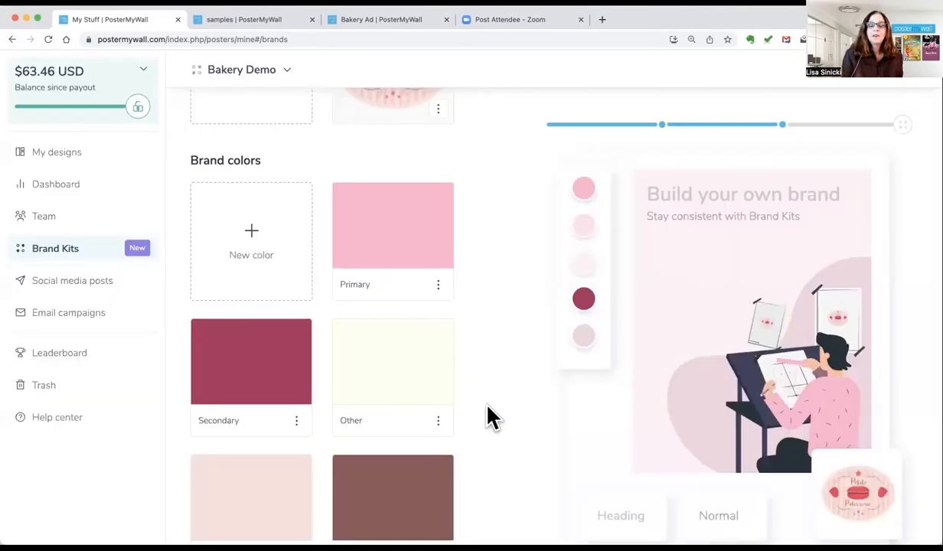
scroll(up, 3)
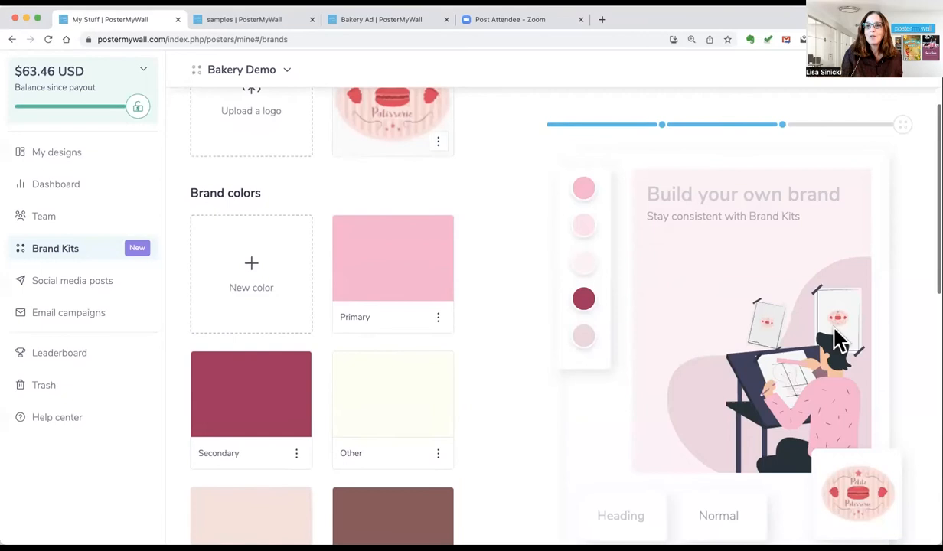
scroll(up, 3)
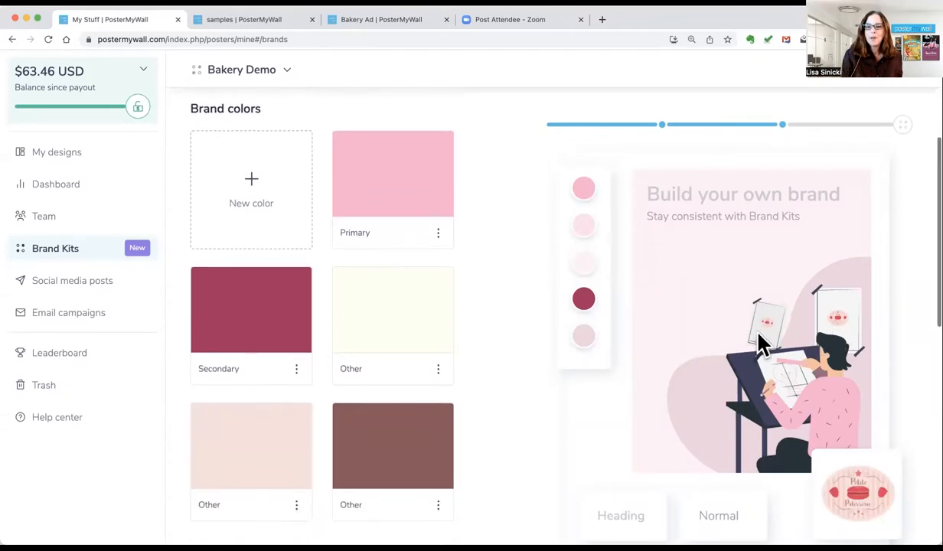
scroll(down, 3)
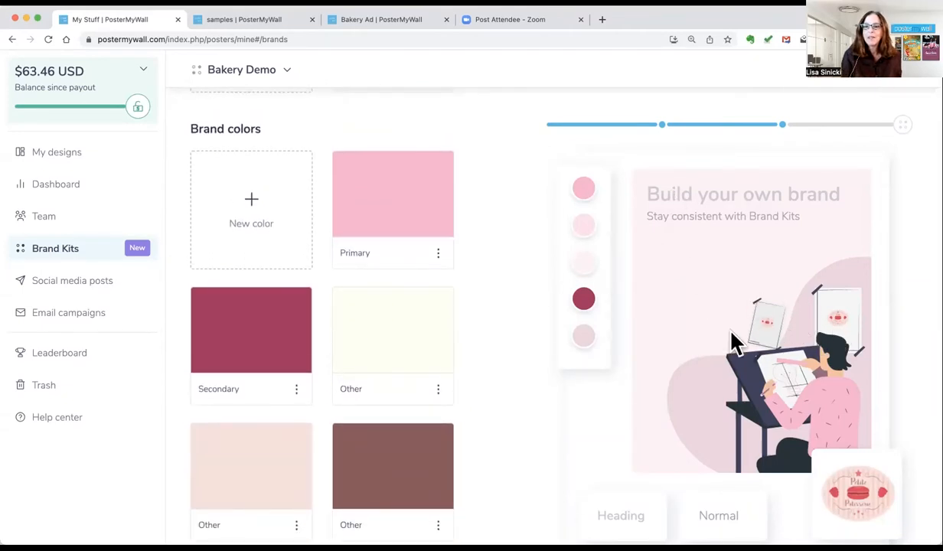
mouse_move(493, 386)
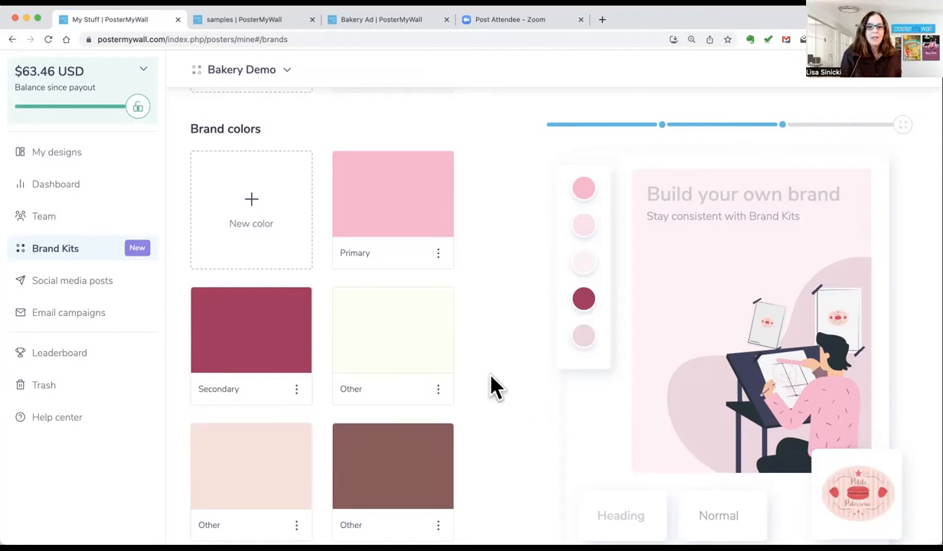
Add Dancing Script as a brand font with a chosen default colour
scroll(down, 3)
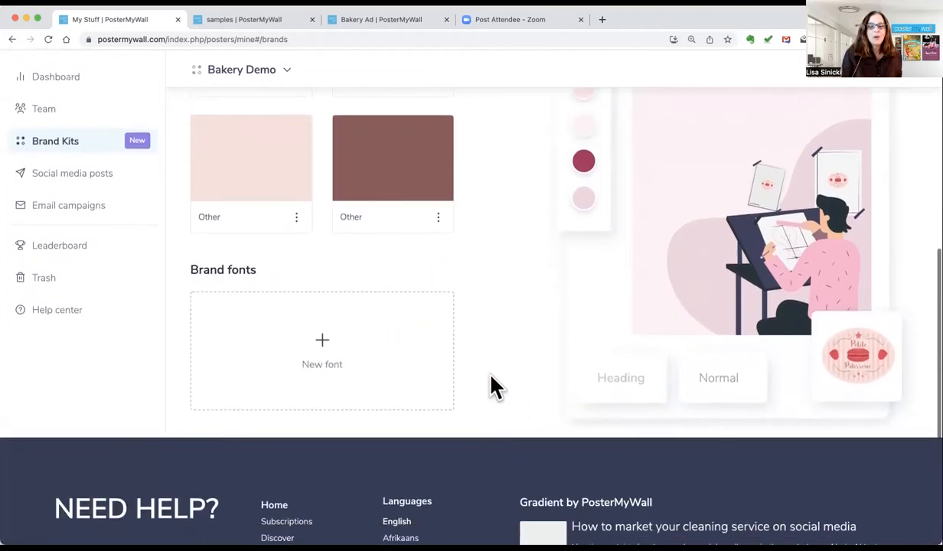
scroll(up, 3)
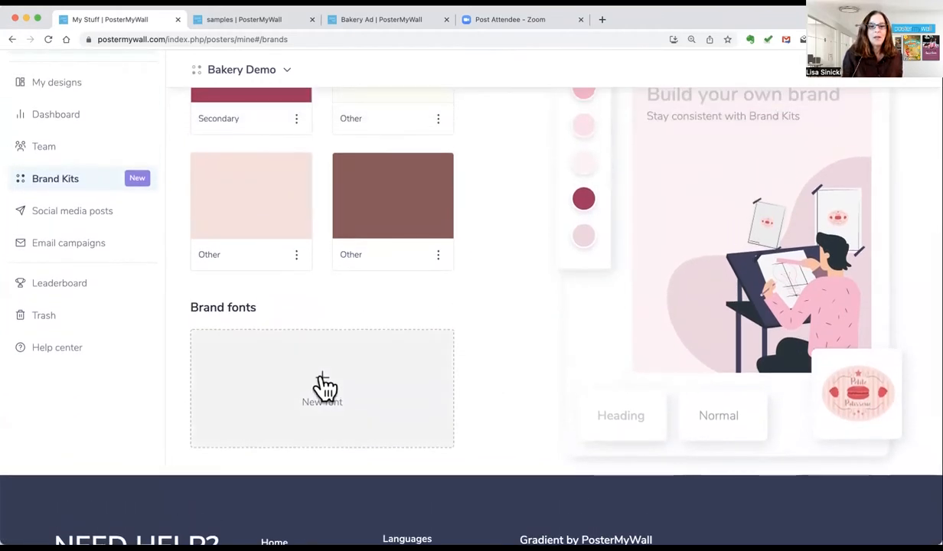
click(321, 386)
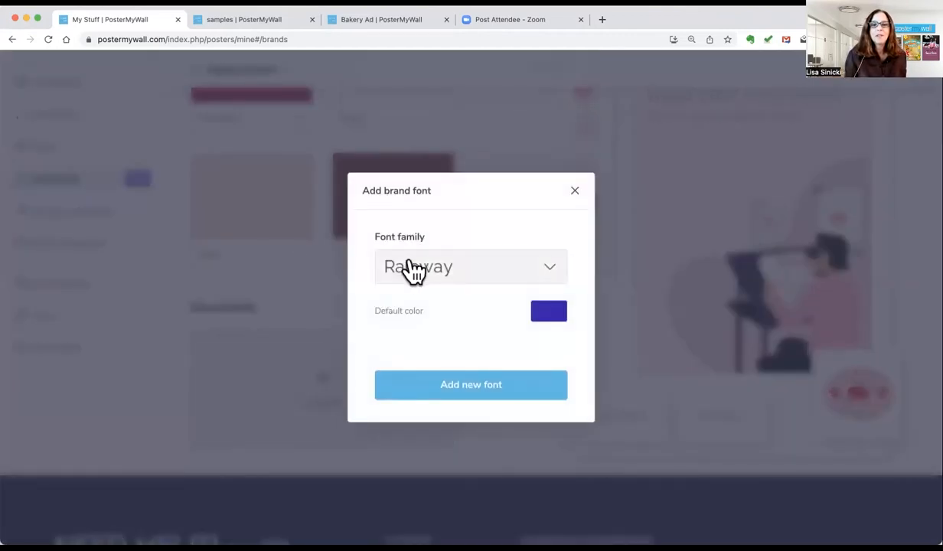
click(471, 267)
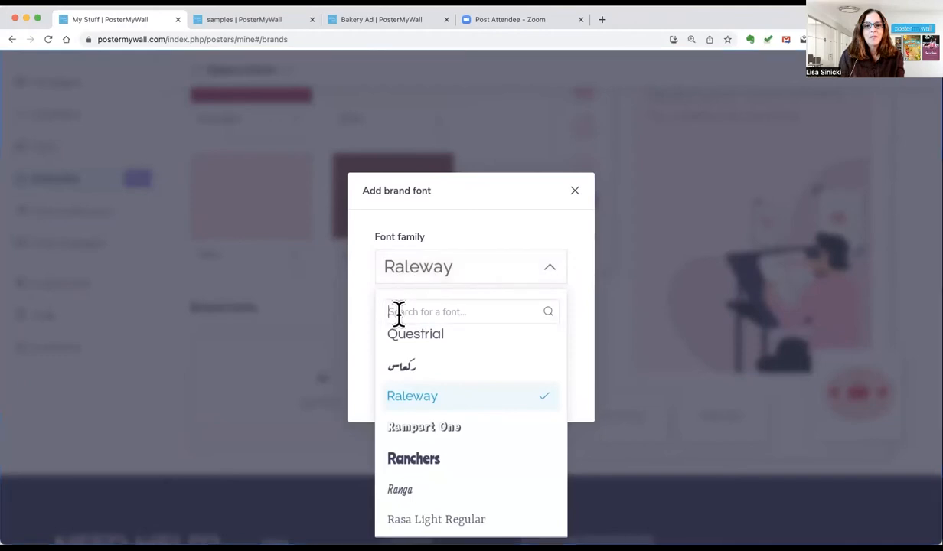
text(dancin)
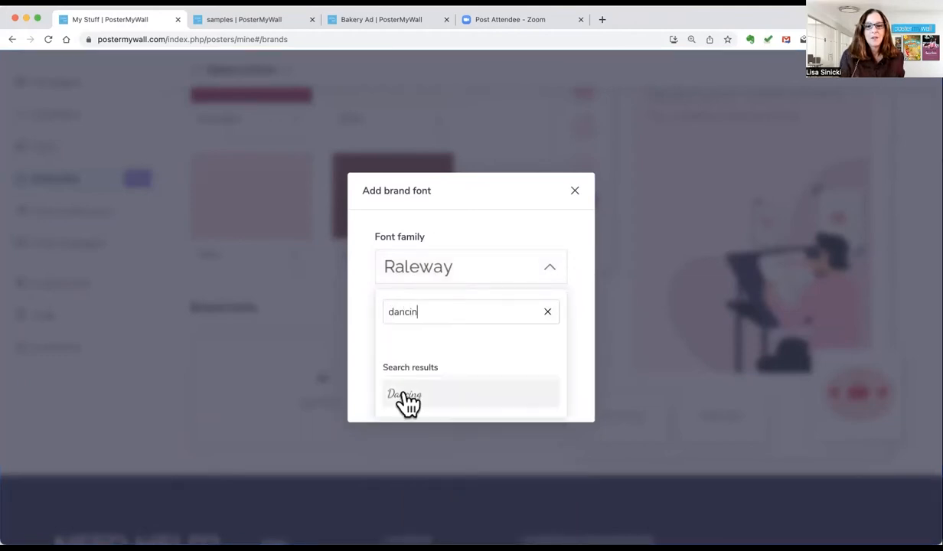
click(404, 394)
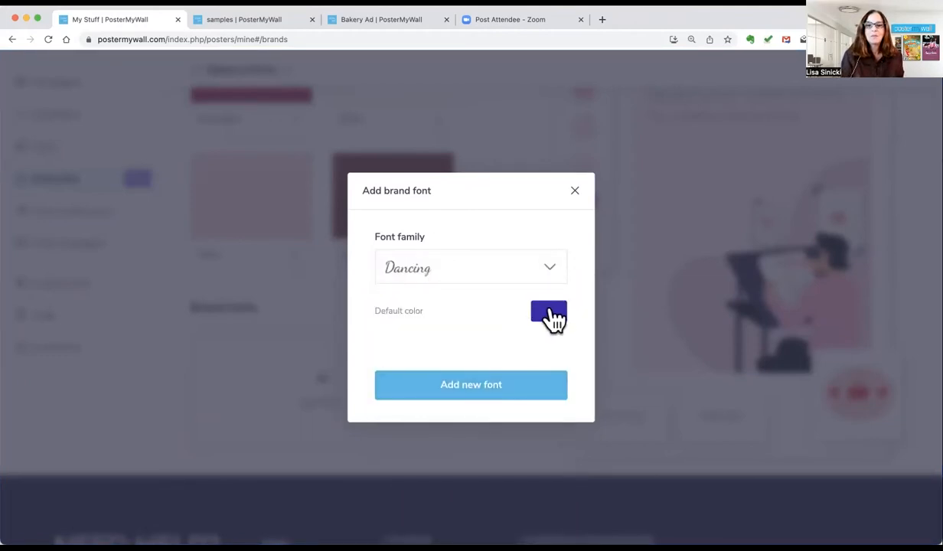
click(548, 316)
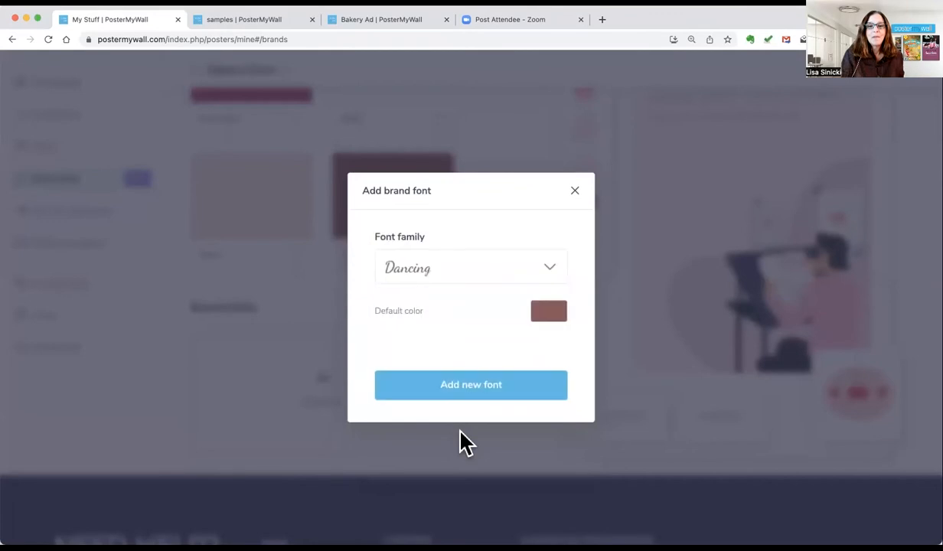
mouse_move(471, 394)
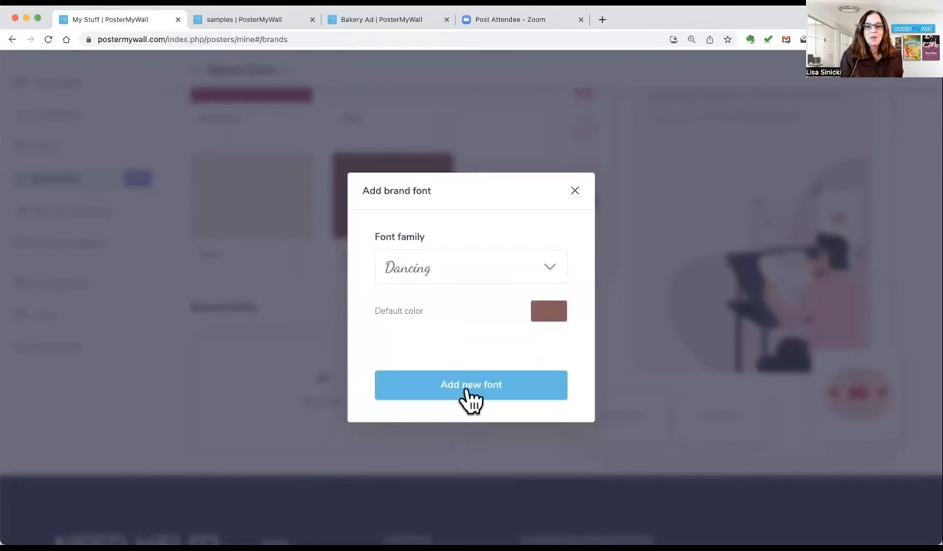
click(471, 384)
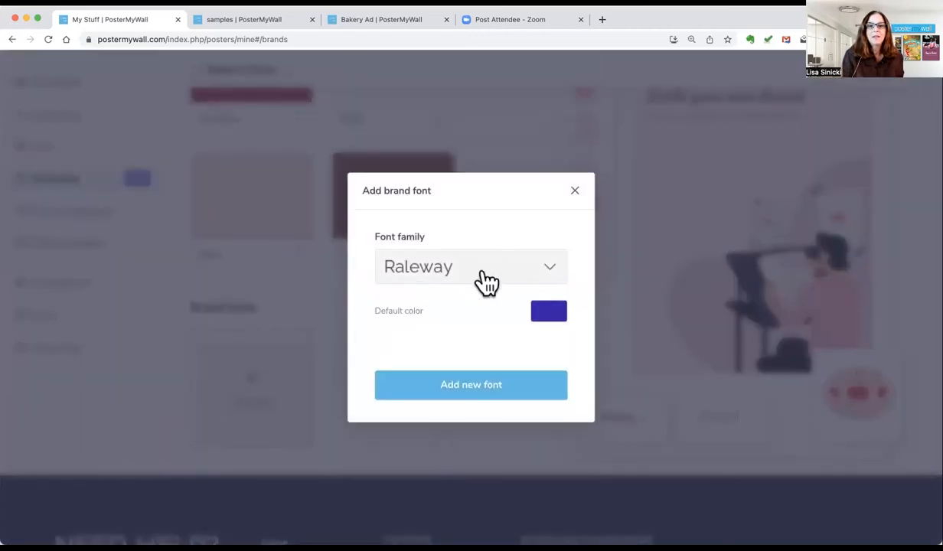
Add Giordano Regular as a brand font with the kit's dark pink default colour
click(471, 266)
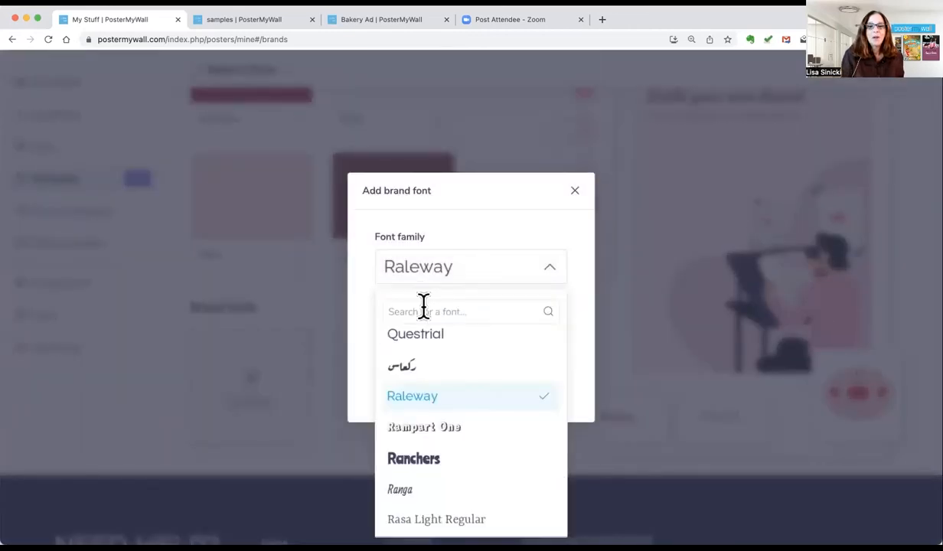
text(gi)
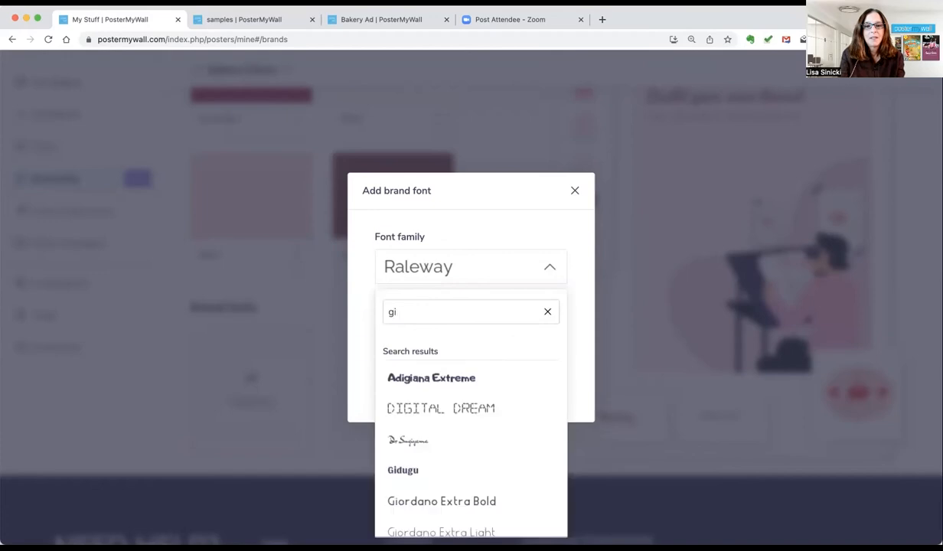
text(or)
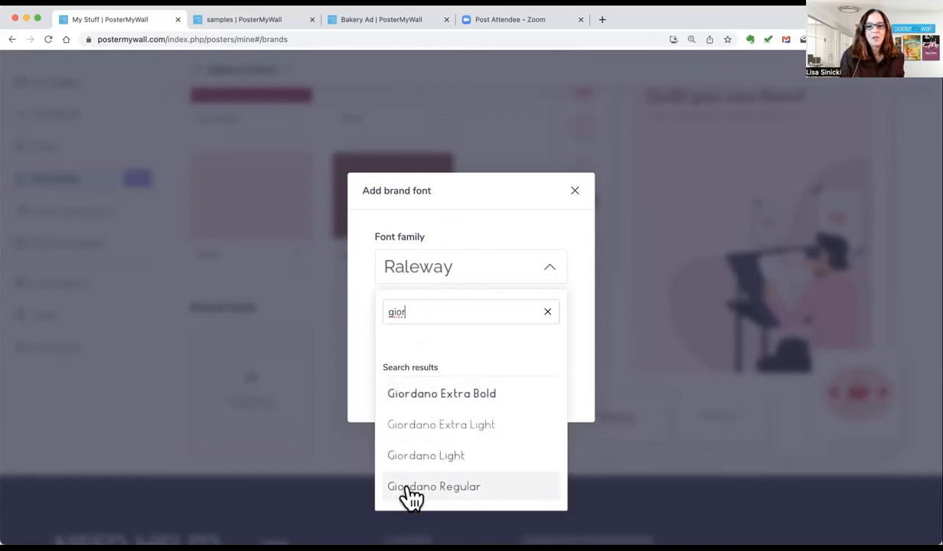
click(434, 486)
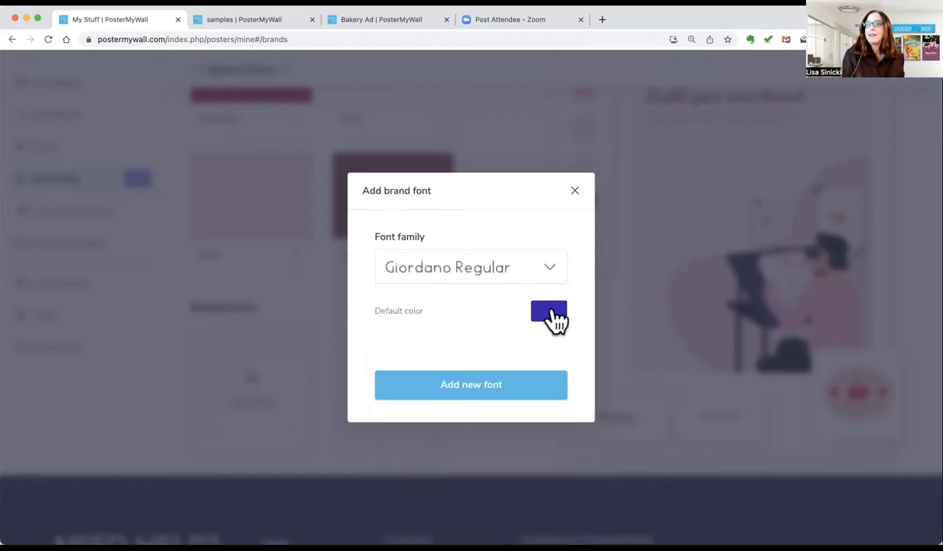
click(548, 315)
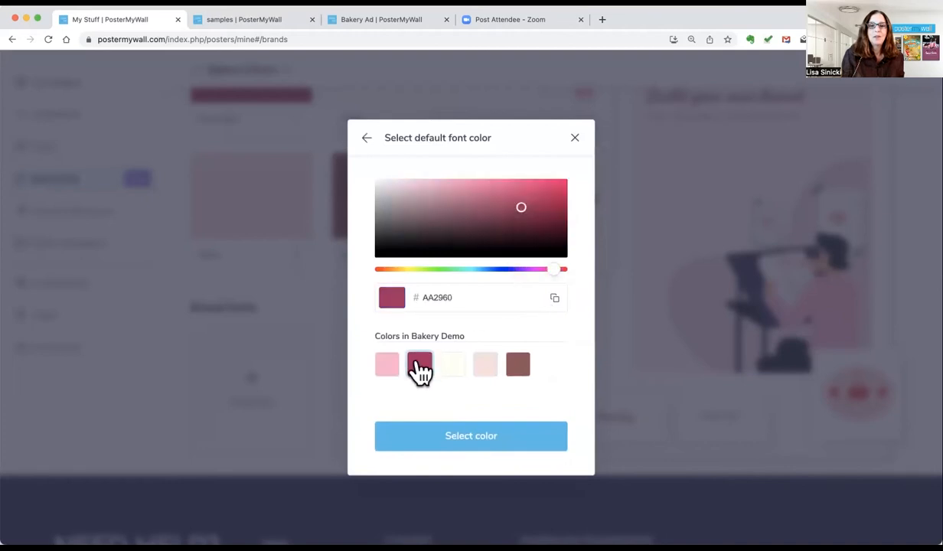
click(471, 435)
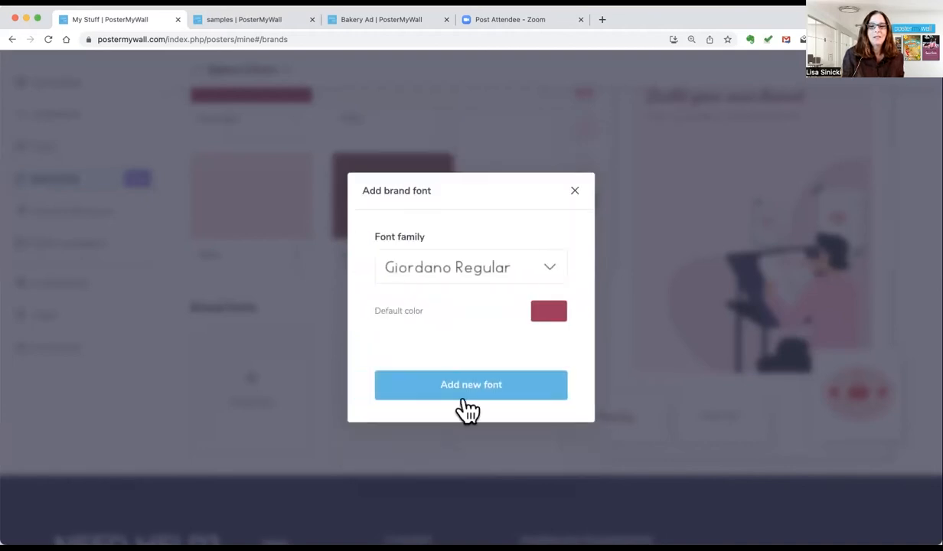
click(471, 384)
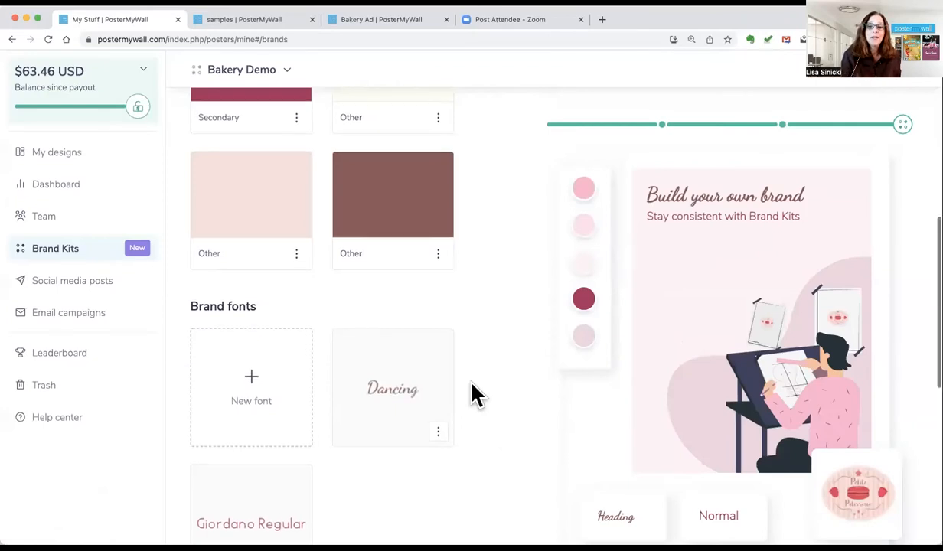
Review the Bakery Demo kit page, then switch to the Bakery Ad design tab
scroll(down, 3)
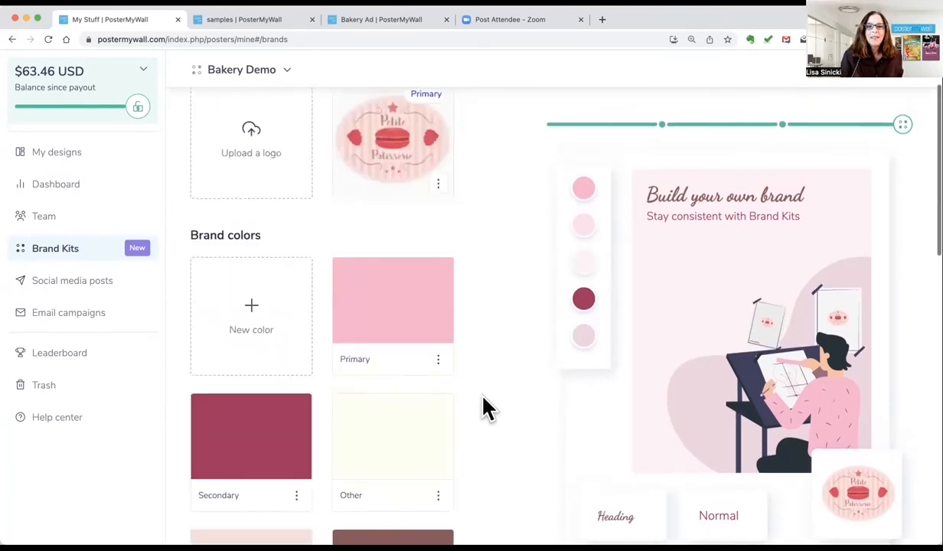
scroll(up, 3)
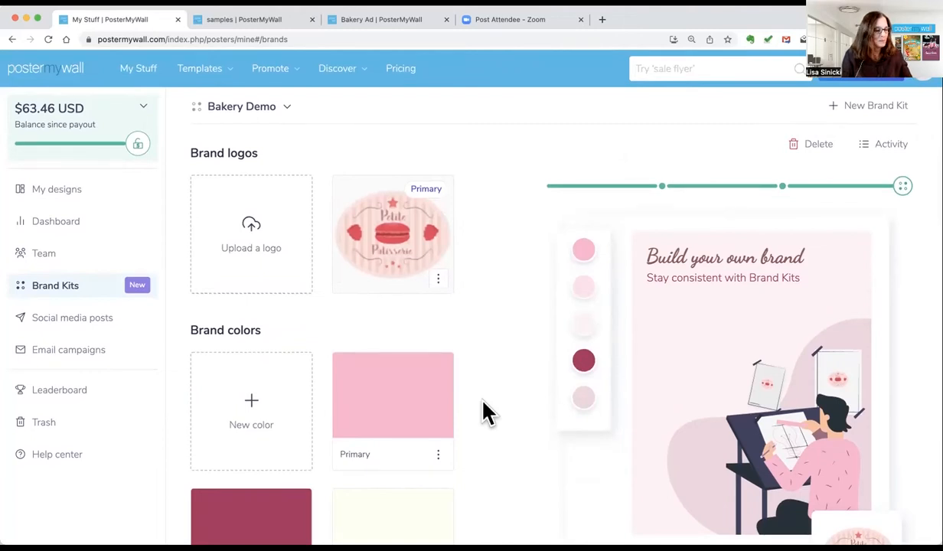
click(380, 20)
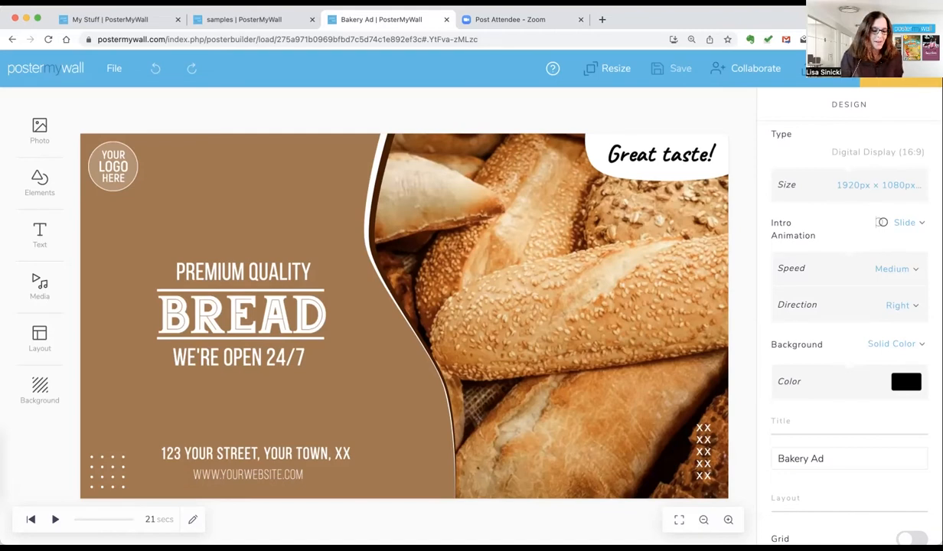
Select the YOUR LOGO HERE placeholder and replace it from My Photos
click(112, 166)
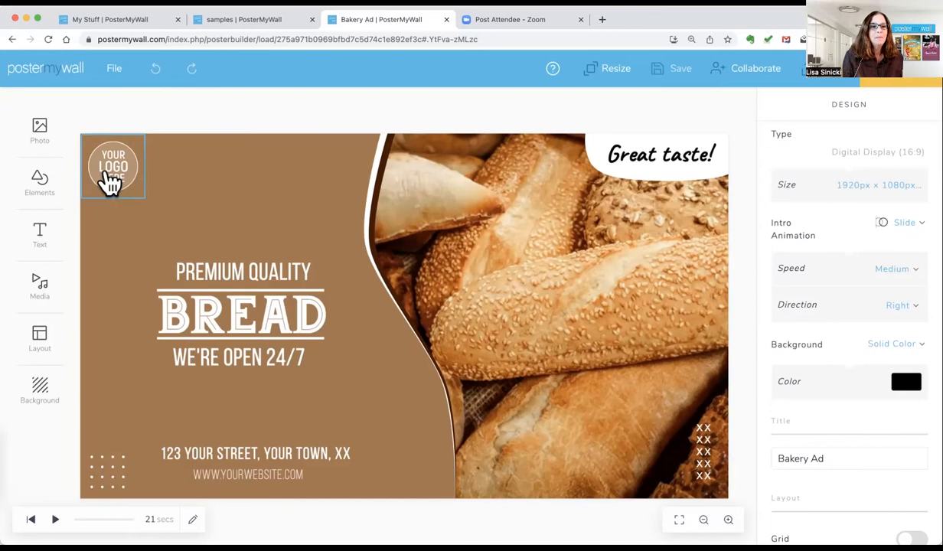
click(113, 167)
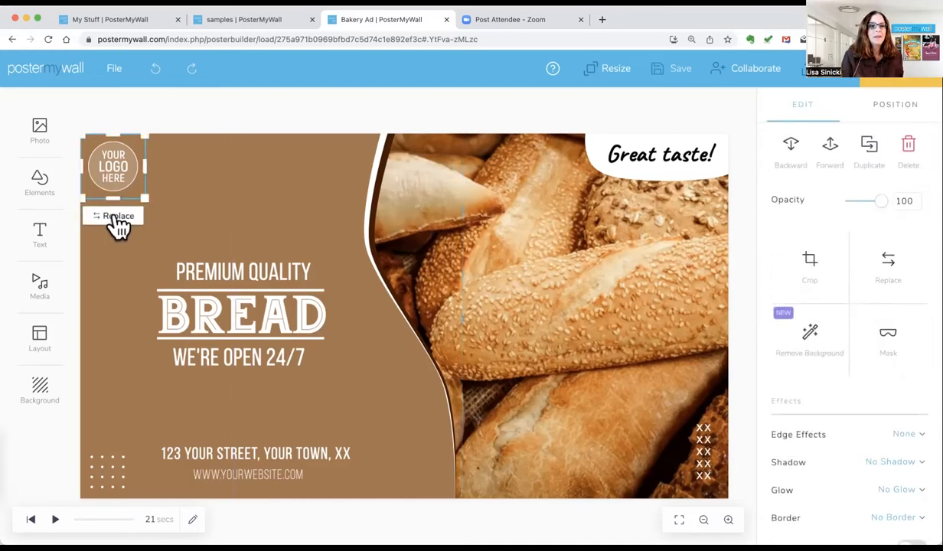
click(118, 216)
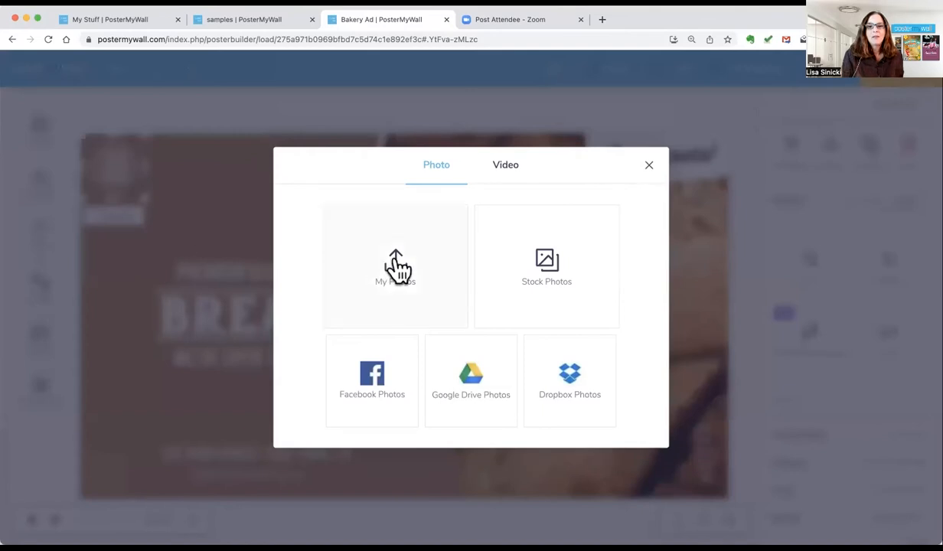
click(395, 265)
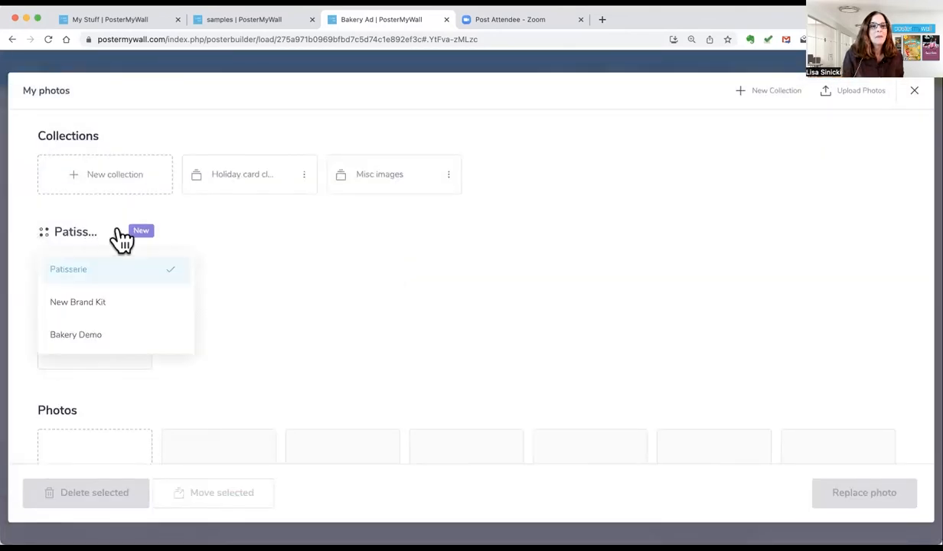
mouse_move(100, 344)
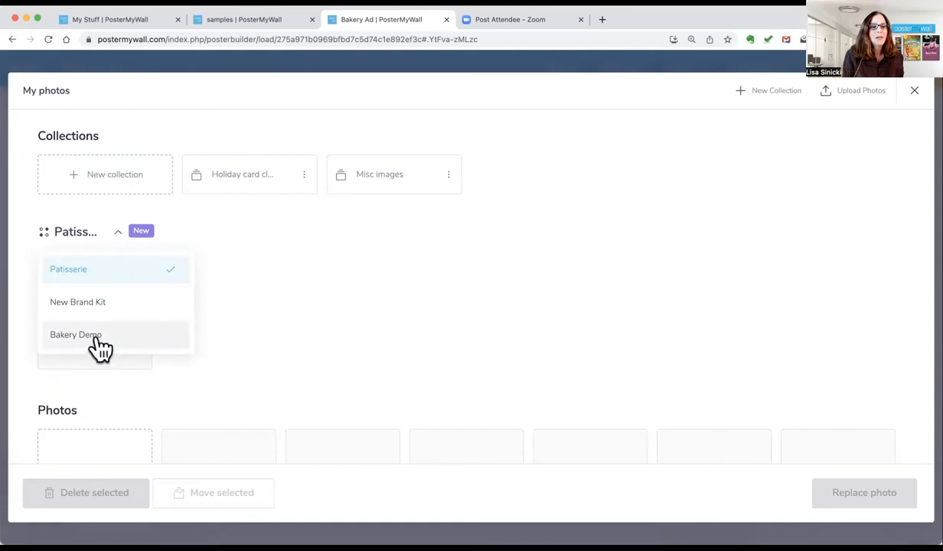
mouse_move(92, 310)
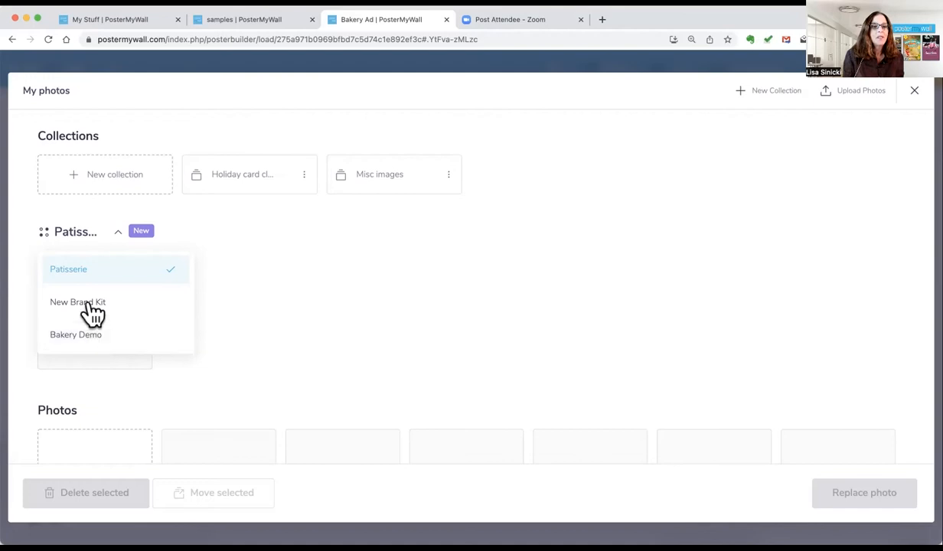
mouse_move(77, 301)
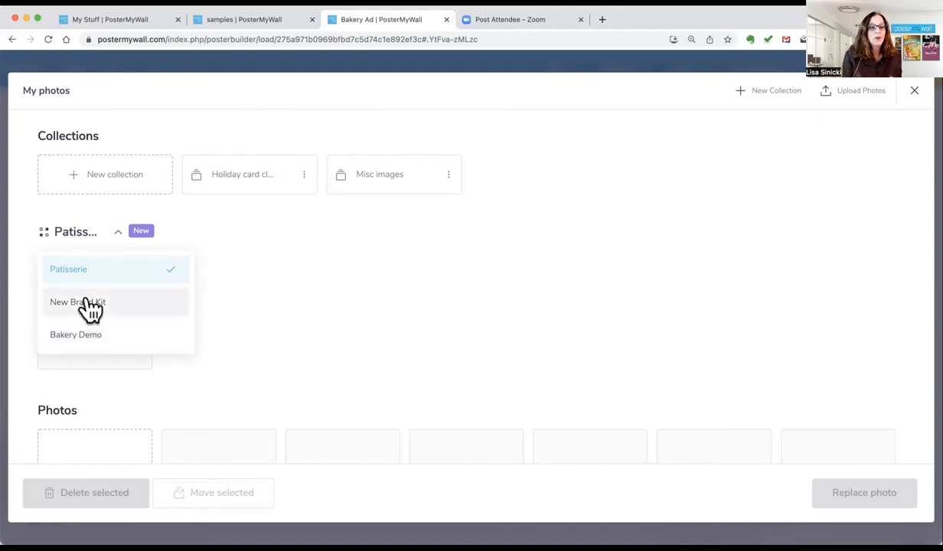
Insert the square-cropped Petite Patisserie logo, enlarged and moved above PREMIUM QUALITY
click(75, 335)
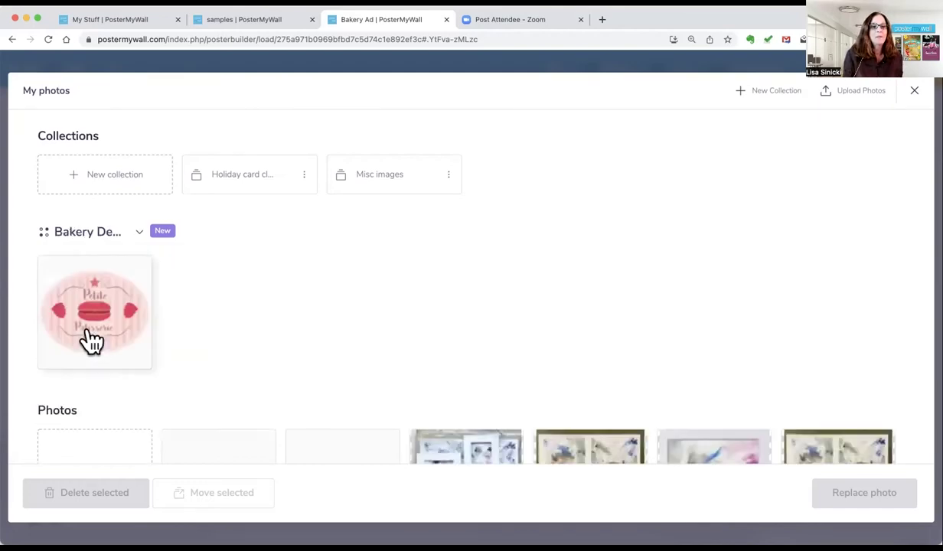
click(94, 312)
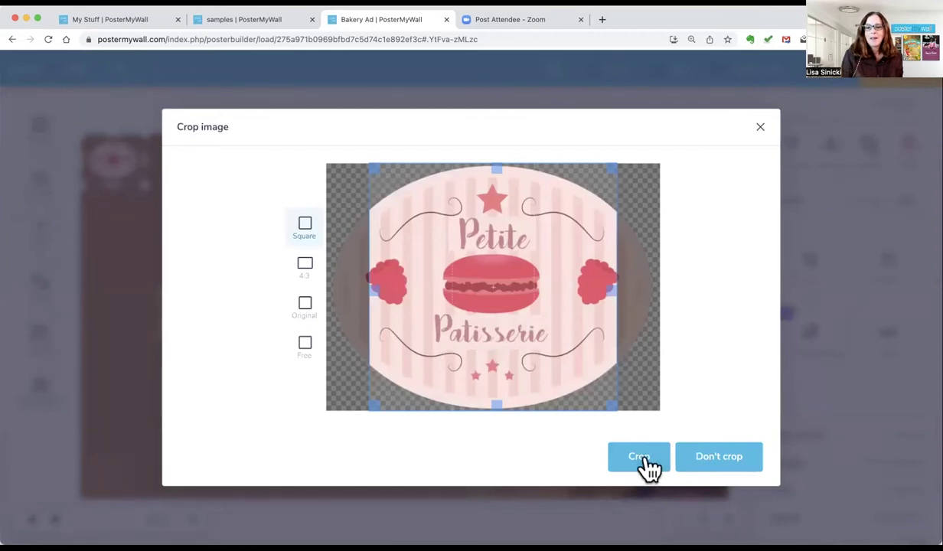
click(639, 456)
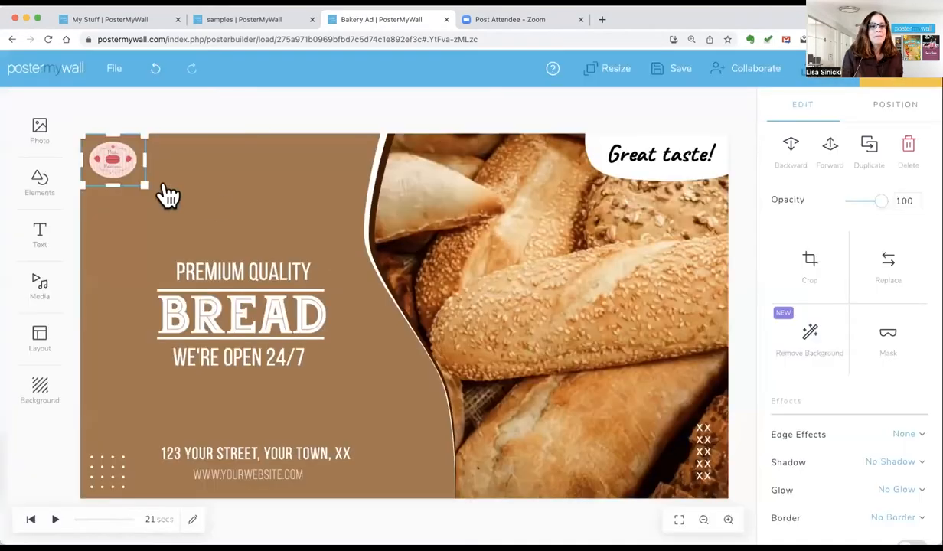
drag(145, 191, 230, 241)
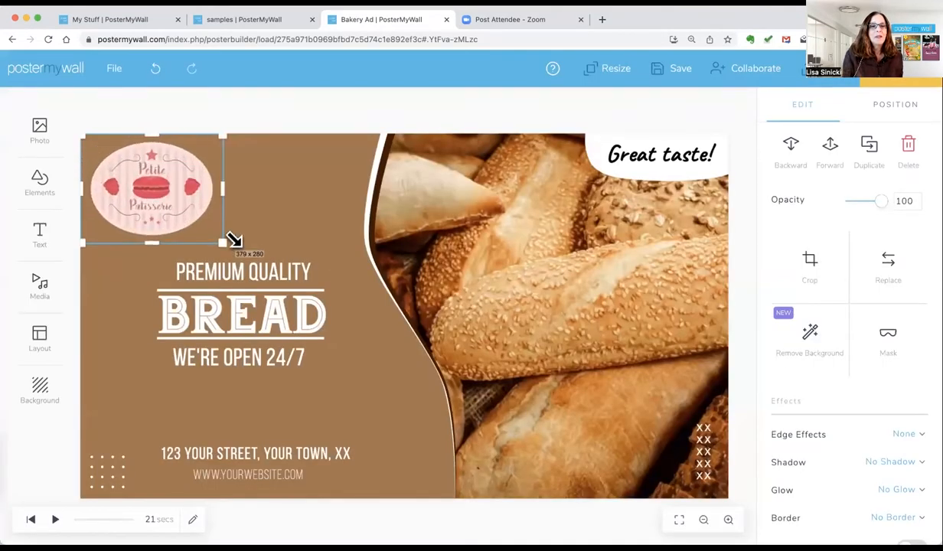
drag(151, 187, 247, 207)
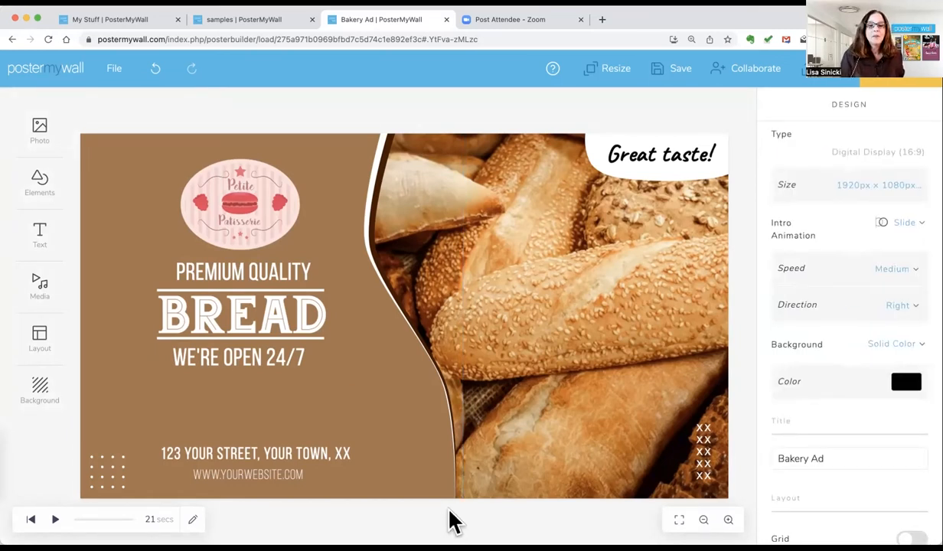
Recolour the brown background panel pale pink using the Bakery Demo palette
click(551, 352)
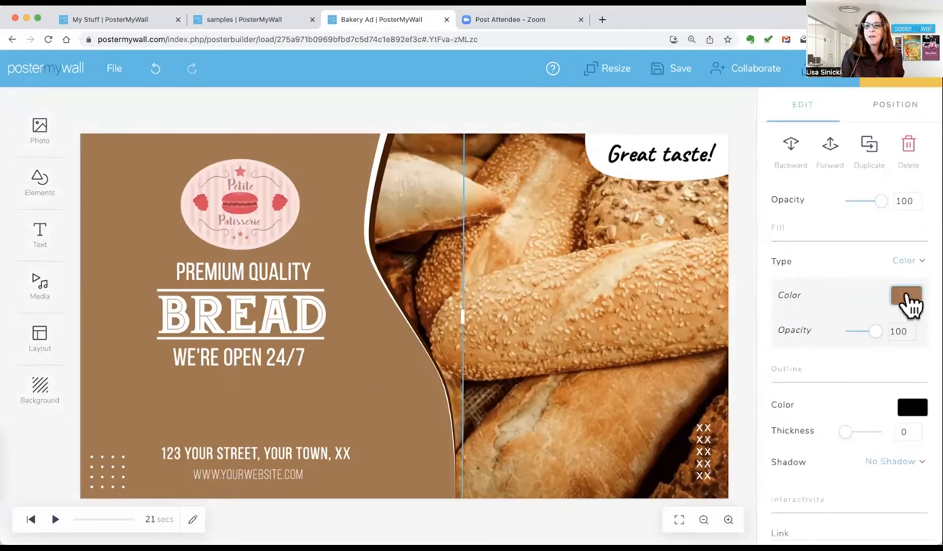
click(907, 298)
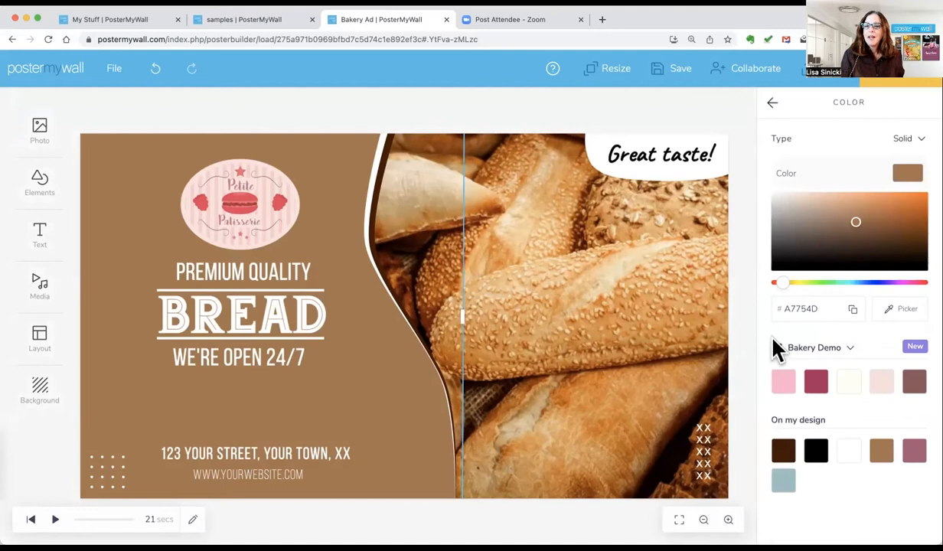
mouse_move(842, 372)
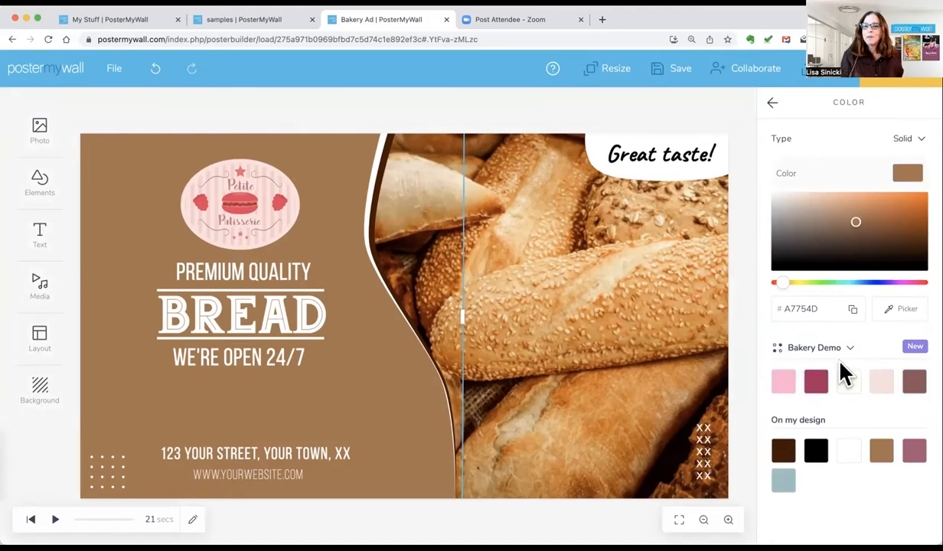
click(821, 347)
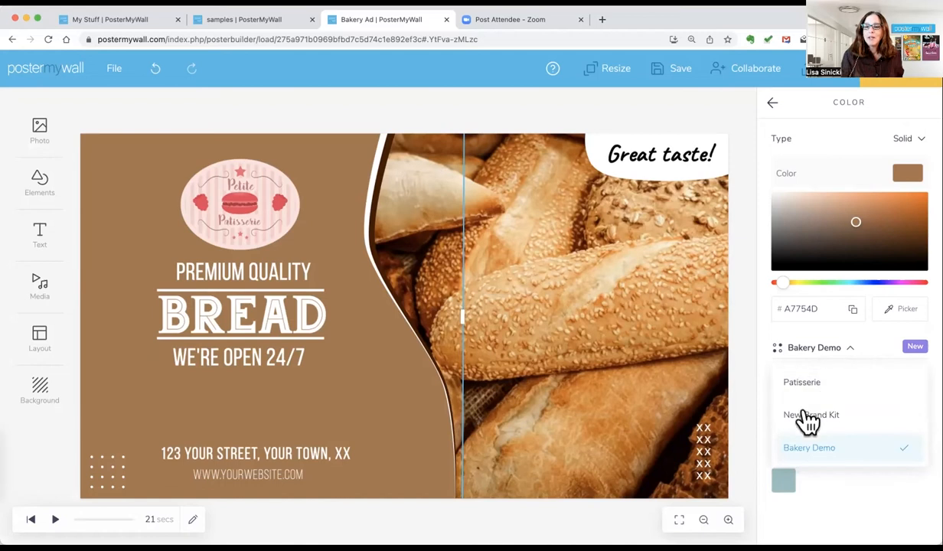
mouse_move(806, 386)
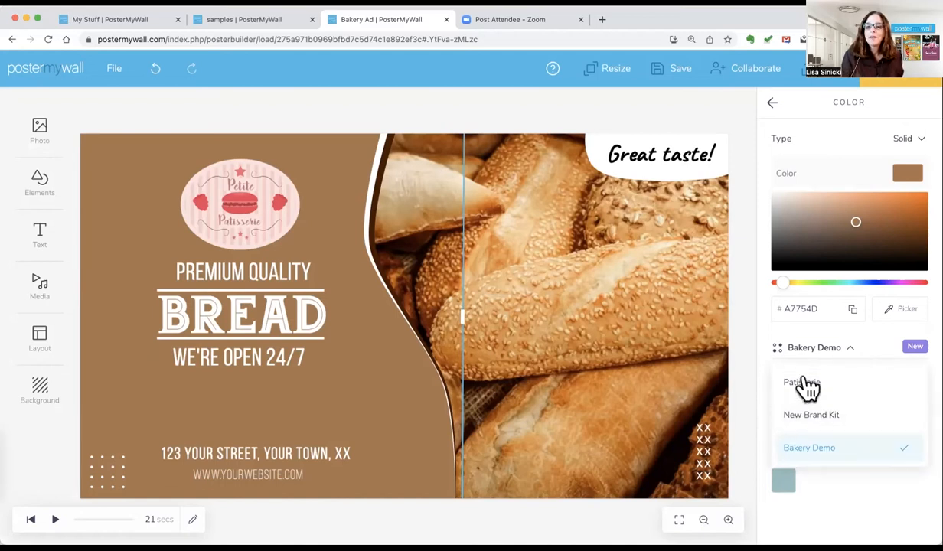
click(850, 348)
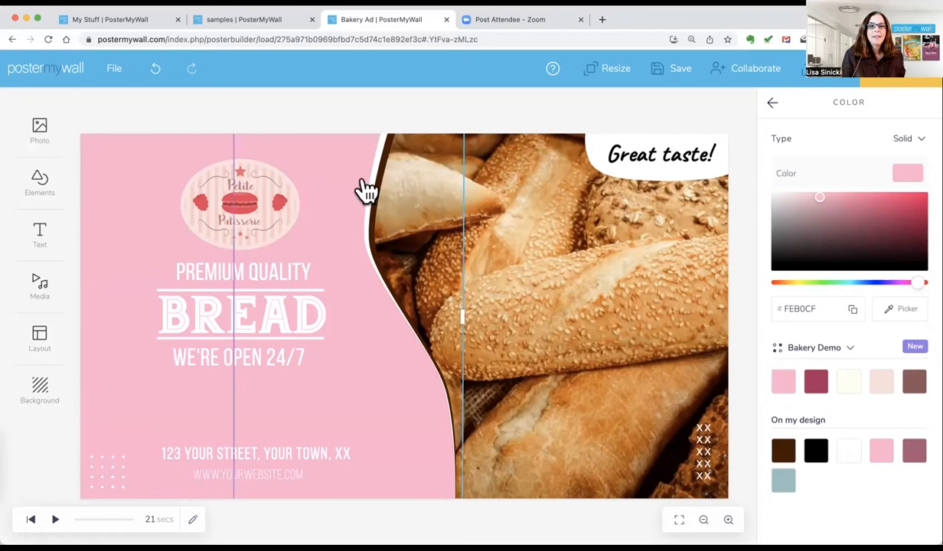
mouse_move(379, 196)
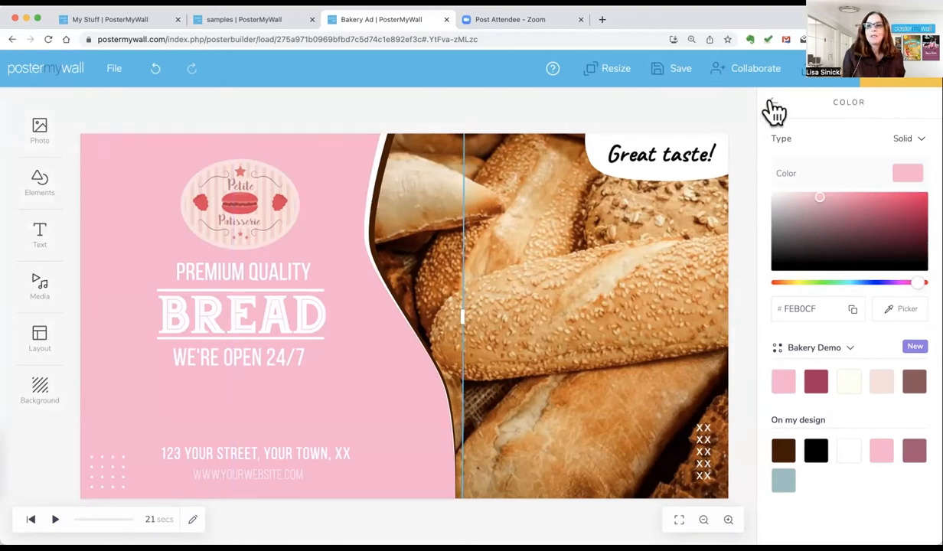
click(380, 196)
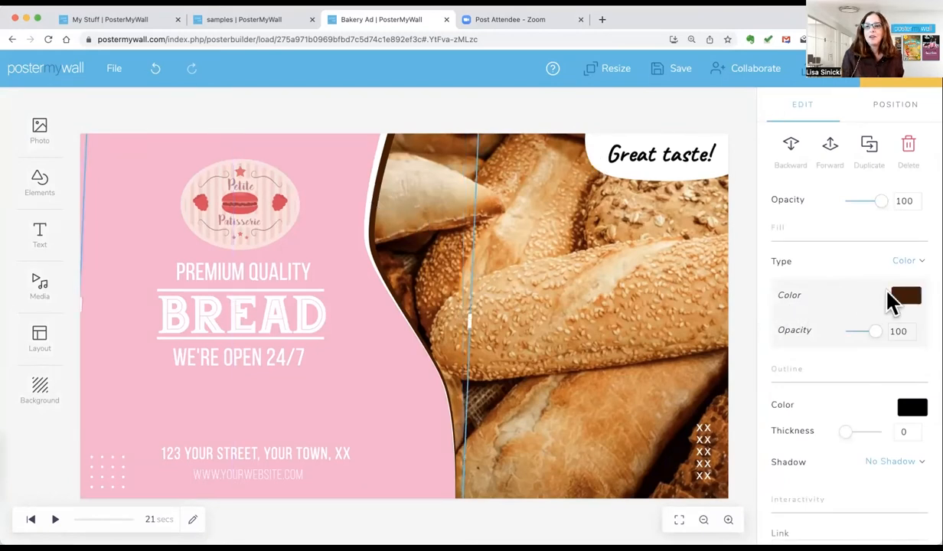
Colour the curved edge raspberry and the 'Great taste!' bubble cream FDFFF3
click(906, 297)
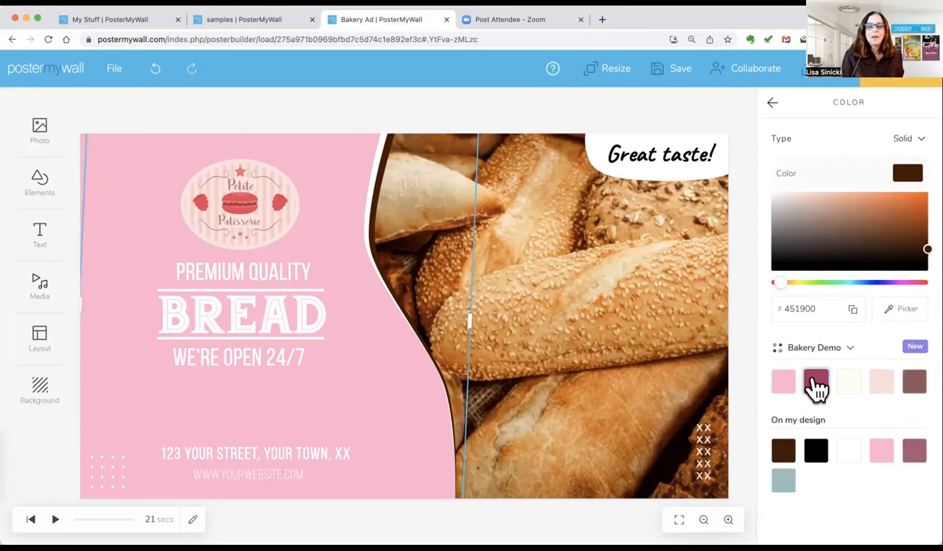
click(815, 381)
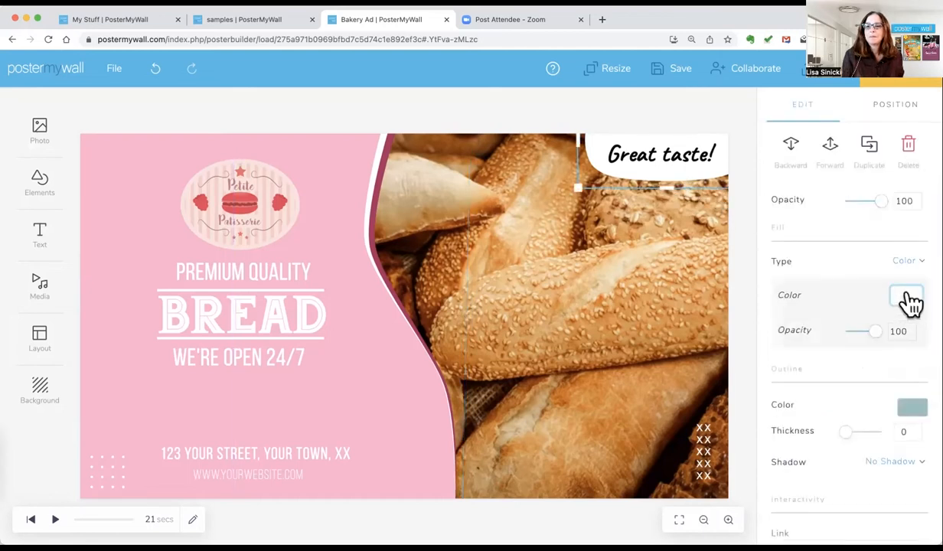
click(908, 299)
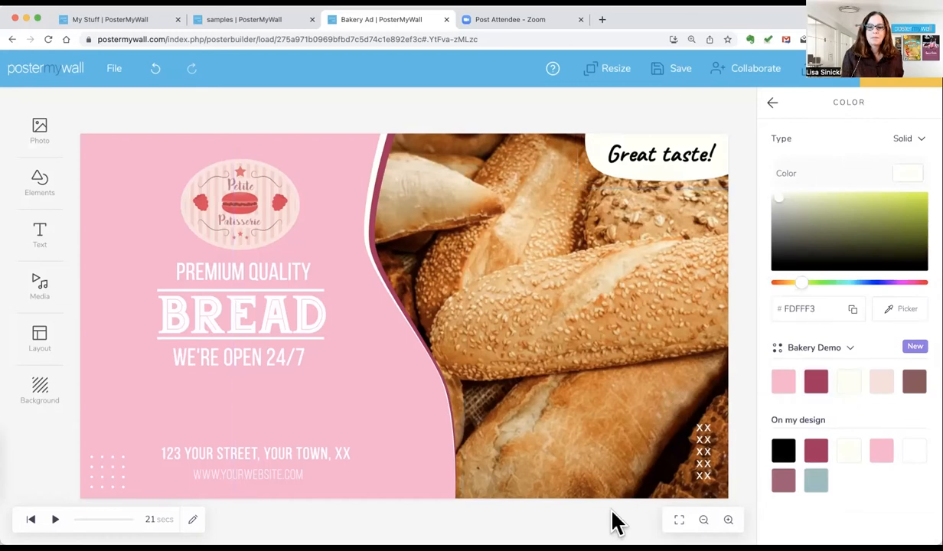
click(257, 316)
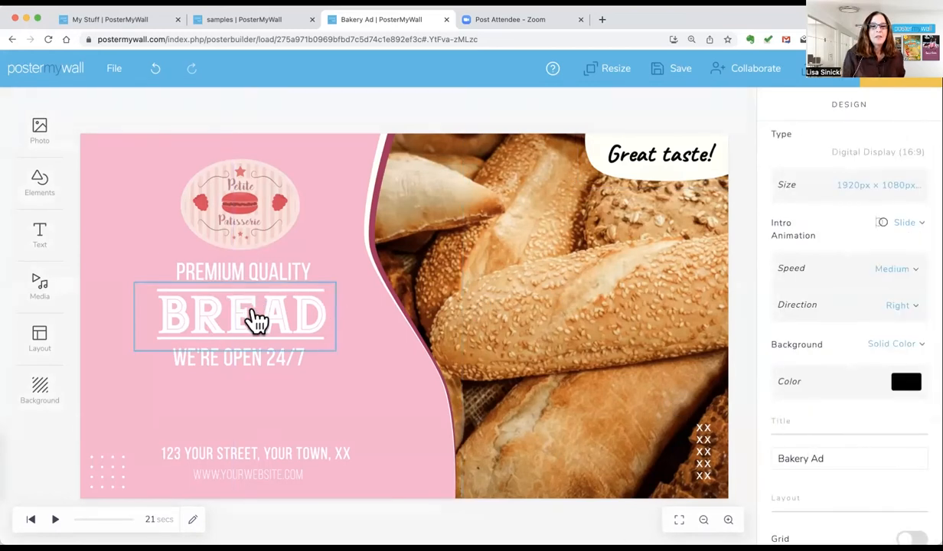
Set the BREAD heading in the brand Dancing font and retype it as TREATS
click(237, 317)
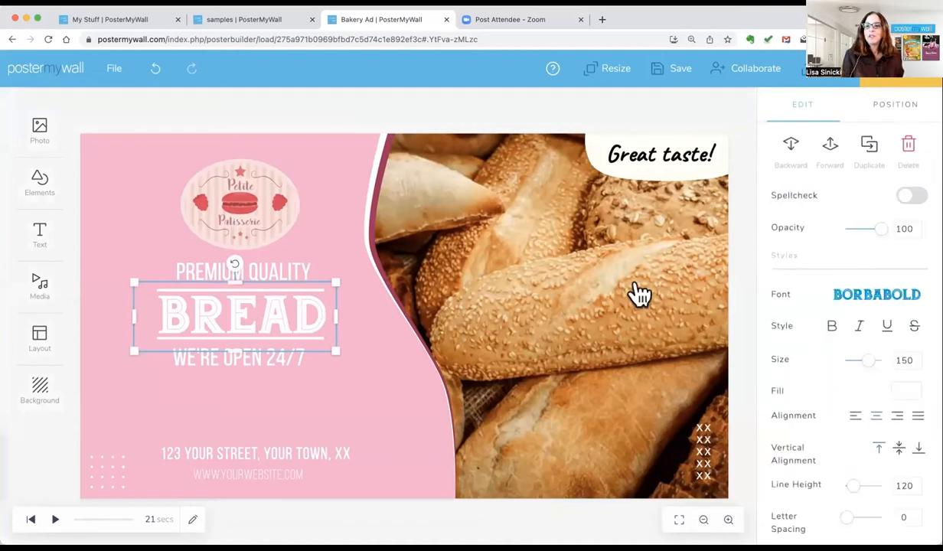
click(876, 295)
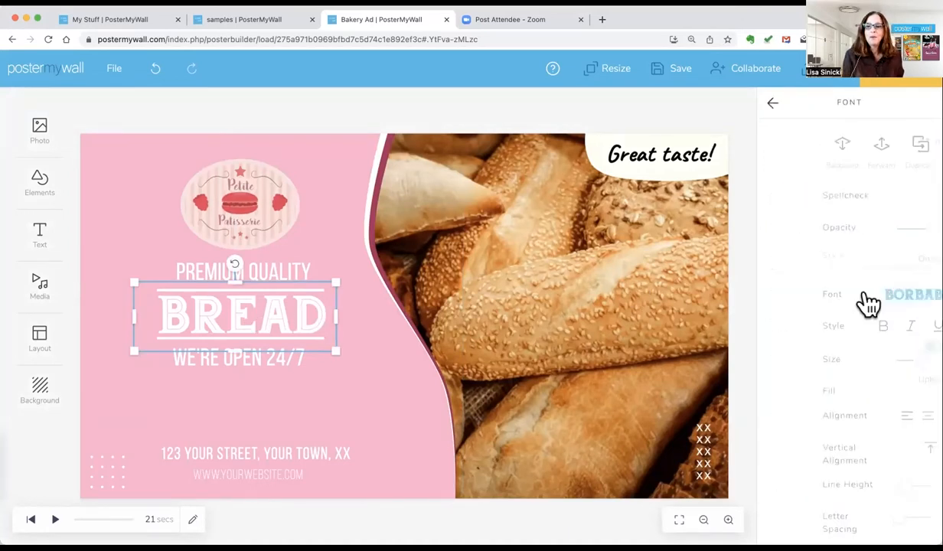
click(904, 294)
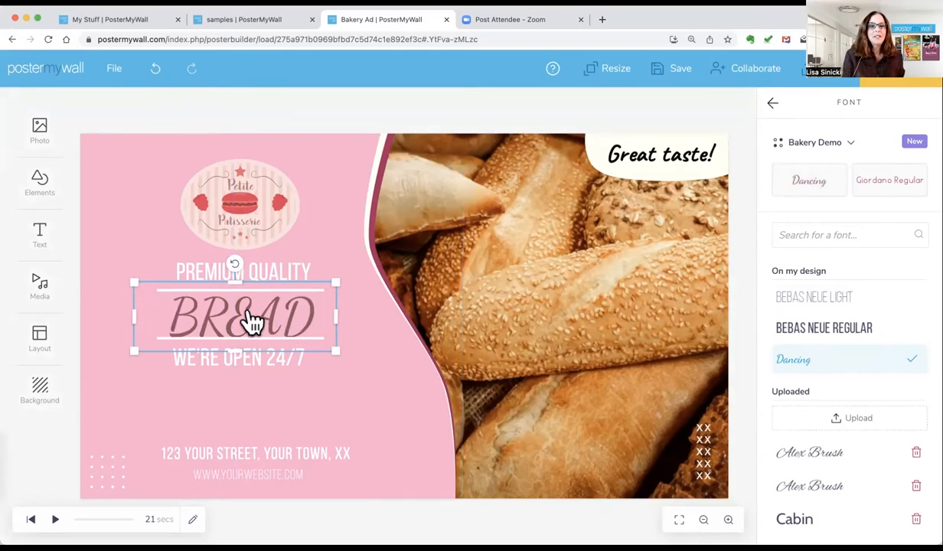
double_click(234, 315)
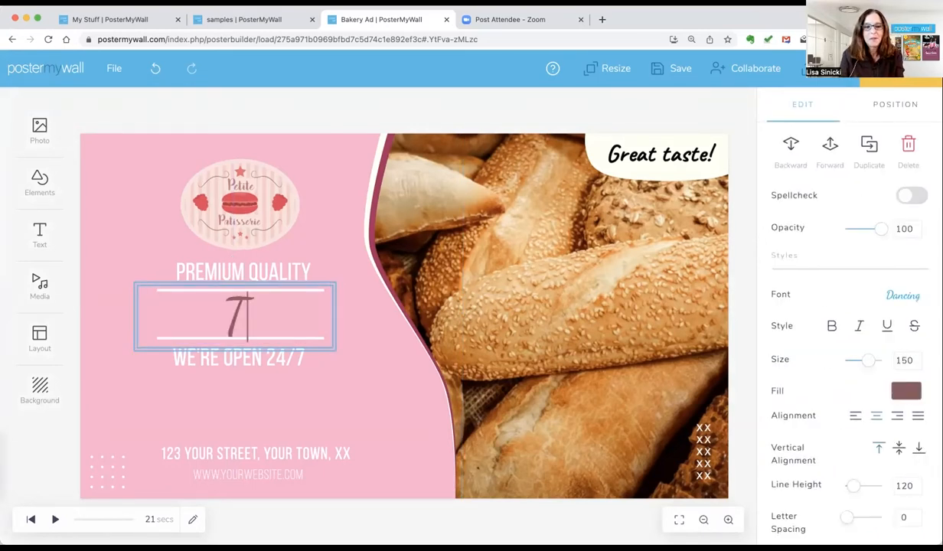
text(TREATS)
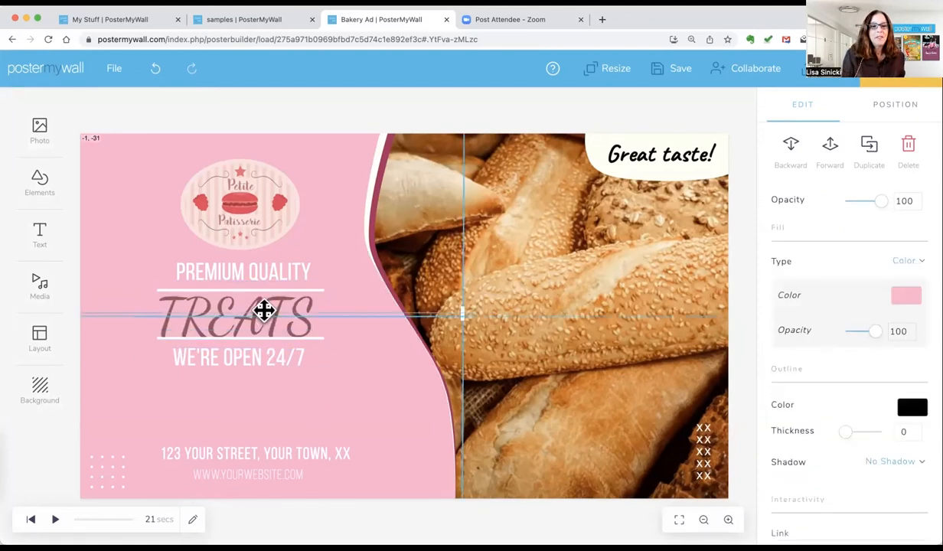
click(237, 317)
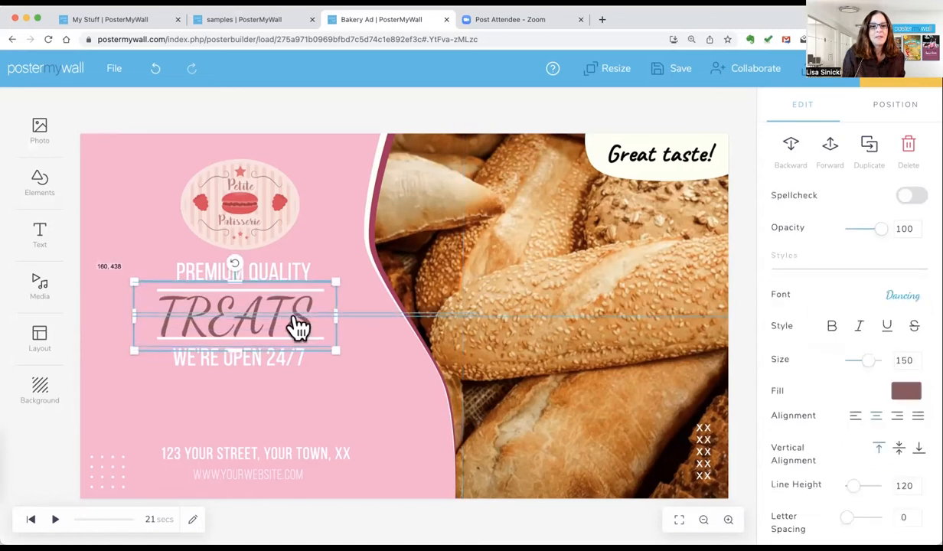
Switch the Great taste! caption to the Dancing font
click(660, 154)
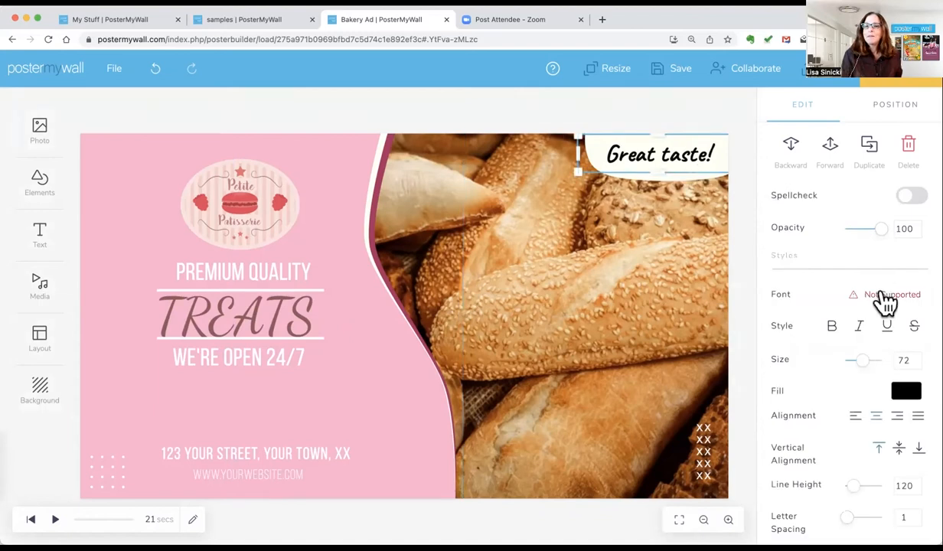
click(884, 294)
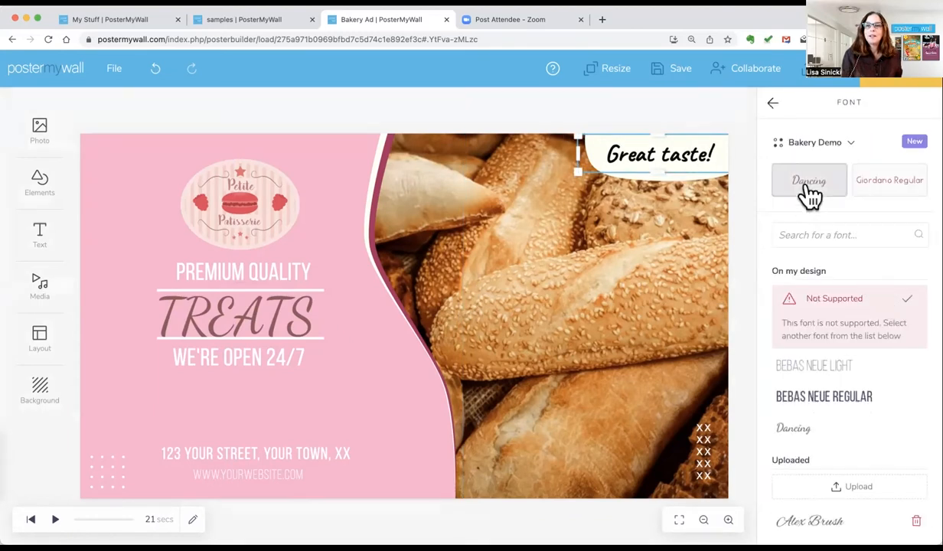
click(793, 428)
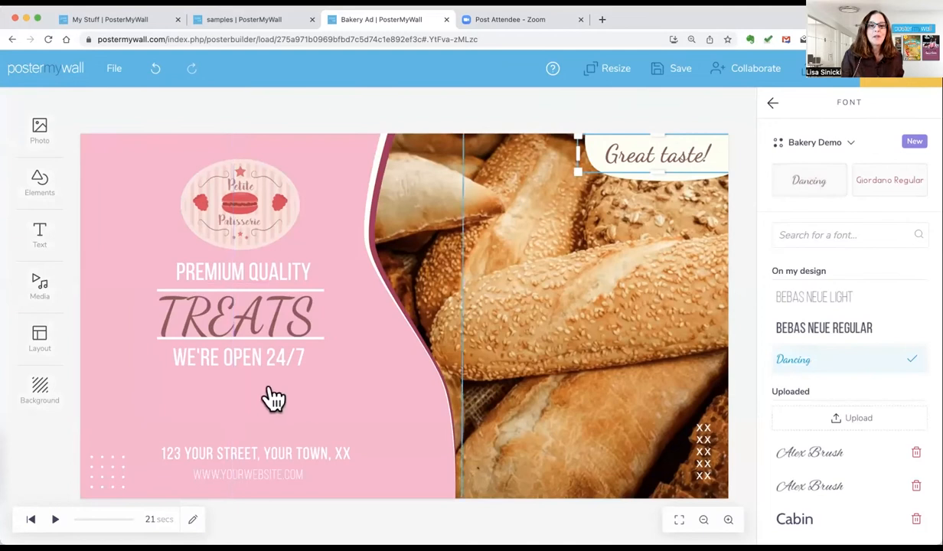
mouse_move(346, 395)
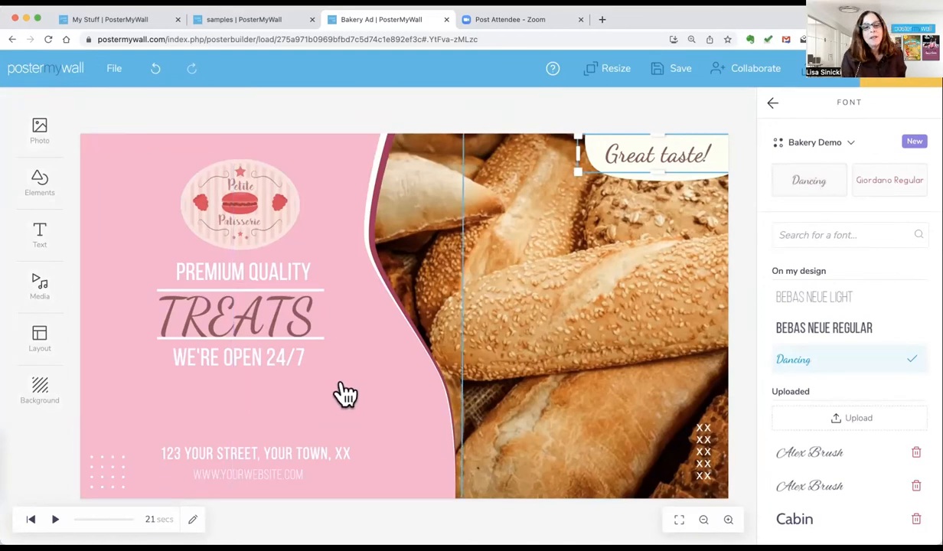
mouse_move(662, 168)
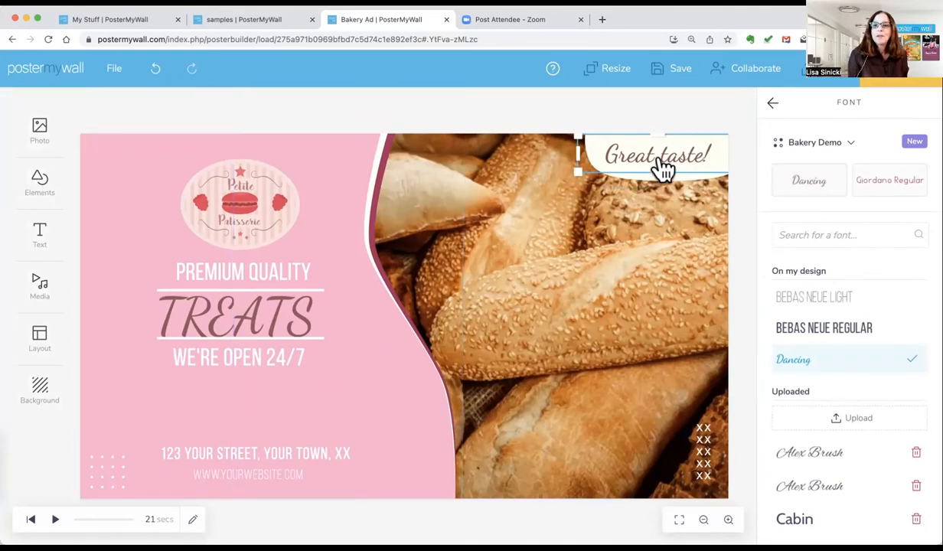
click(772, 102)
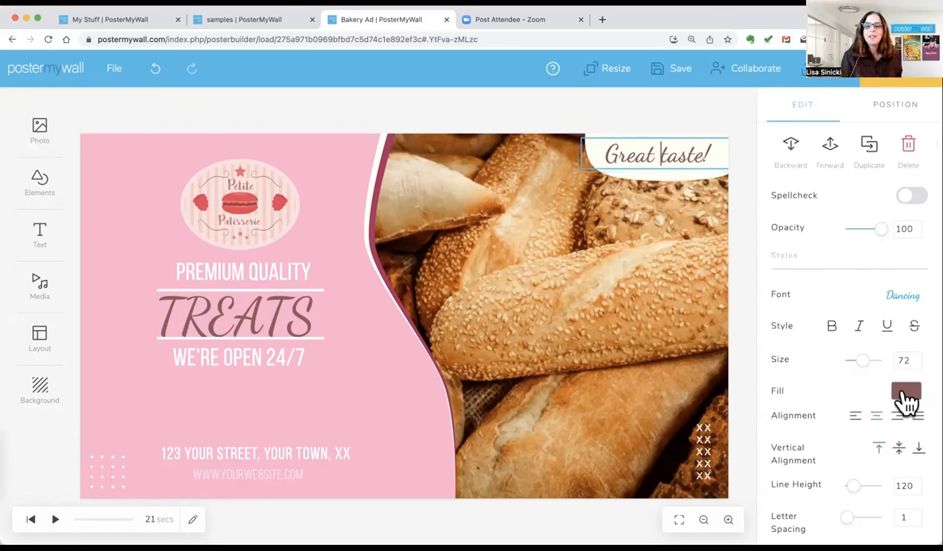
click(242, 272)
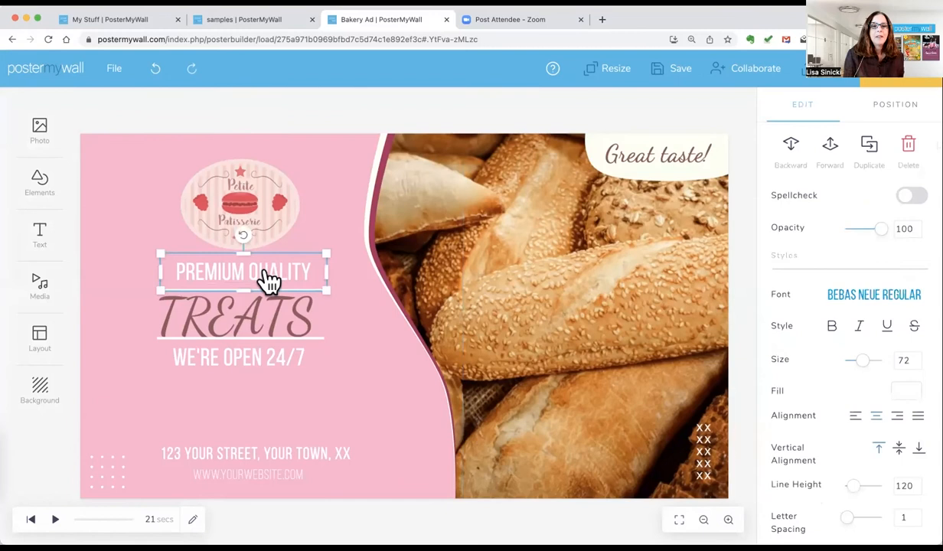
Restyle PREMIUM QUALITY and WE'RE OPEN 24/7 in the brand Giordano Regular font
click(874, 294)
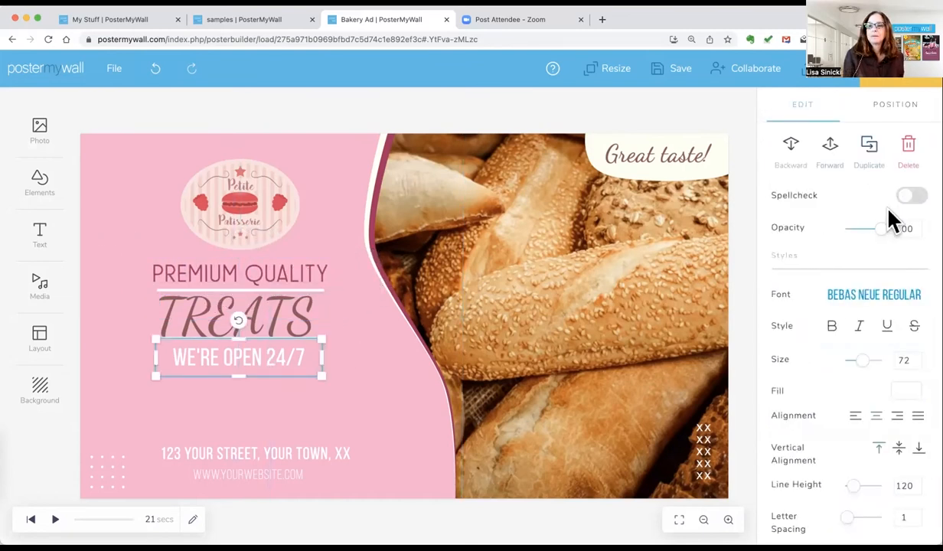
click(874, 294)
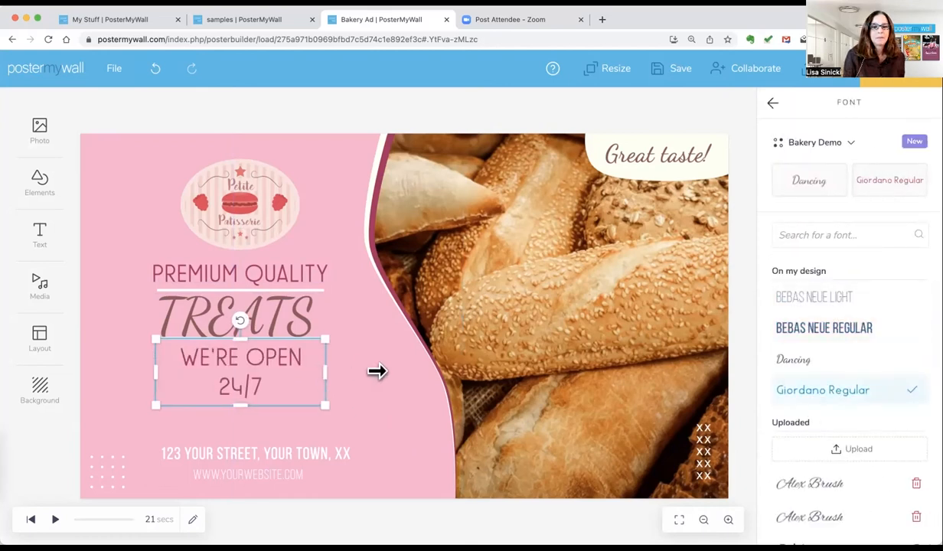
click(255, 453)
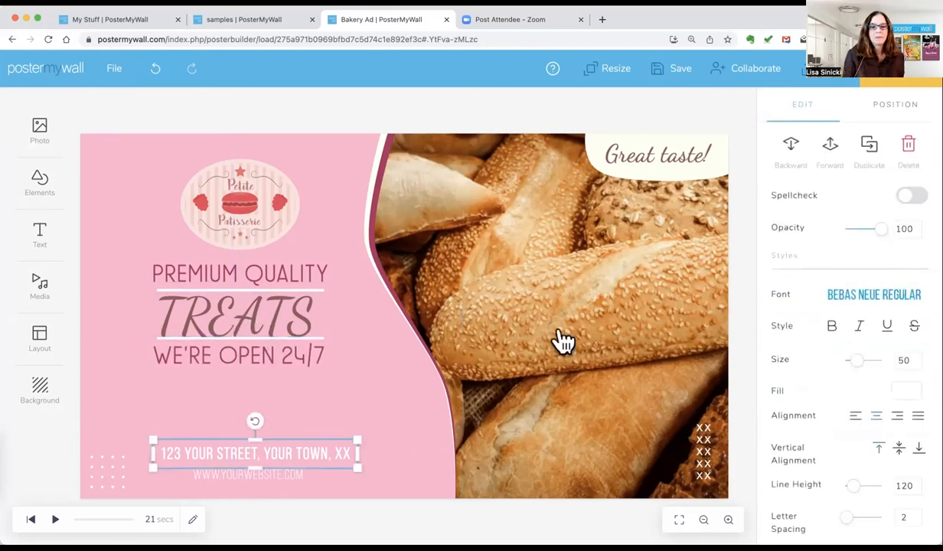
Give the address line Giordano Regular and the brand off-white fill colour
click(874, 294)
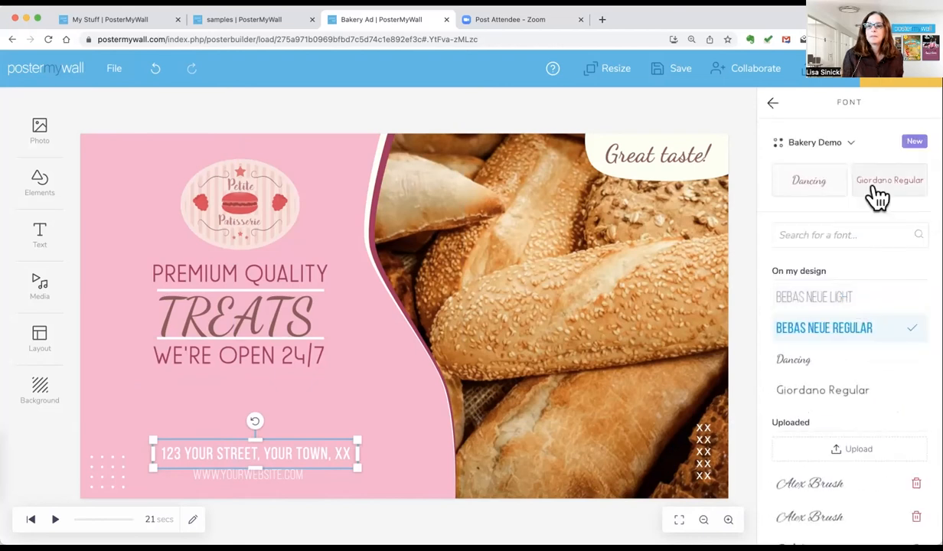
click(822, 389)
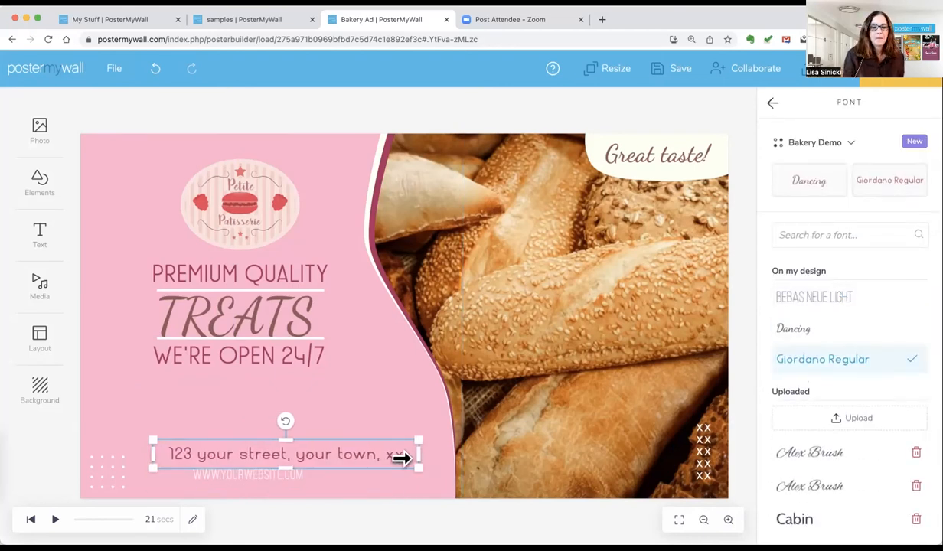
click(772, 102)
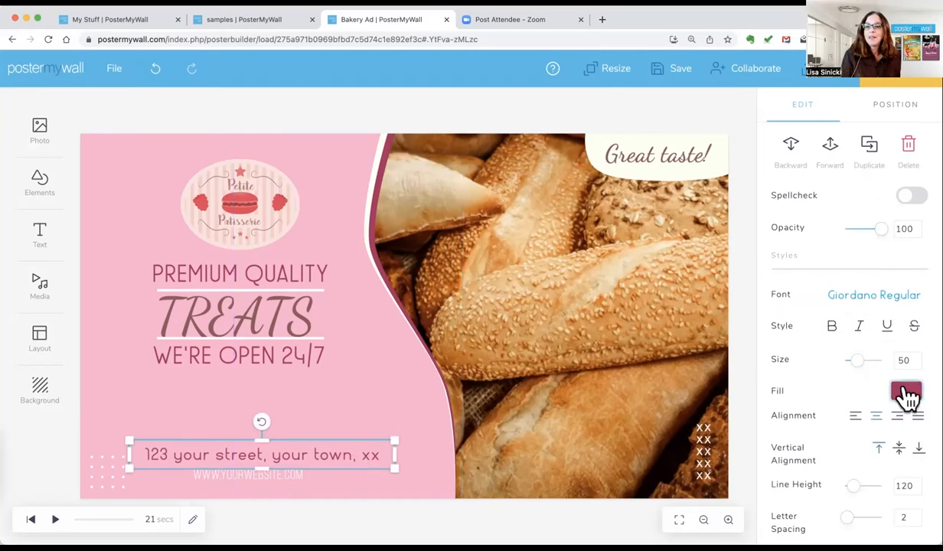
click(906, 391)
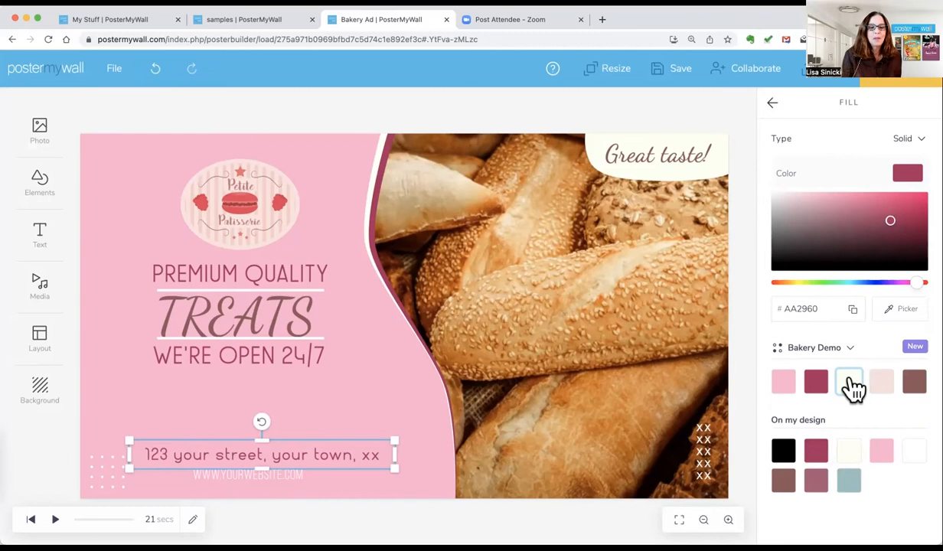
click(848, 381)
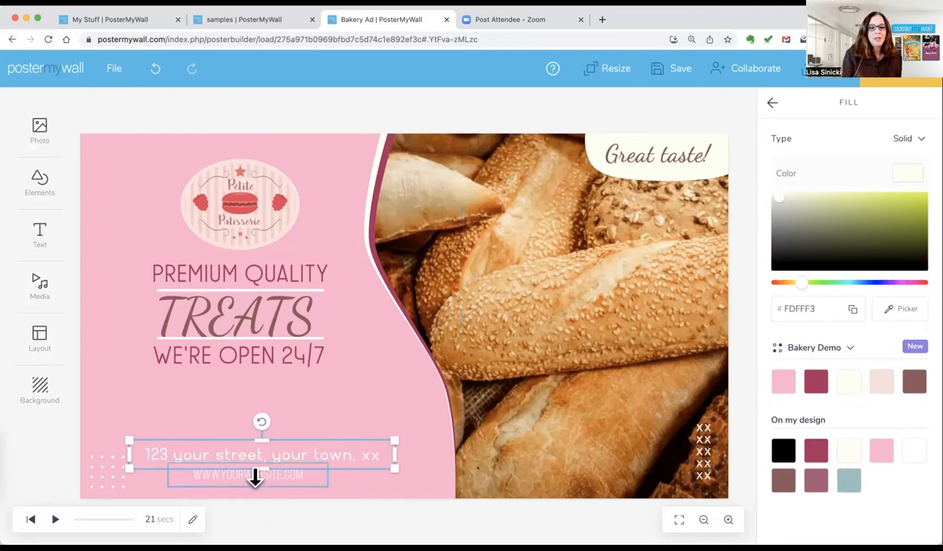
Restyle the website line in the brand font, dismissing the design-saved message
click(679, 68)
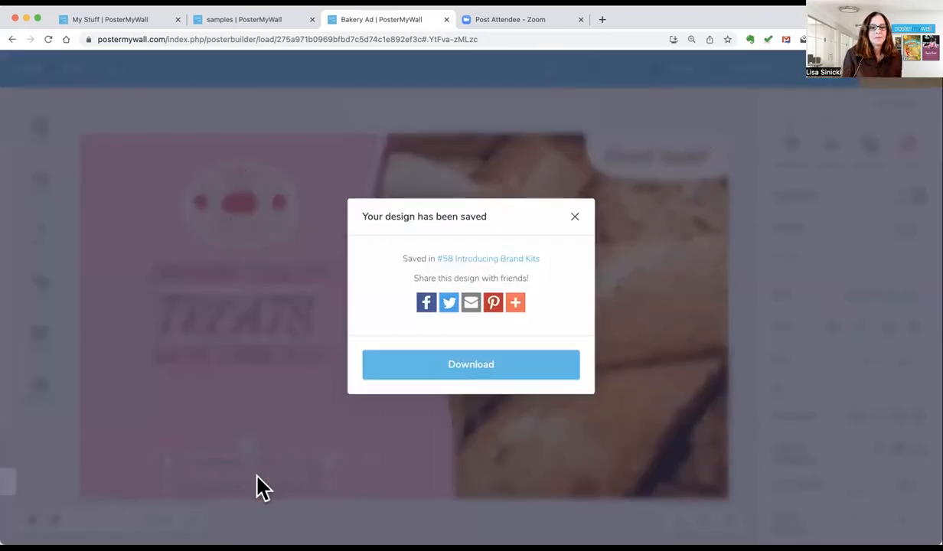
click(575, 217)
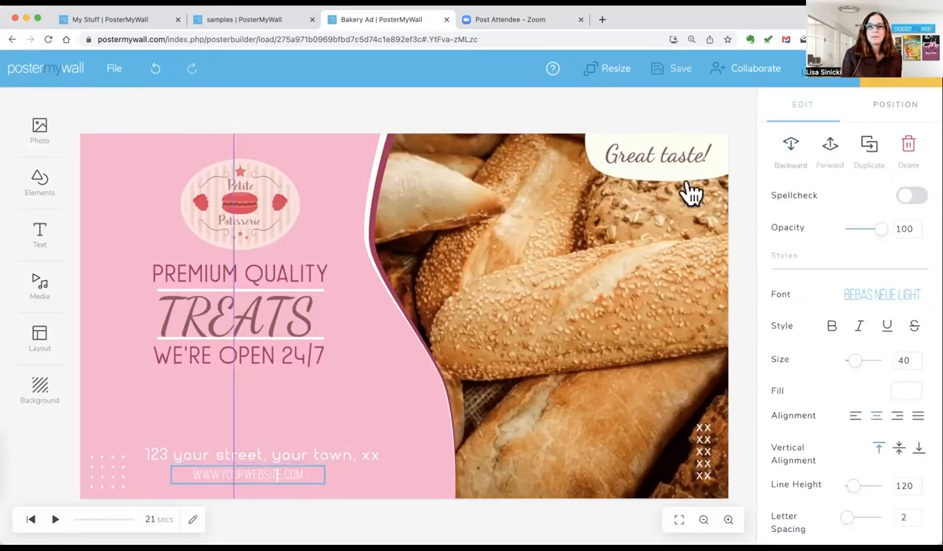
click(882, 294)
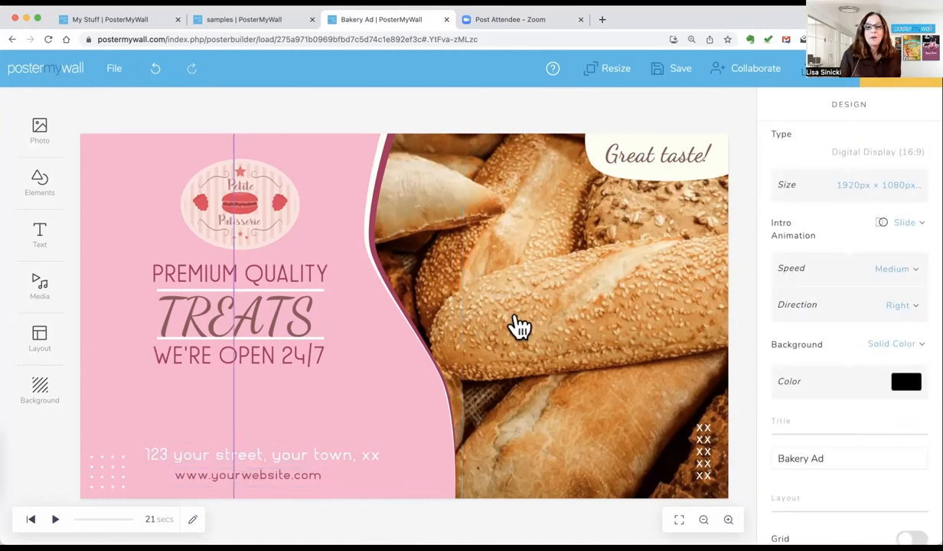
mouse_move(561, 313)
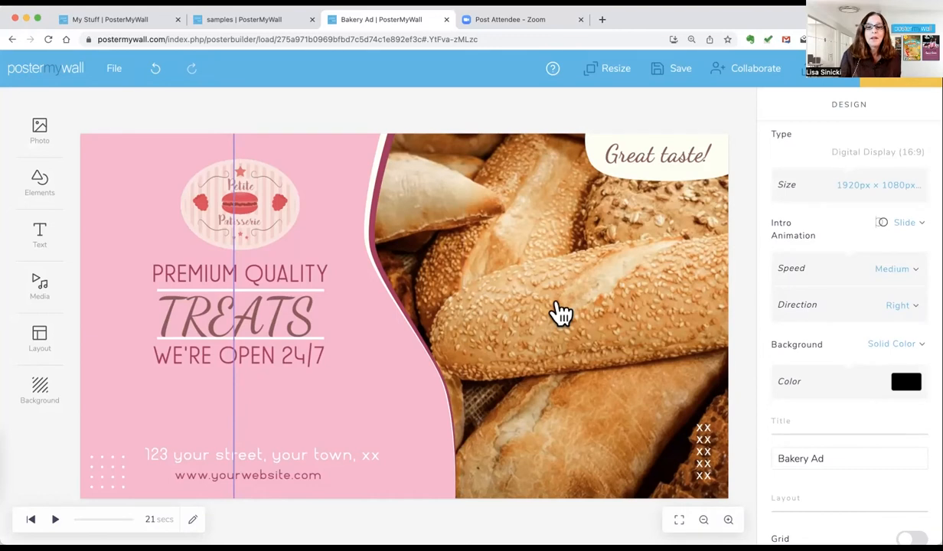
click(558, 312)
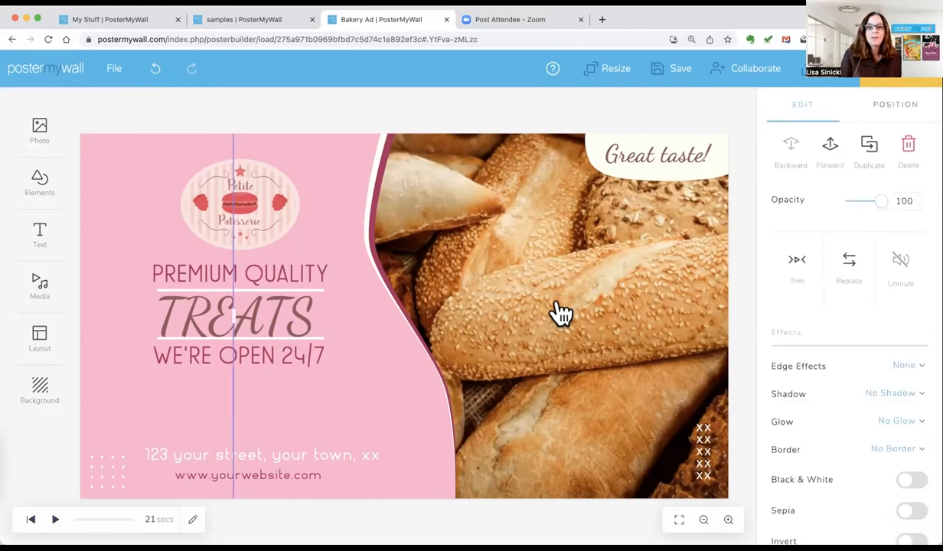
Search stock videos for 'cupcakes' and swap the bread photo for the pink frosting clip
click(849, 259)
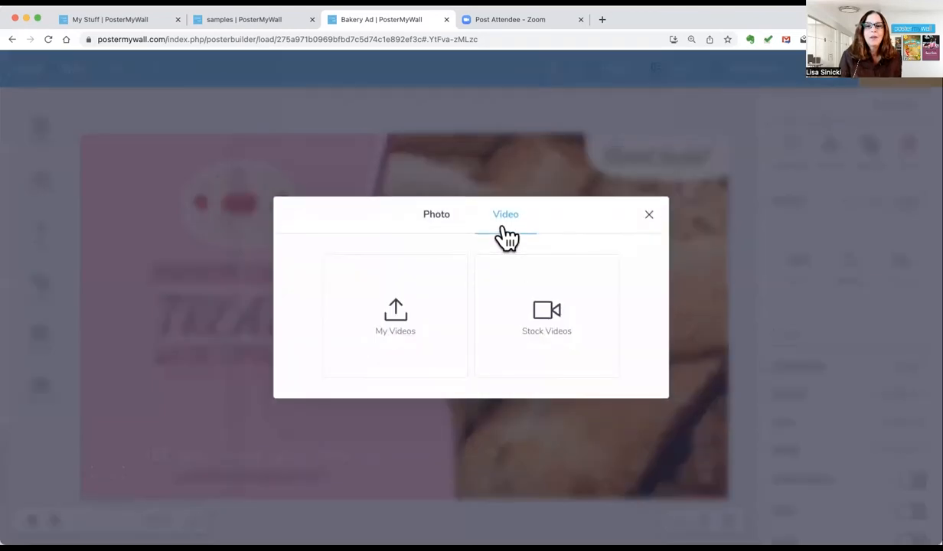
click(546, 317)
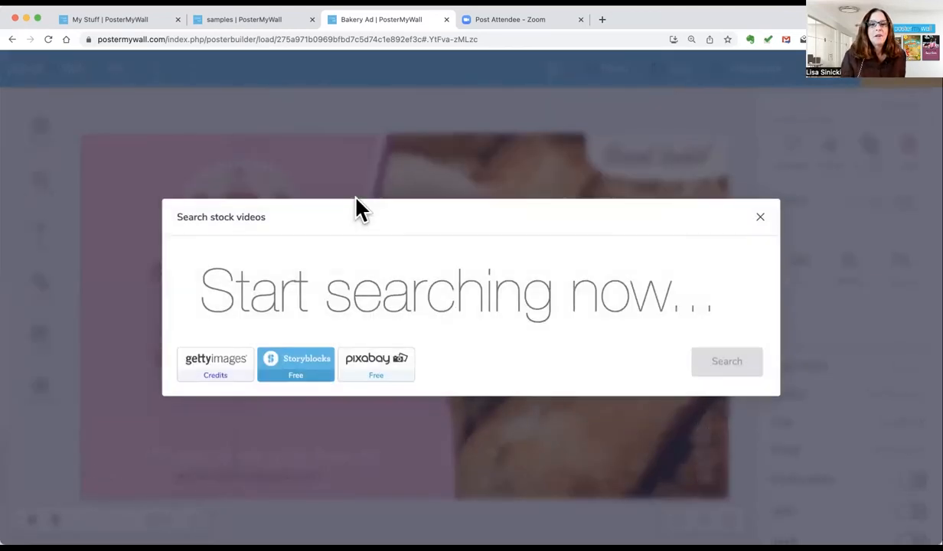
text(cup)
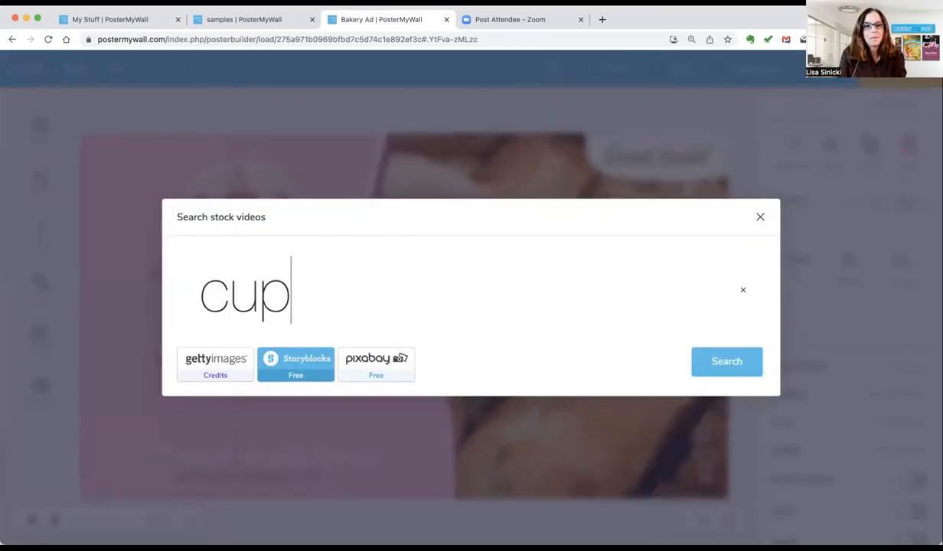
text(cakes)
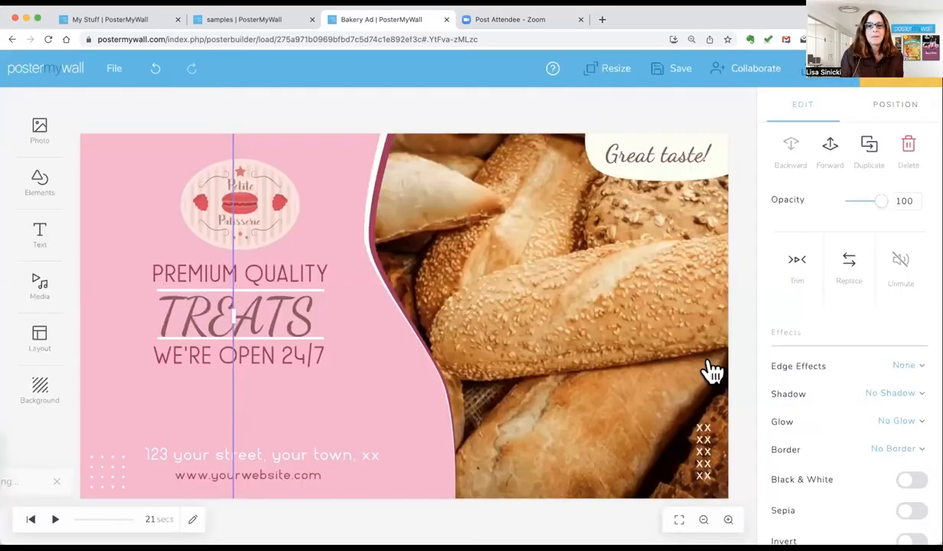
click(849, 268)
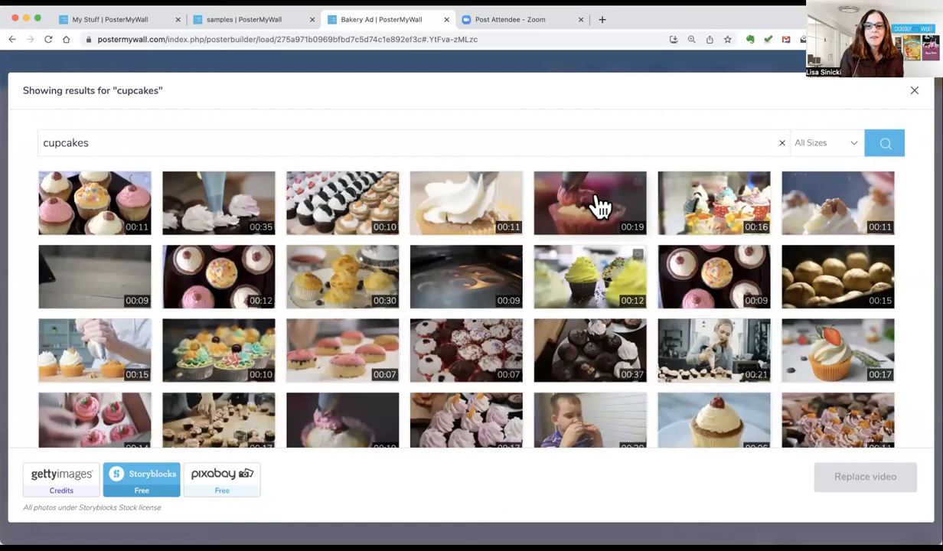
click(589, 203)
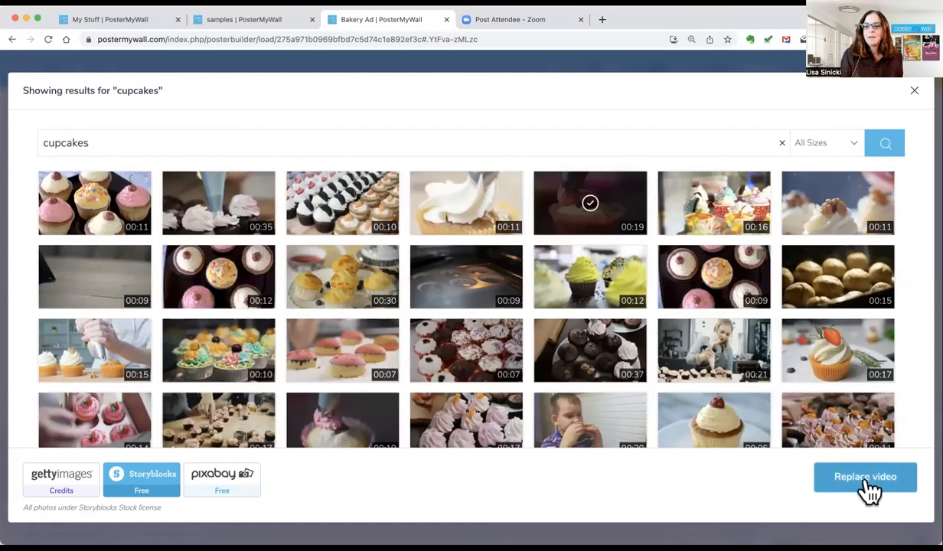
click(865, 476)
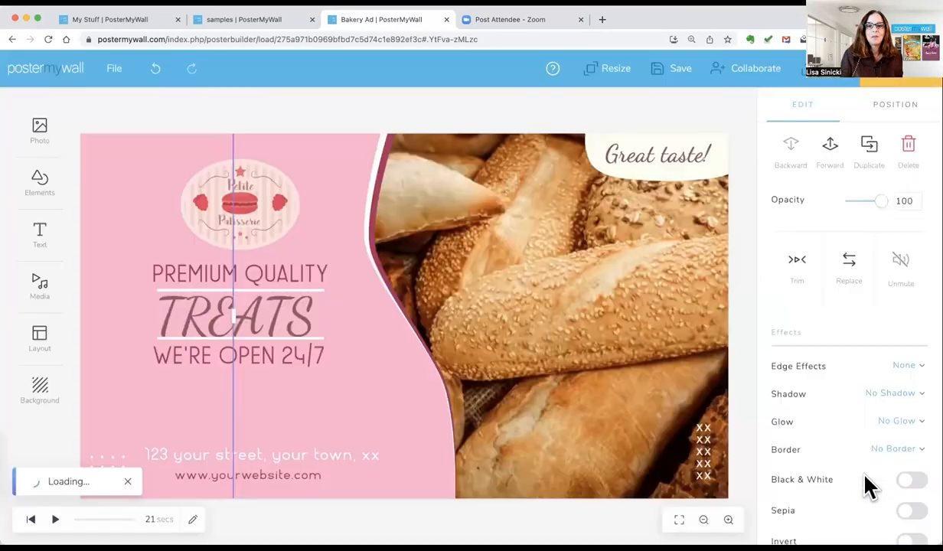
click(56, 519)
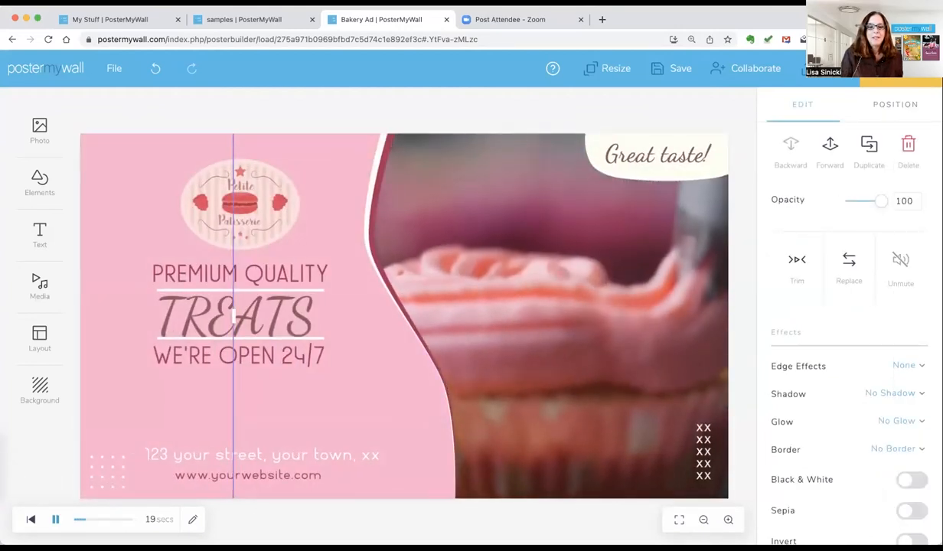
Try the brown brand colour on the pink panel, then undo it
click(55, 519)
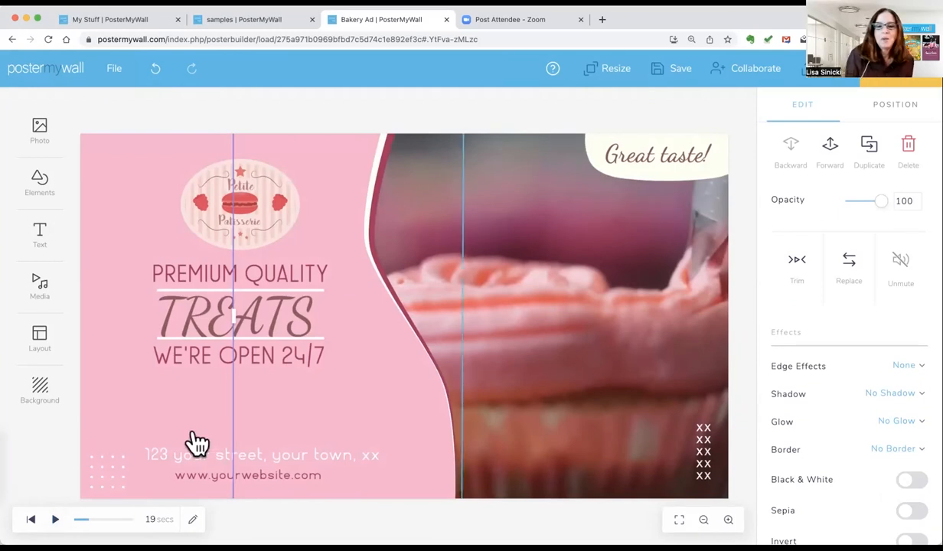
mouse_move(263, 420)
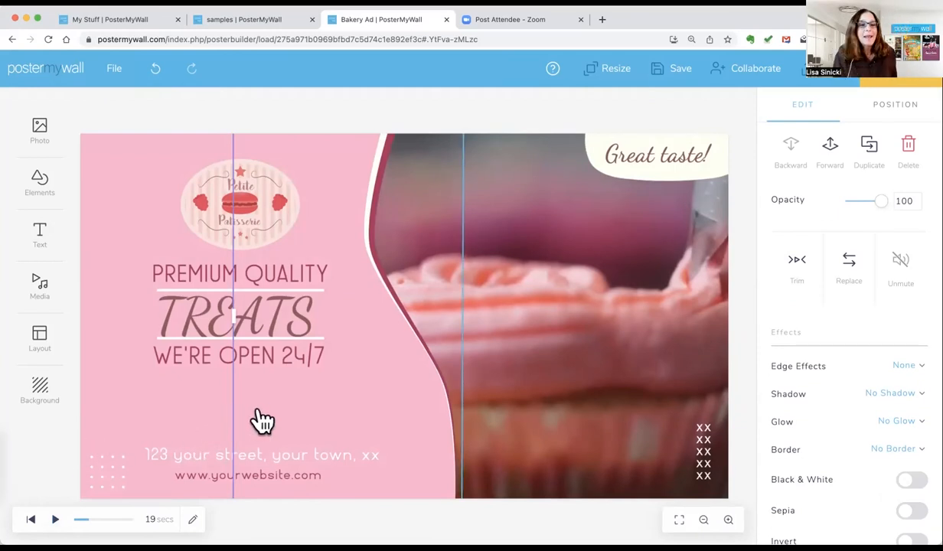
click(107, 466)
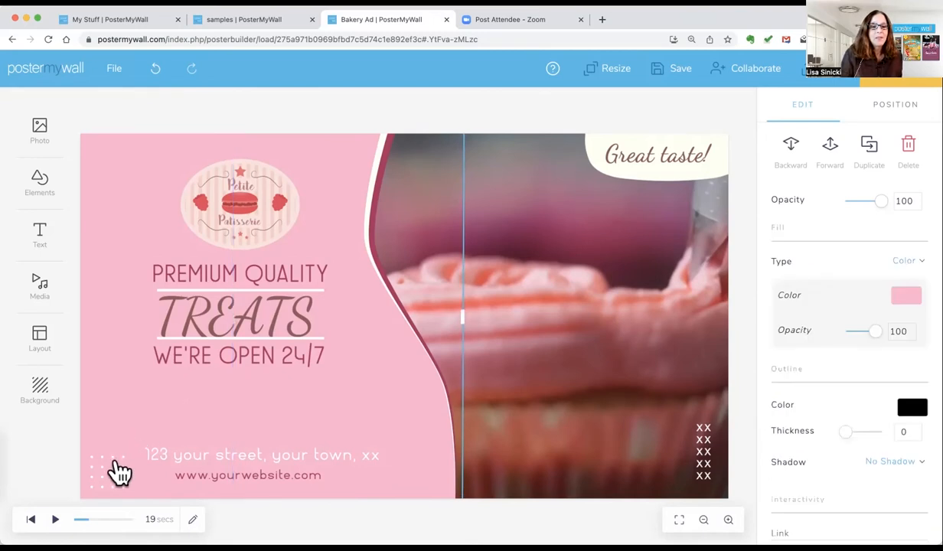
mouse_move(897, 297)
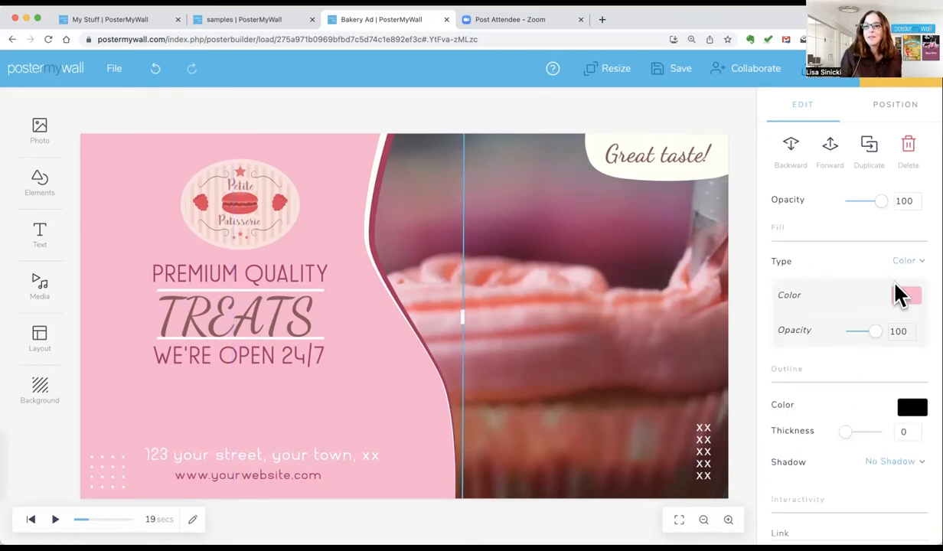
click(907, 295)
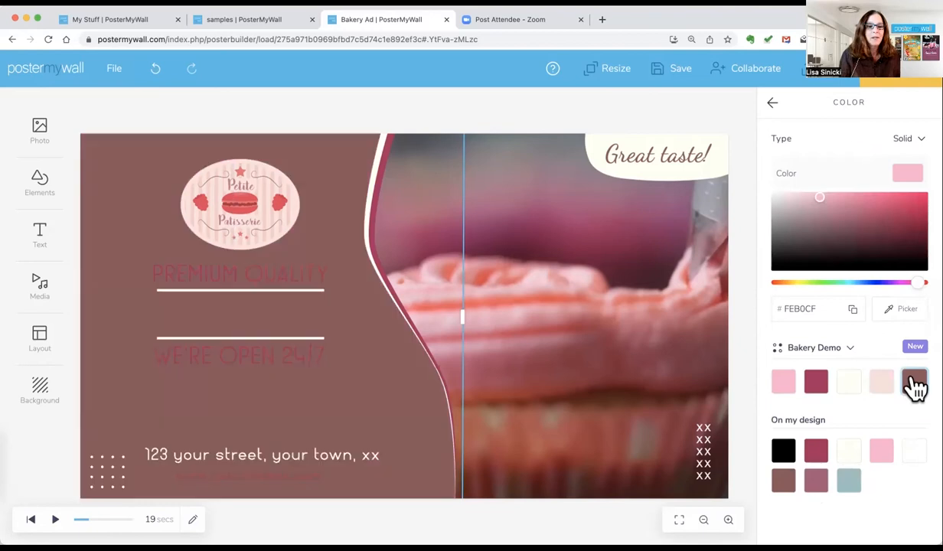
click(914, 381)
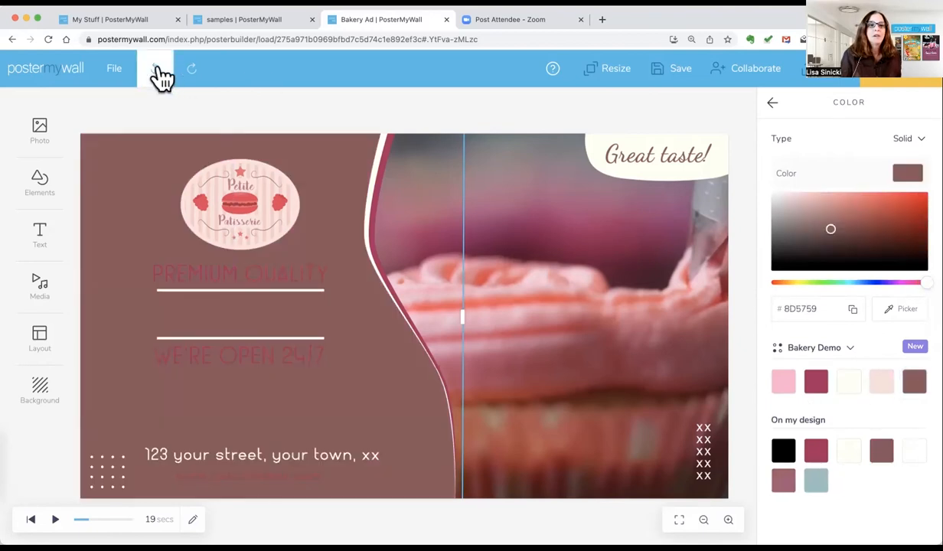
click(820, 197)
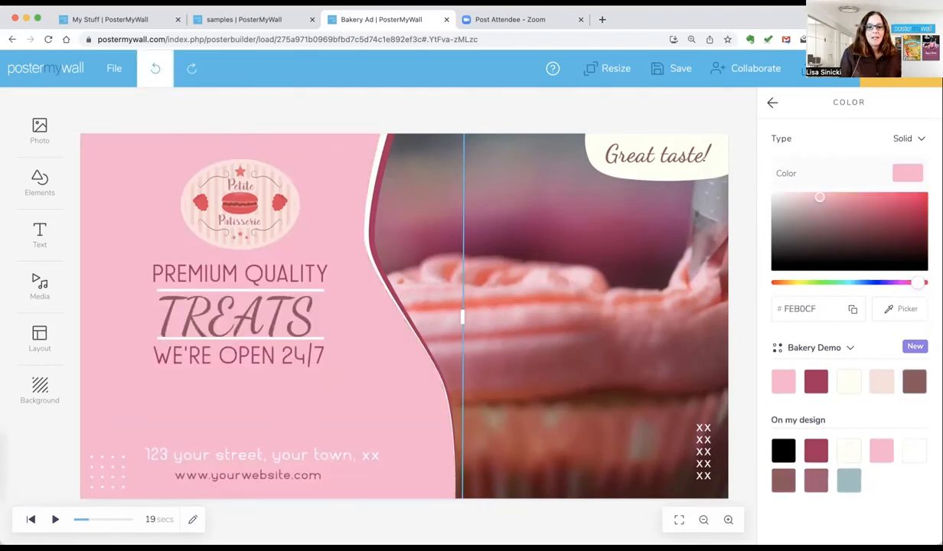
click(771, 101)
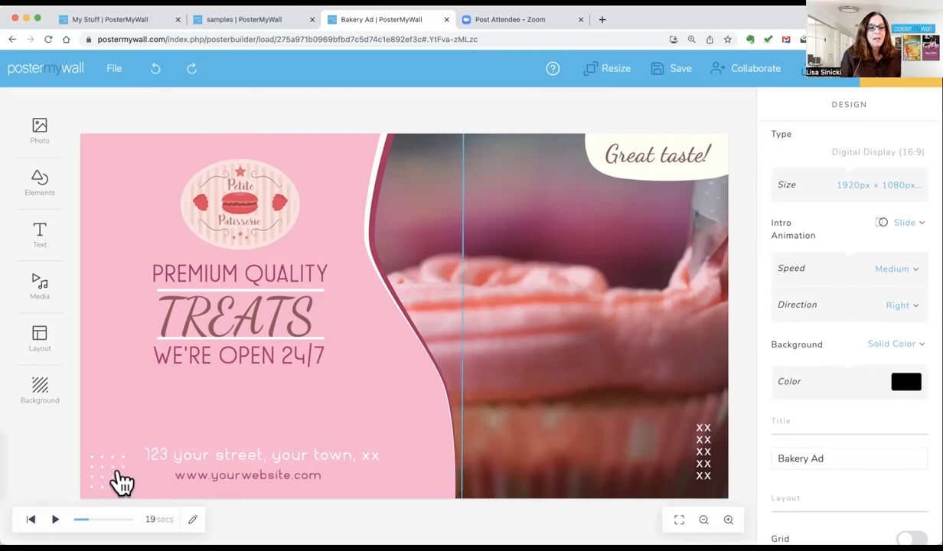
Colour the dot pattern brand brown and the XX marks a light brand colour
click(119, 467)
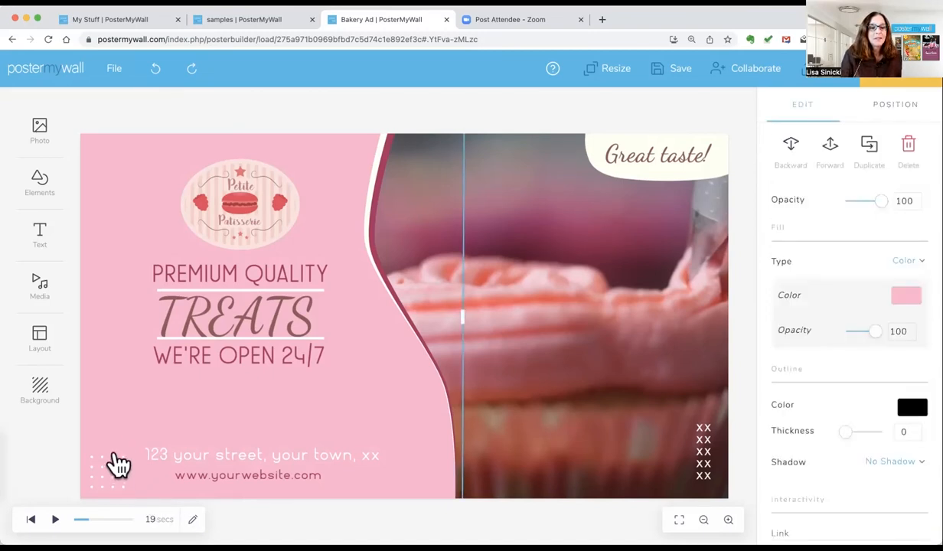
click(107, 471)
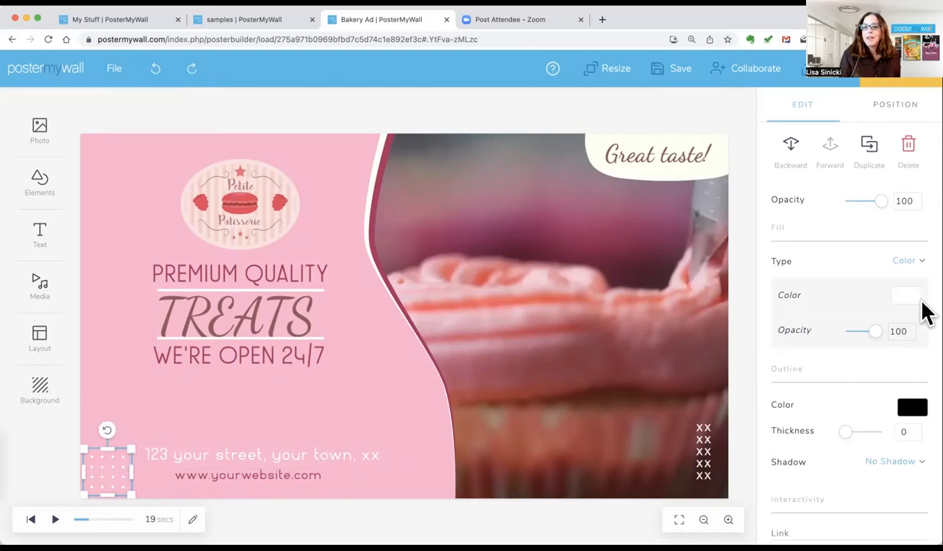
click(907, 295)
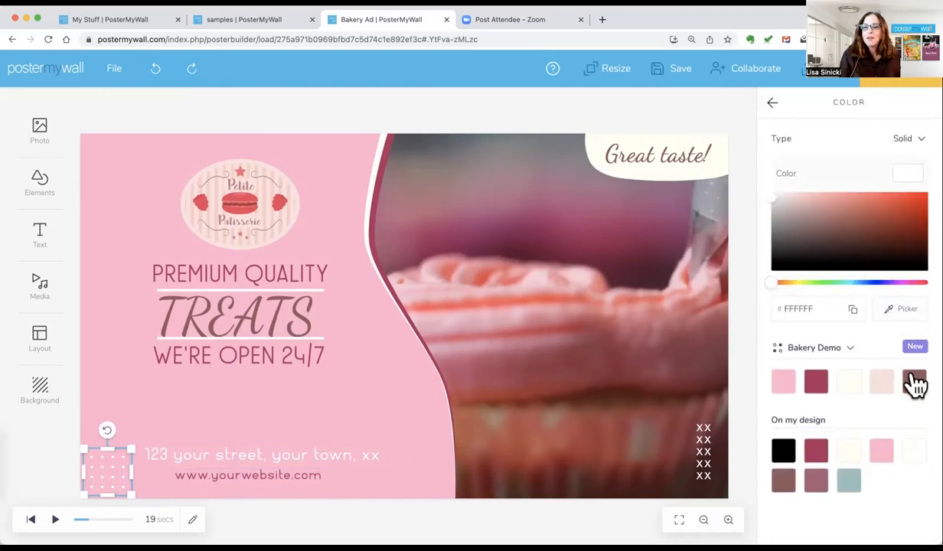
click(703, 450)
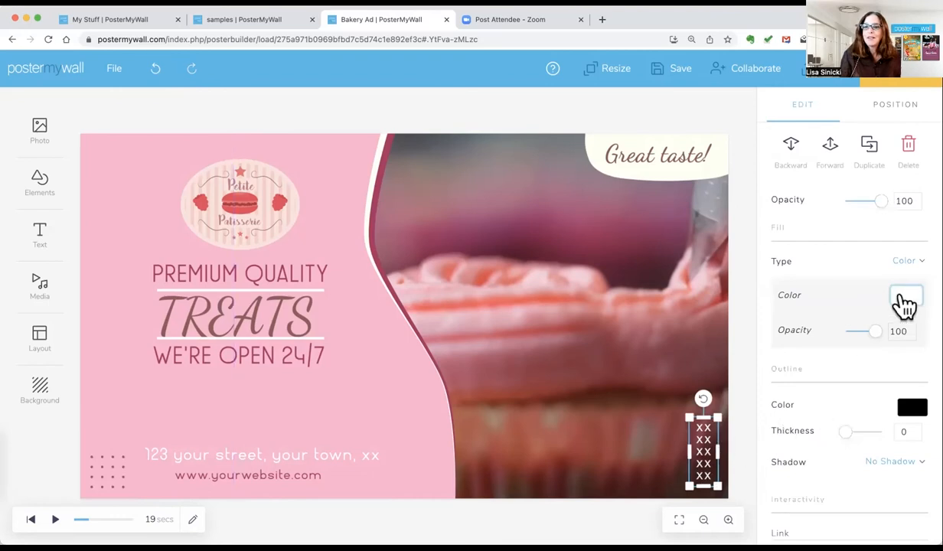
click(906, 295)
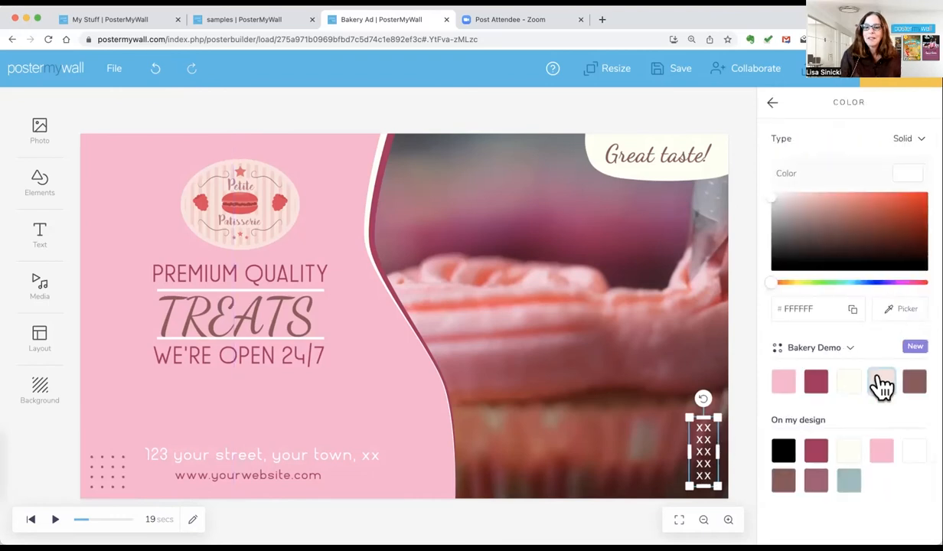
click(783, 381)
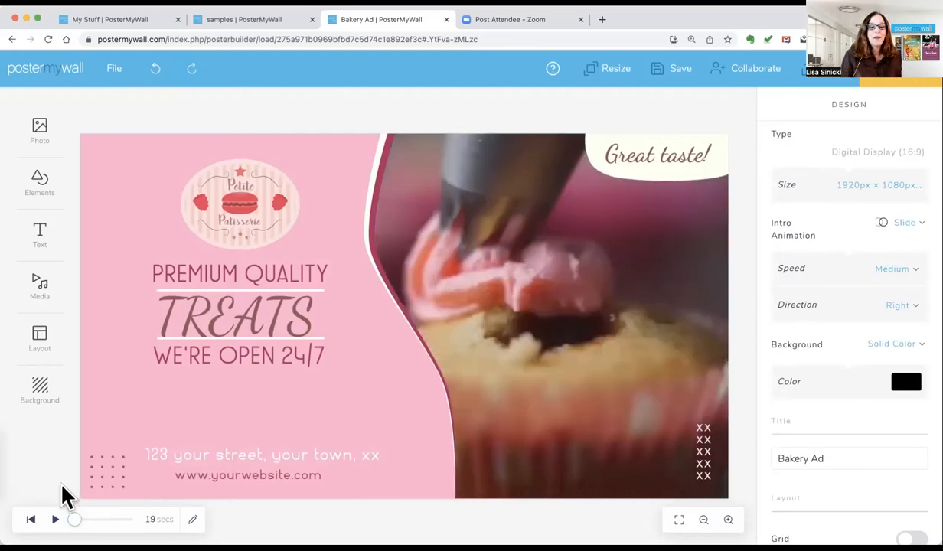
Play the ad preview from the start to watch the cupcake video
click(55, 519)
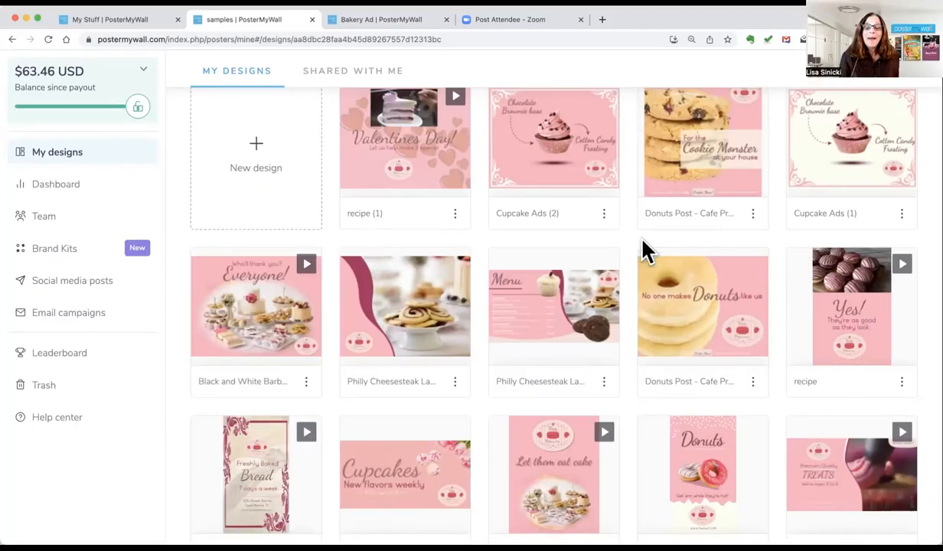
Scroll down the My Designs list to view more bakery sample designs
scroll(down, 3)
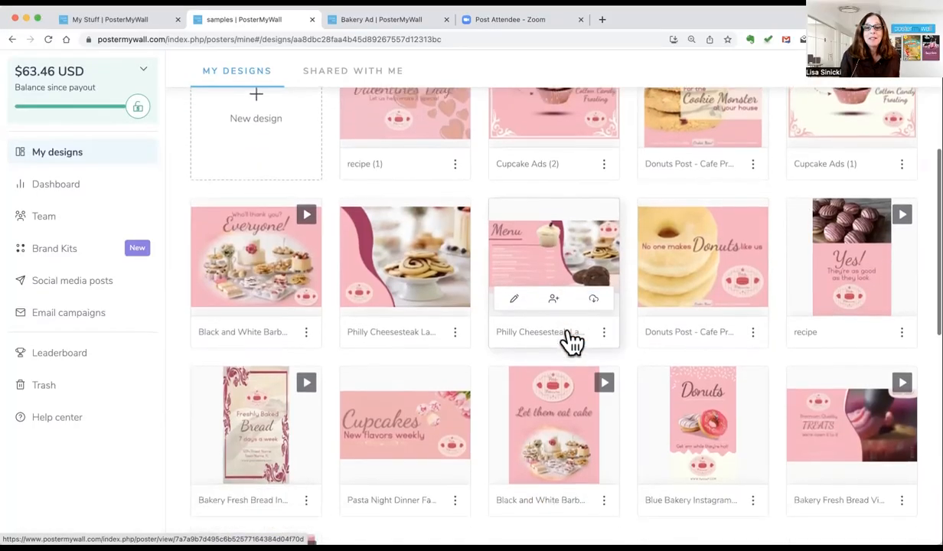